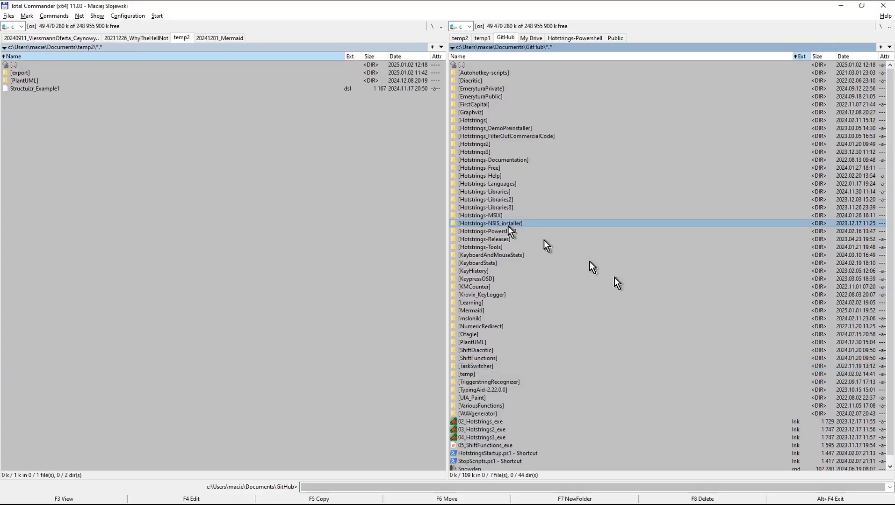
mouse_move(708, 340)
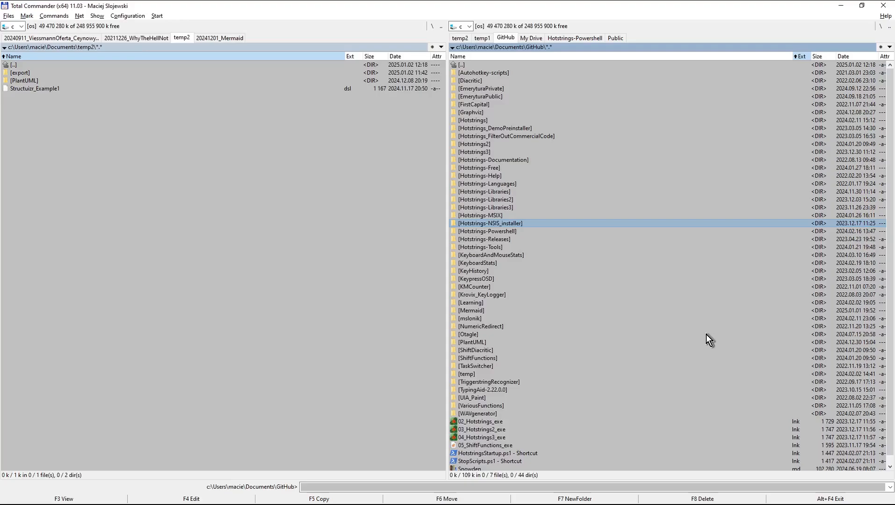
mouse_move(811, 364)
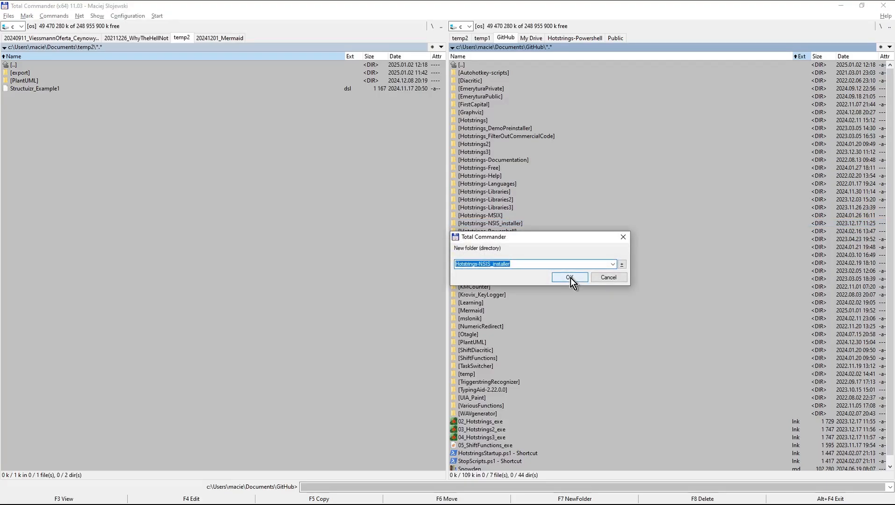
Create the Structurizr folder inside GitHub and enter it.
type("stru")
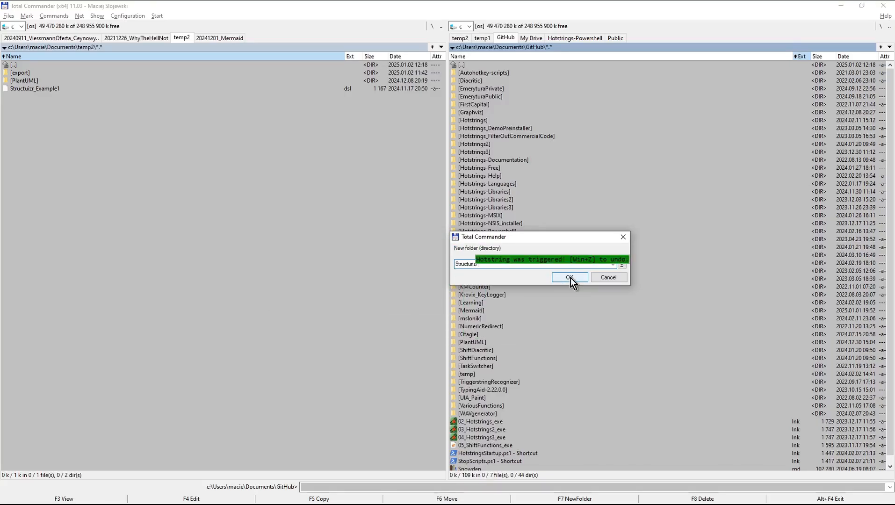
left_click(569, 278)
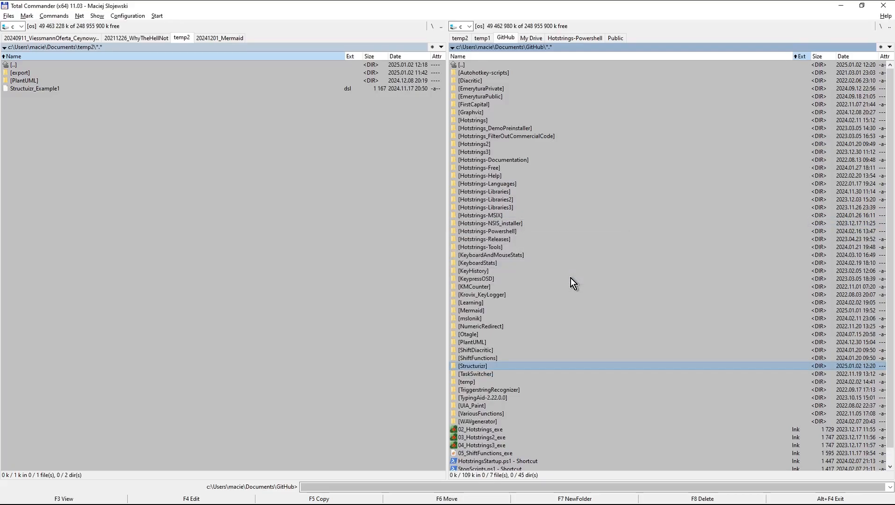
double_click(472, 365)
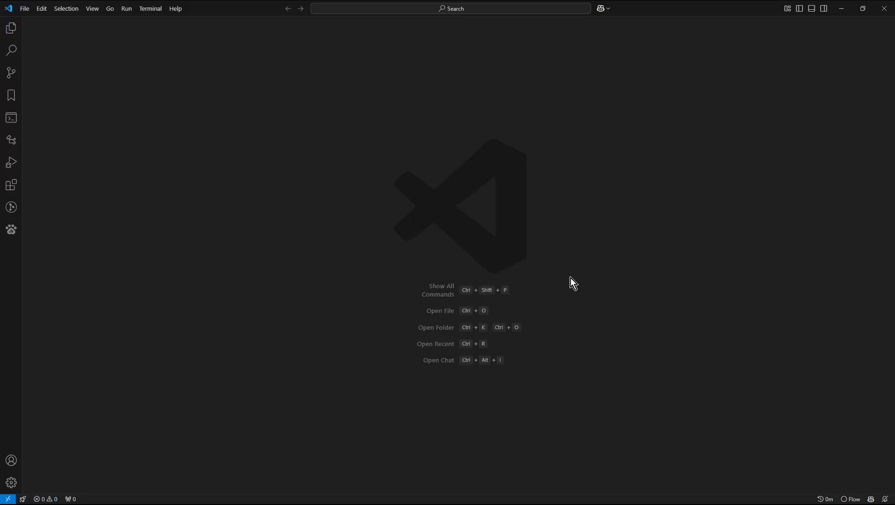
mouse_move(526, 193)
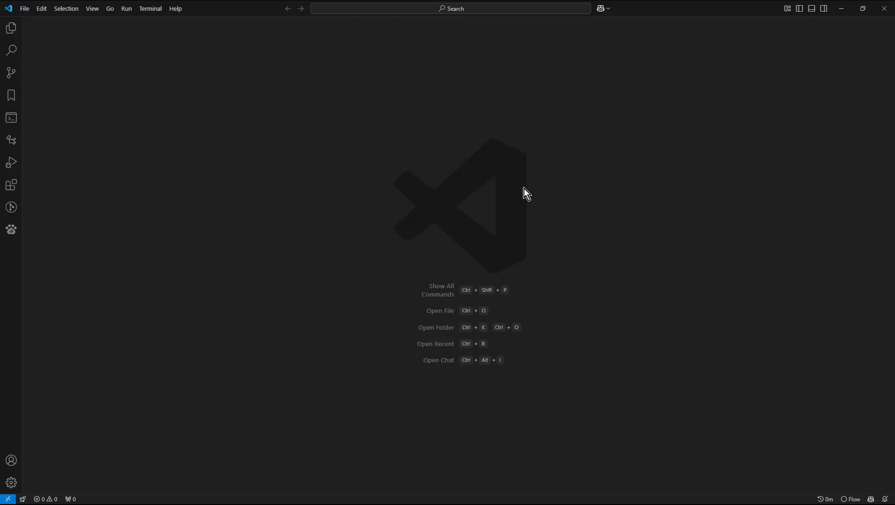
mouse_move(263, 259)
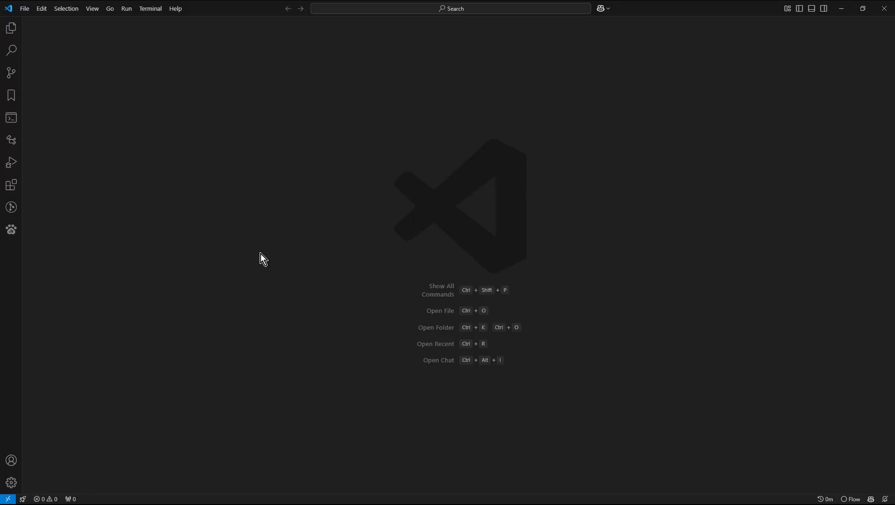
mouse_move(255, 272)
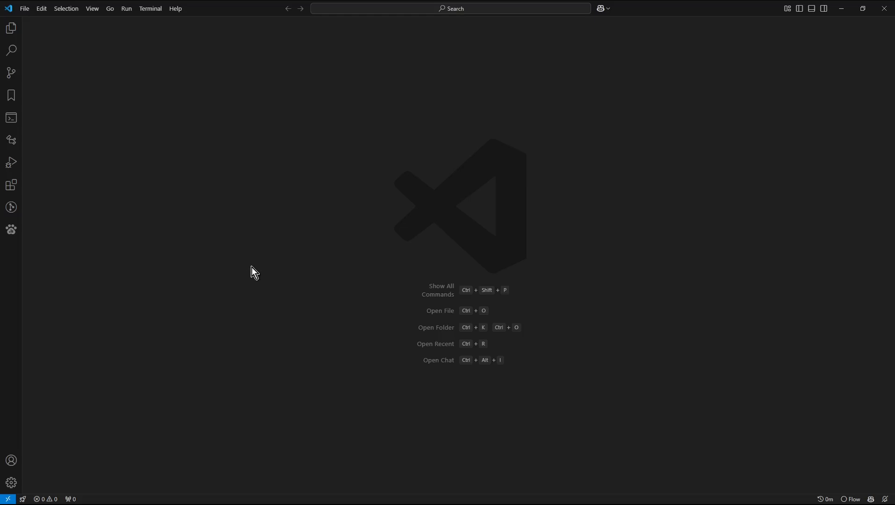
mouse_move(182, 325)
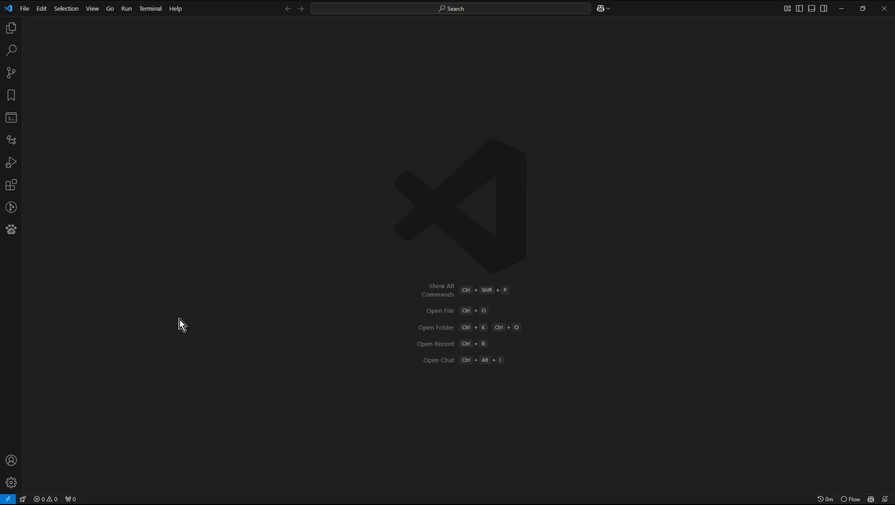
mouse_move(182, 321)
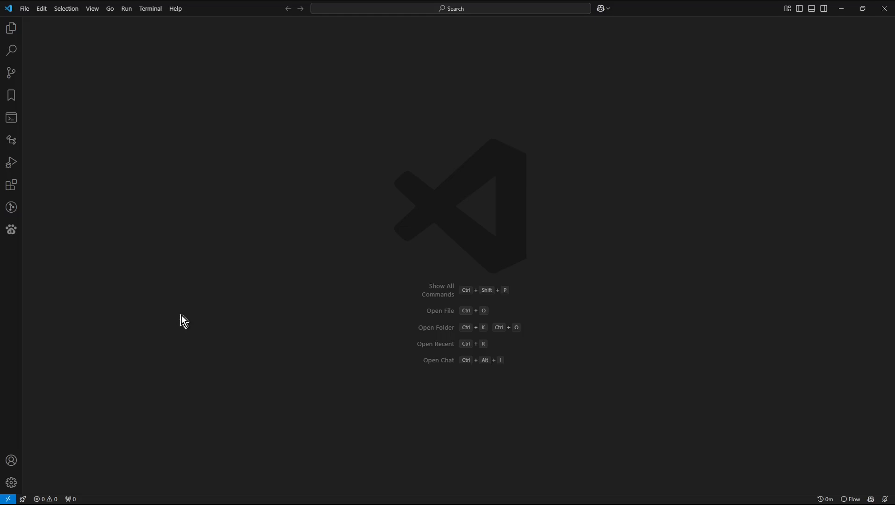
mouse_move(126, 315)
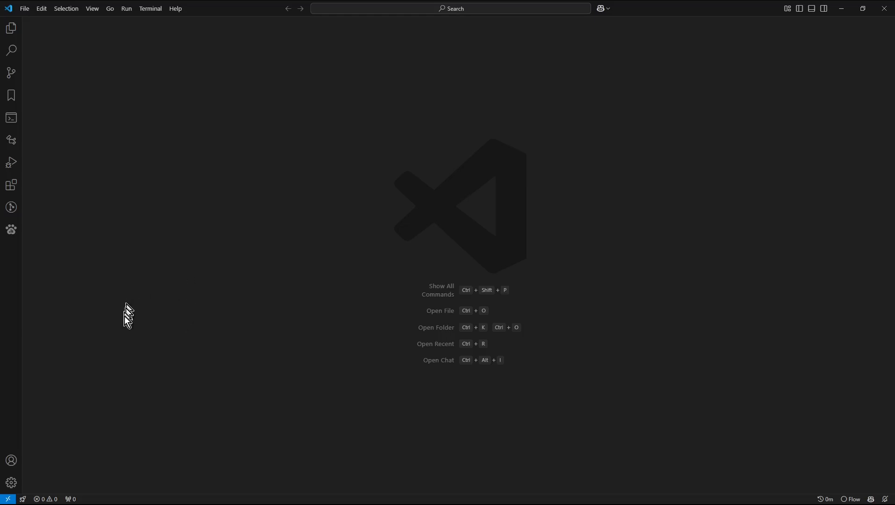
mouse_move(17, 479)
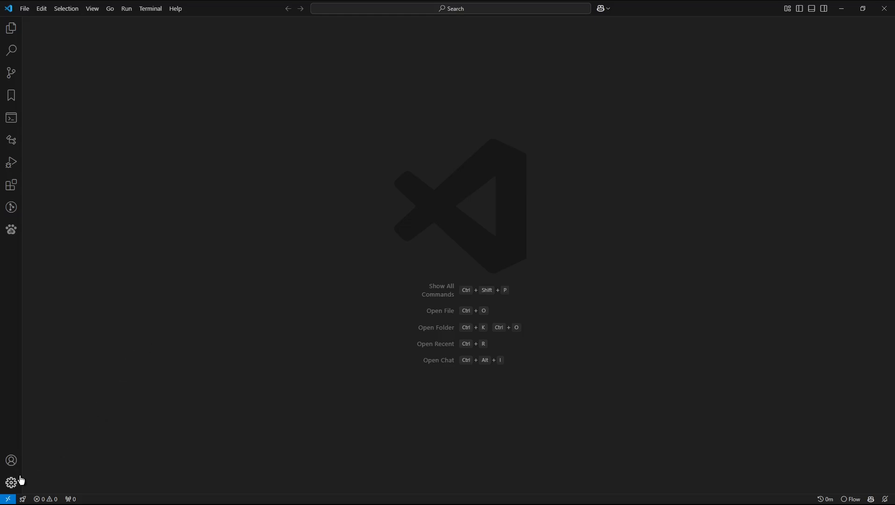
Show the Manage gear menu with its profile options.
left_click(10, 483)
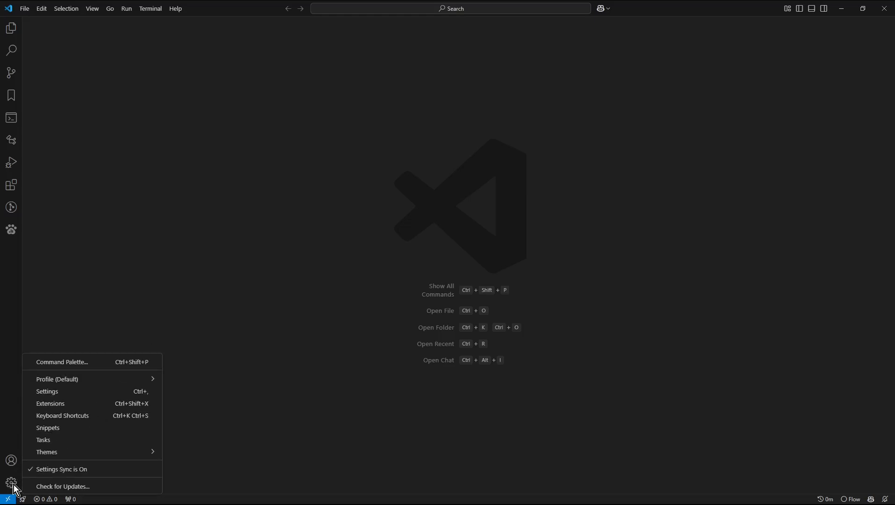
mouse_move(92, 379)
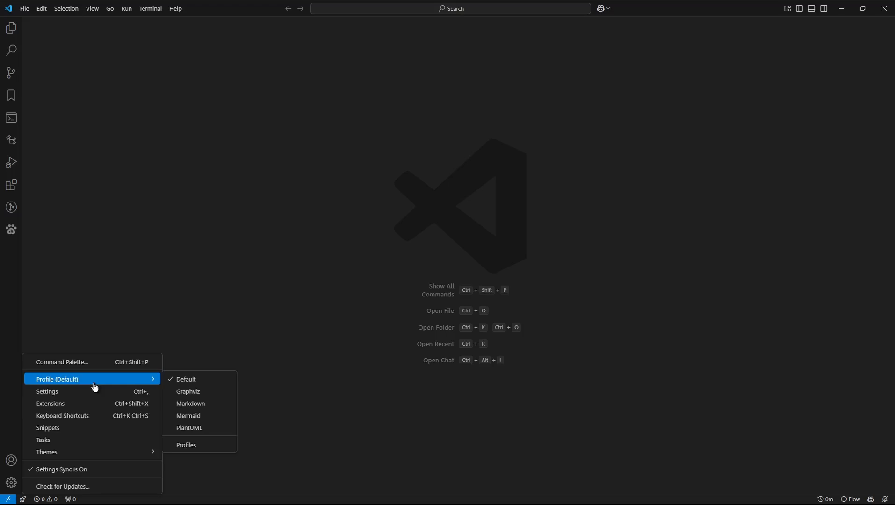
mouse_move(187, 379)
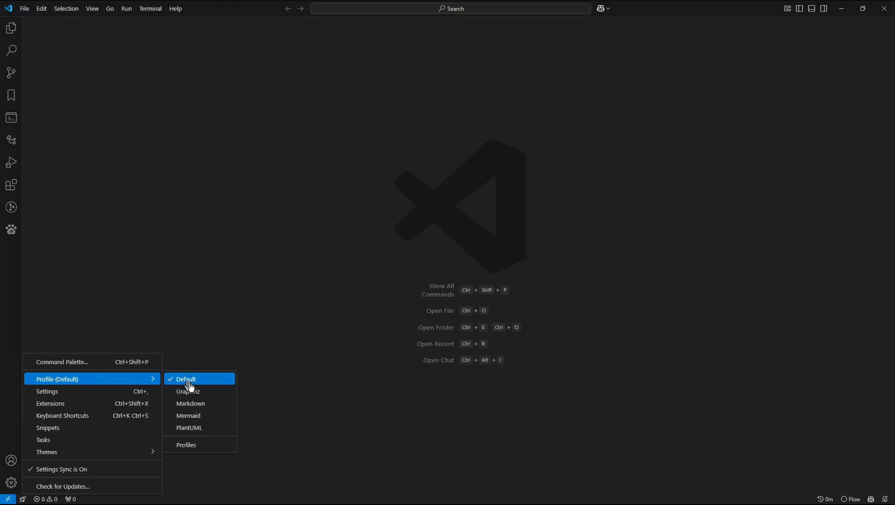
Start a new profile named Structurizr in the Profiles editor.
left_click(186, 444)
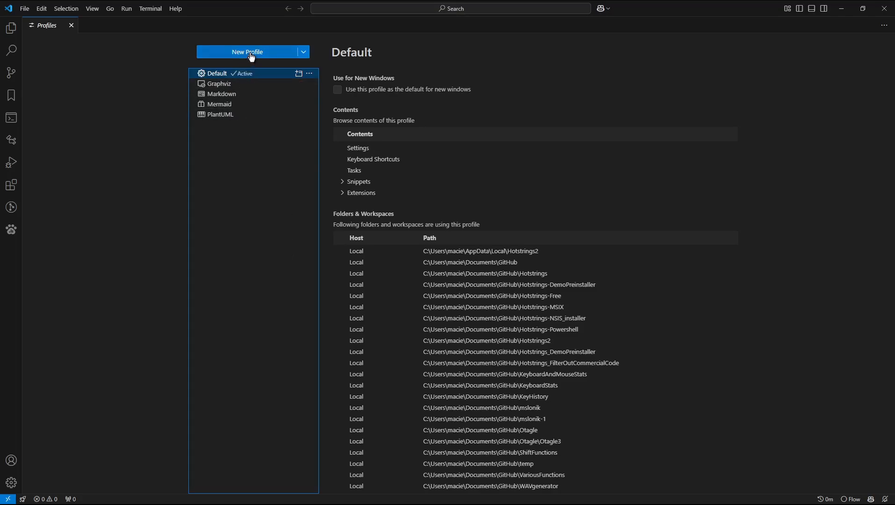
left_click(248, 52)
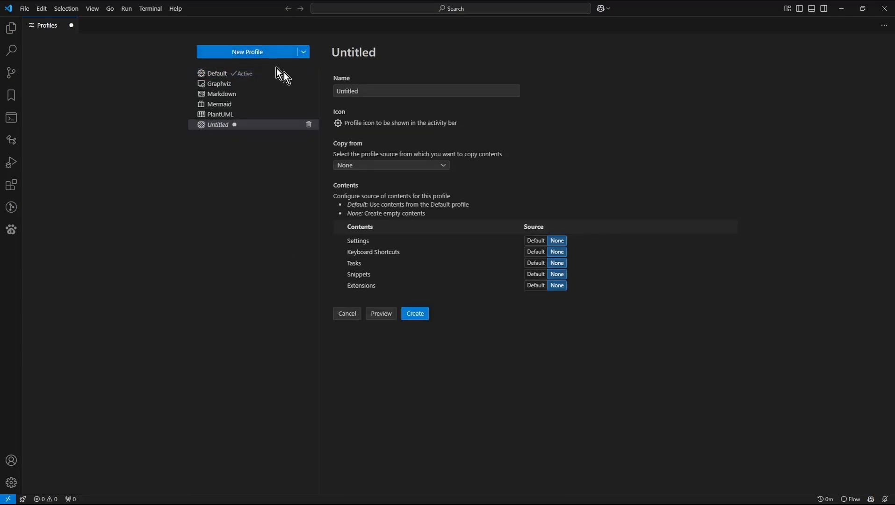
left_click(426, 91)
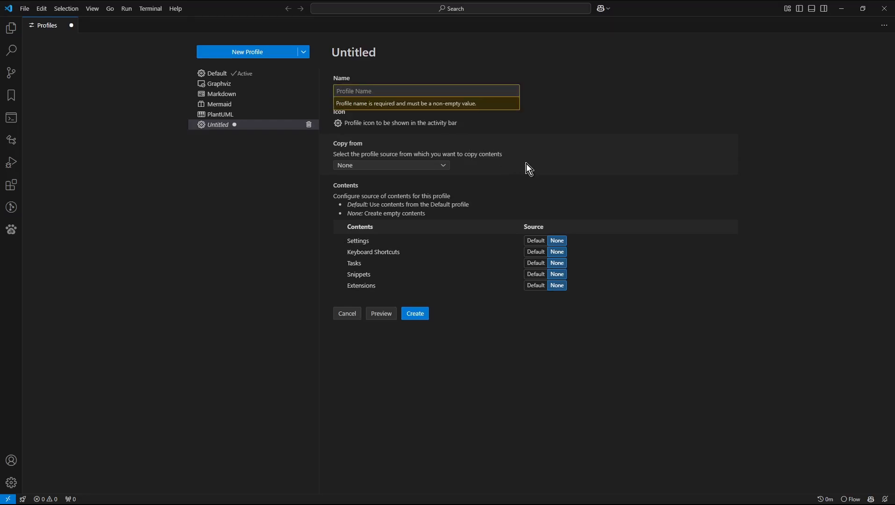
type("Struc")
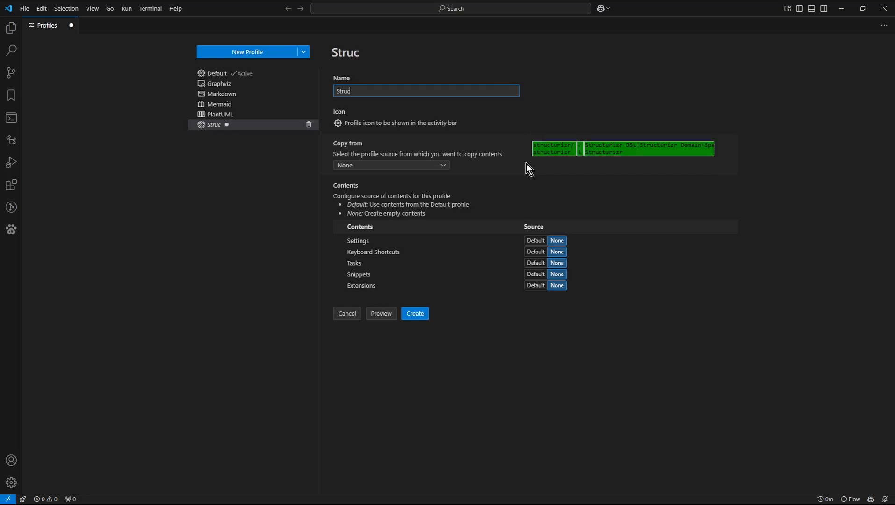
type("turizr")
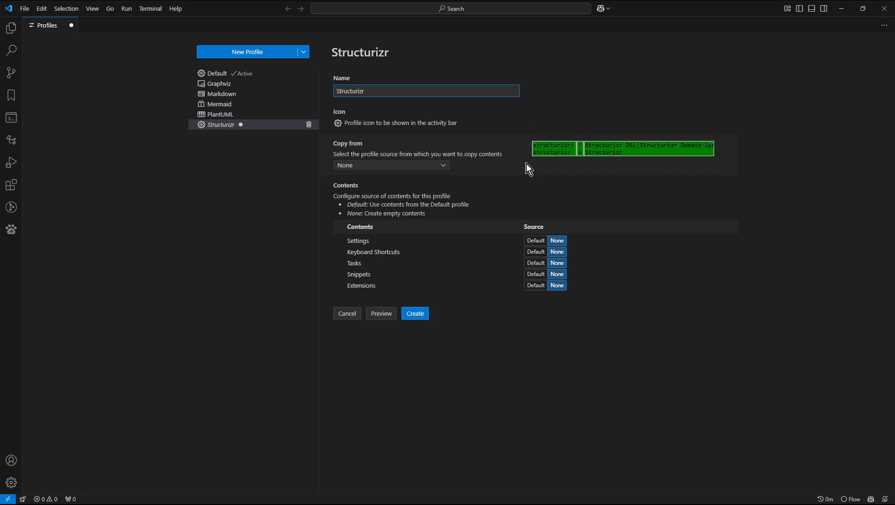
mouse_move(539, 179)
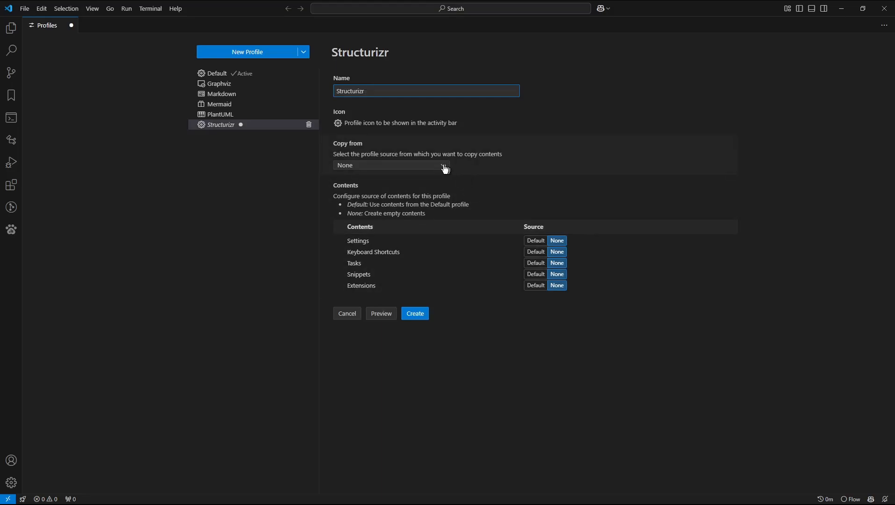
Give the Structurizr profile a new icon and copy keyboard shortcuts from Default.
left_click(390, 165)
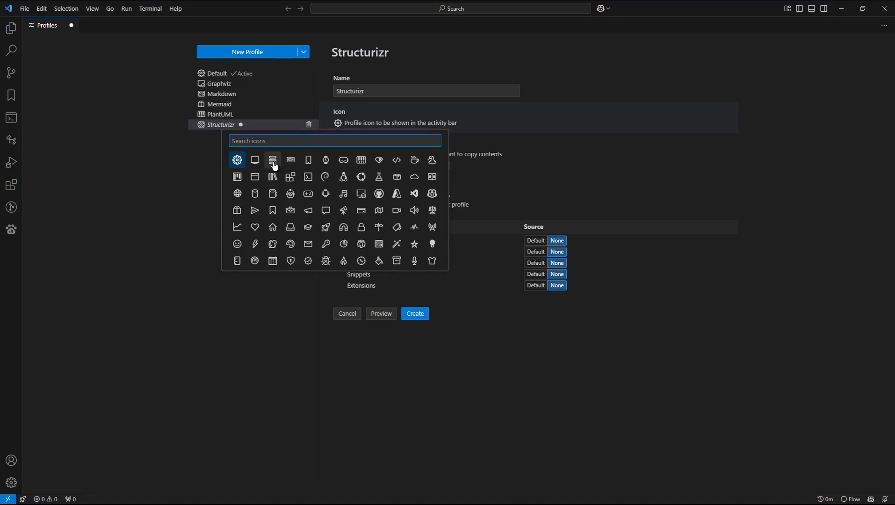
left_click(273, 160)
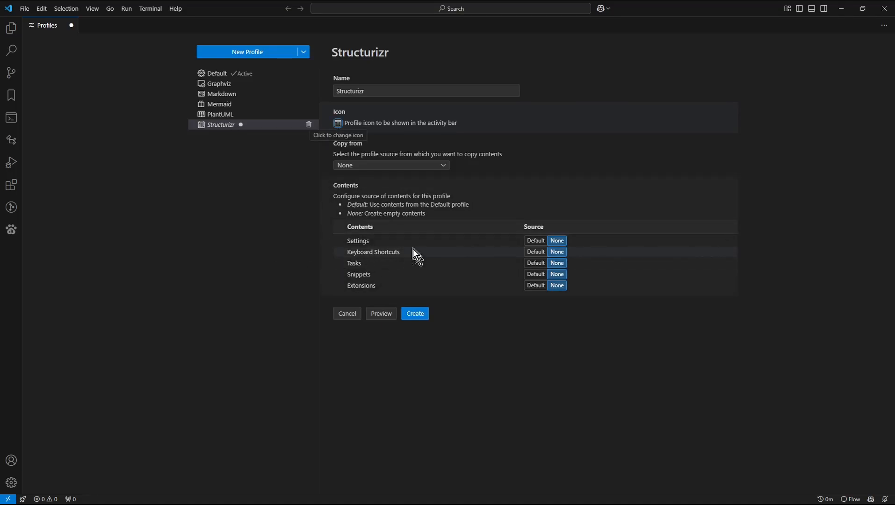
mouse_move(410, 171)
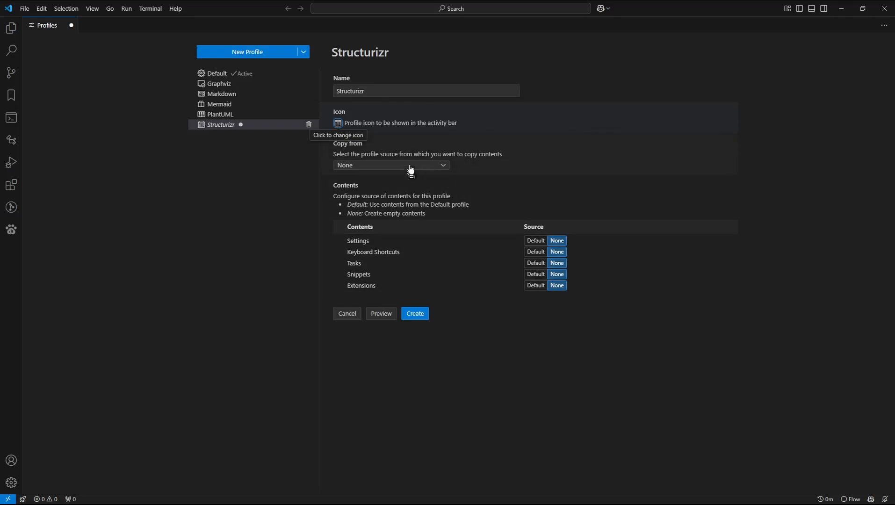
mouse_move(418, 201)
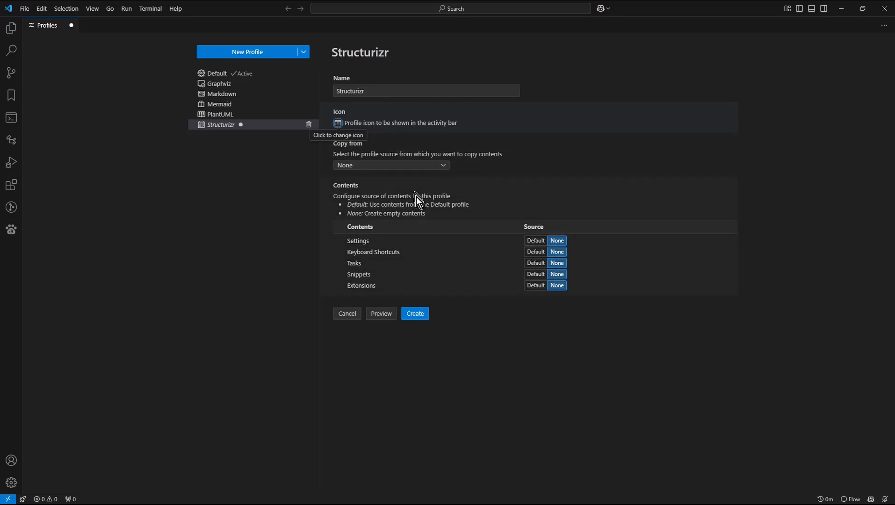
mouse_move(380, 198)
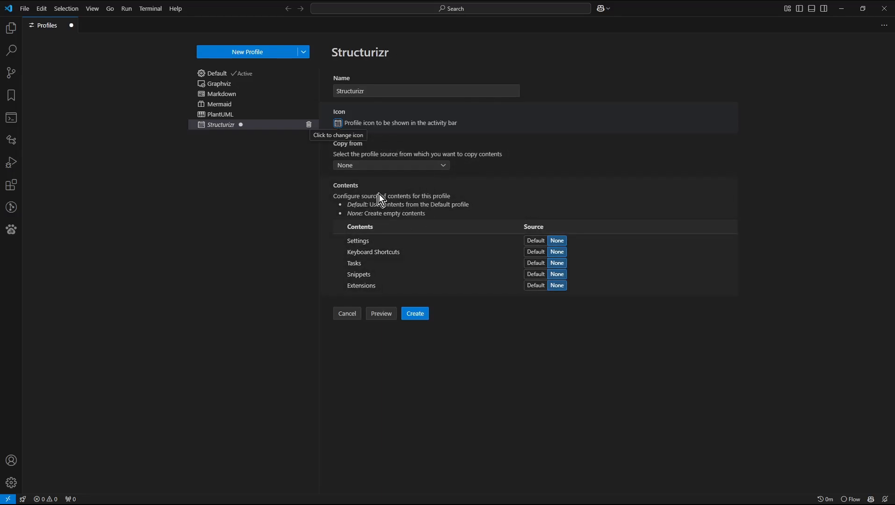
mouse_move(462, 263)
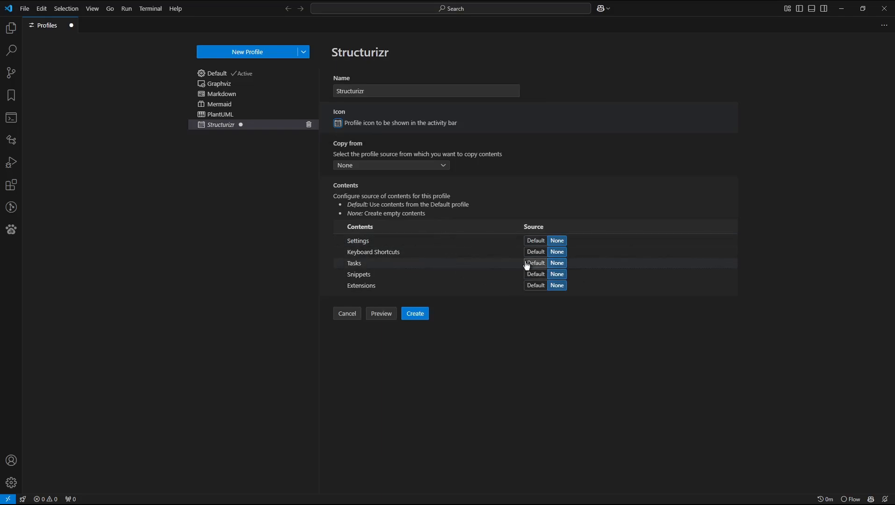
mouse_move(482, 261)
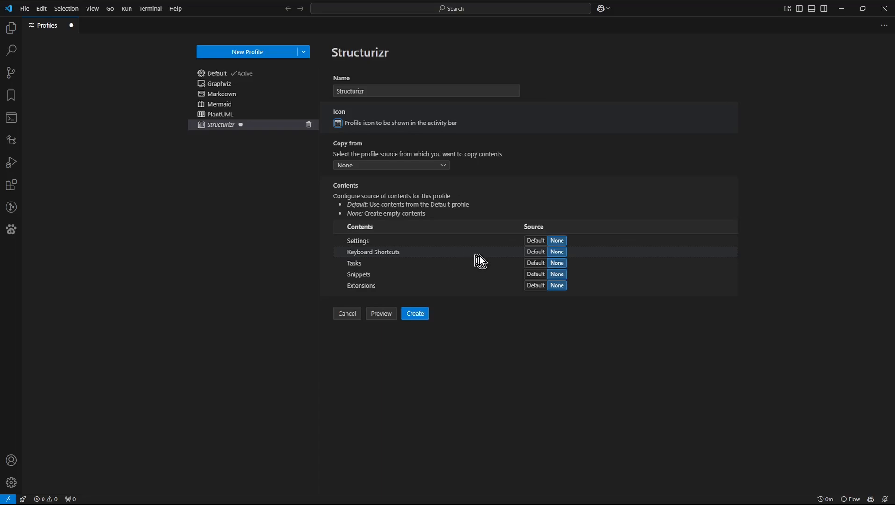
mouse_move(535, 252)
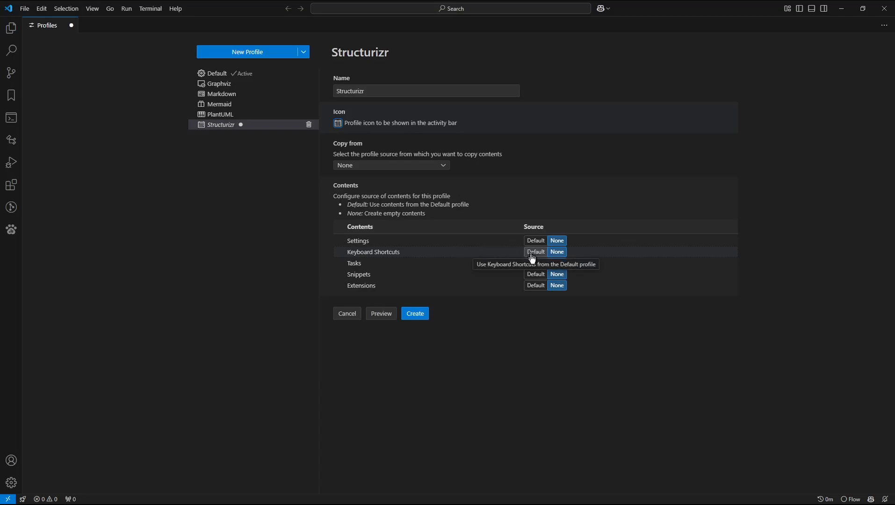
left_click(535, 251)
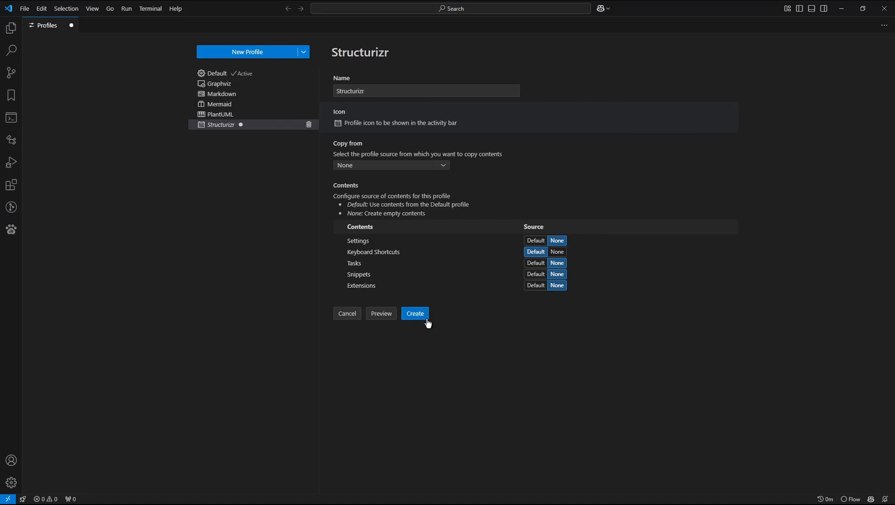
mouse_move(426, 321)
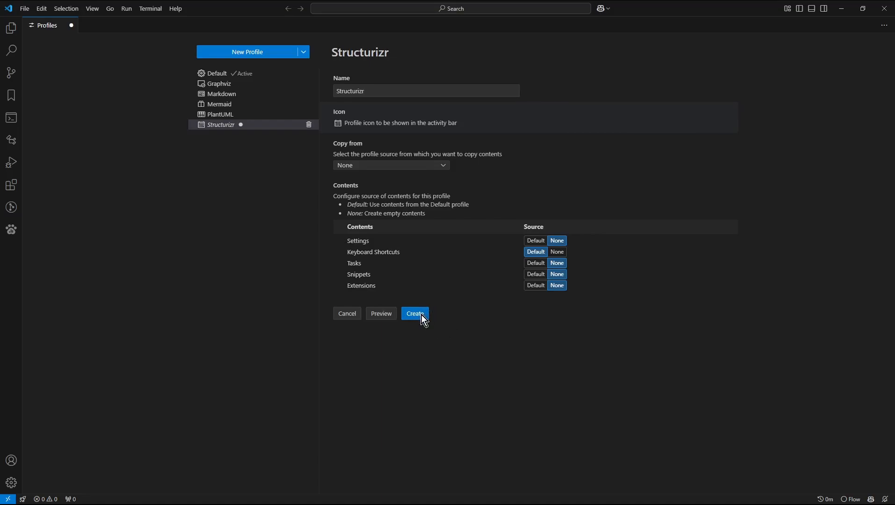
Create the Structurizr profile and associate C:\Users\macie\Documents\GitHub\Structurizr\ with it.
left_click(415, 313)
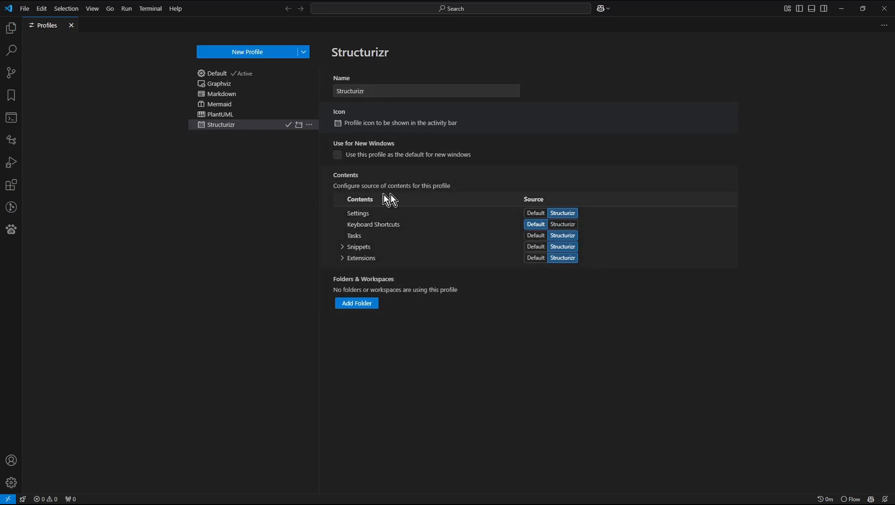
mouse_move(369, 279)
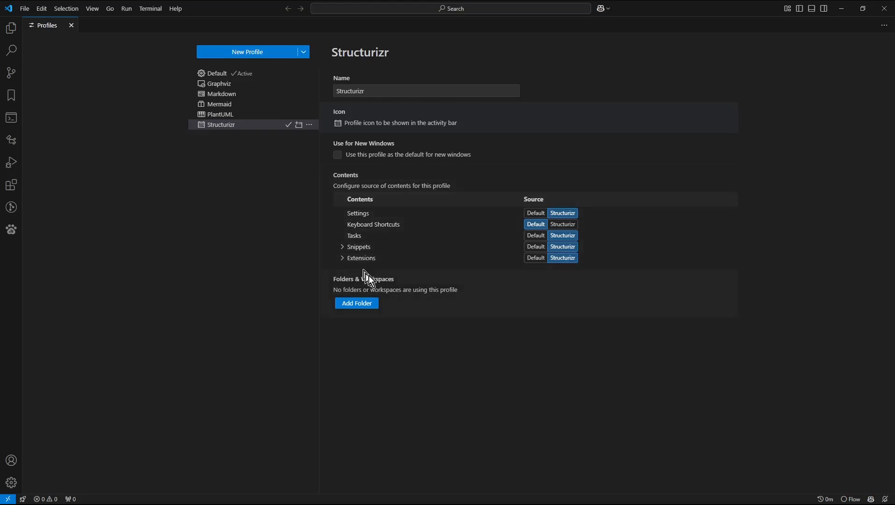
mouse_move(392, 307)
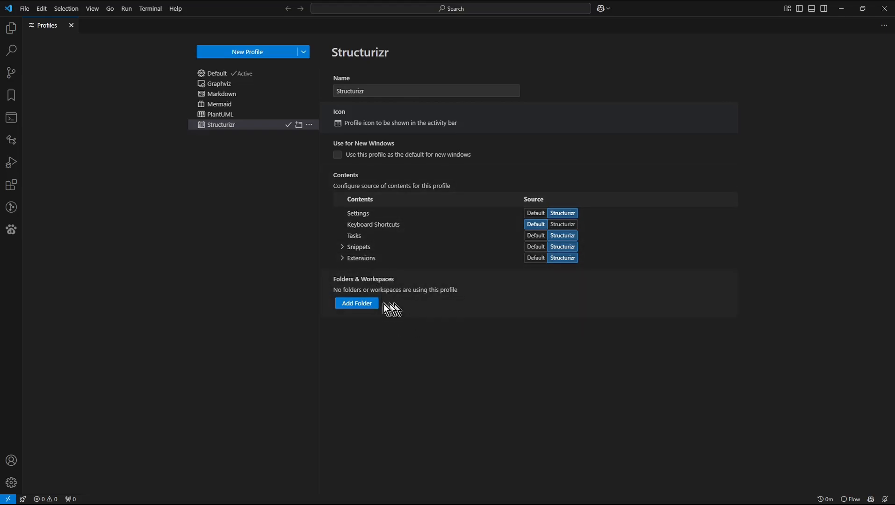
mouse_move(385, 307)
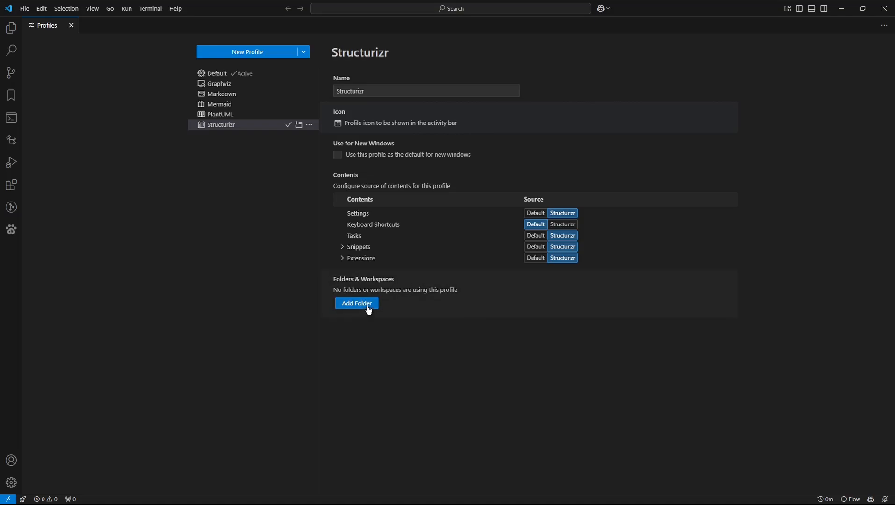
left_click(356, 303)
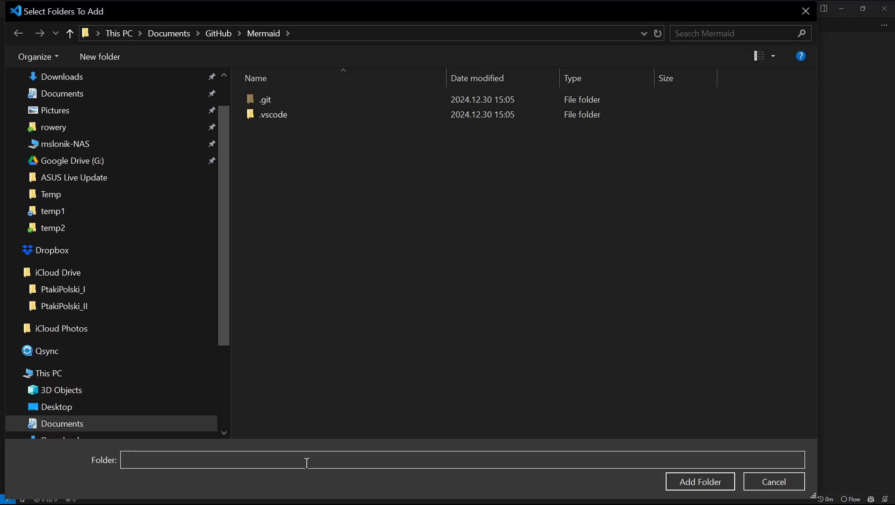
type("C:\\Users\\macie\\Documents\\GitHub\\Structurizr\\")
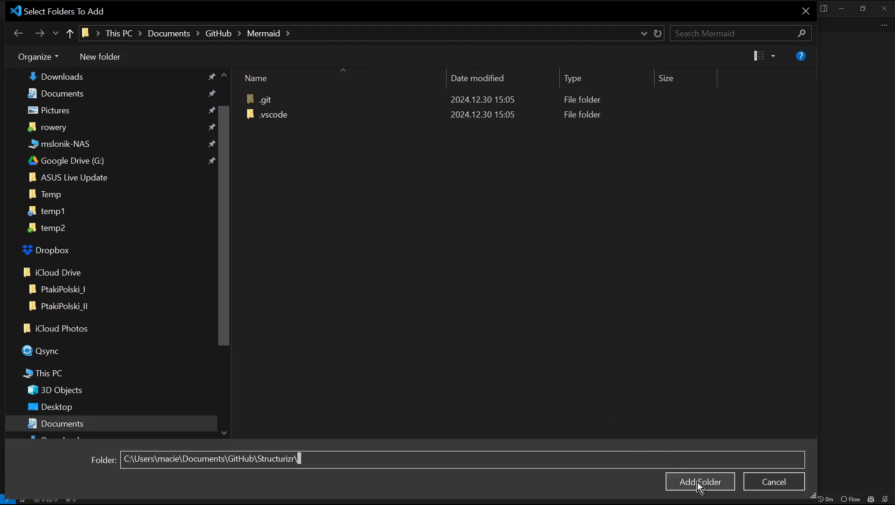
left_click(700, 481)
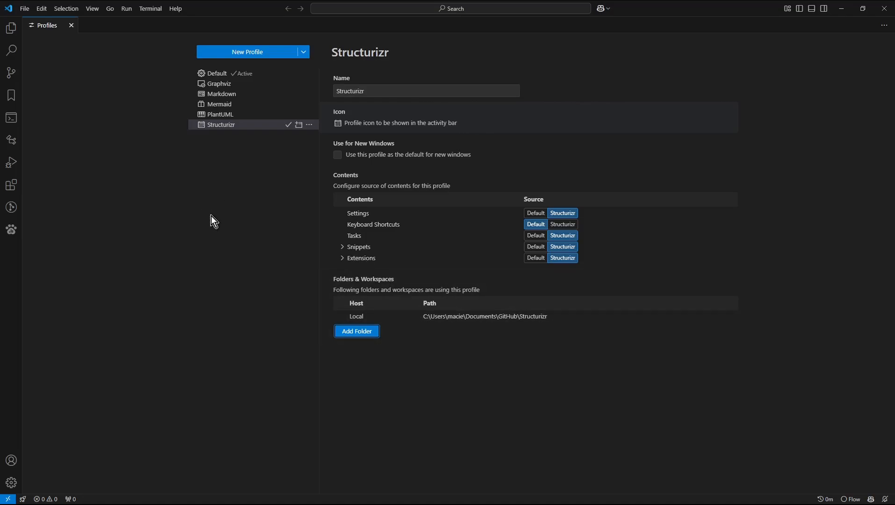
mouse_move(124, 144)
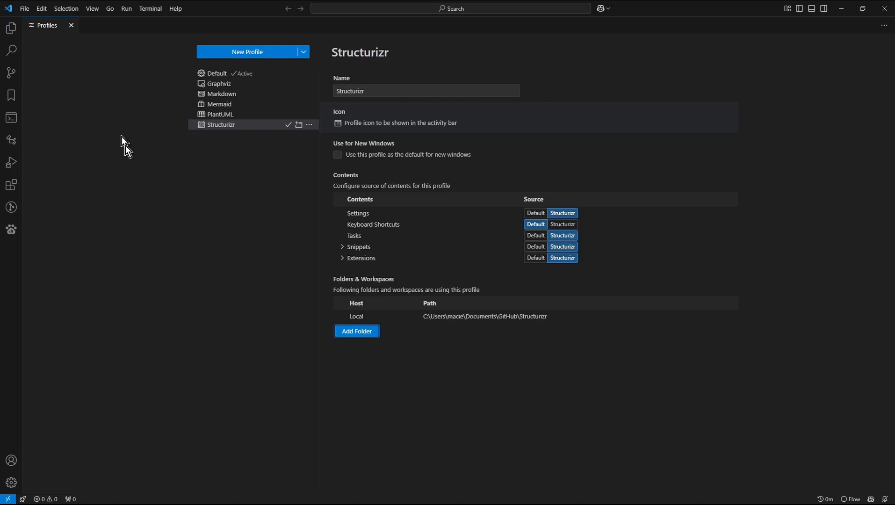
mouse_move(138, 139)
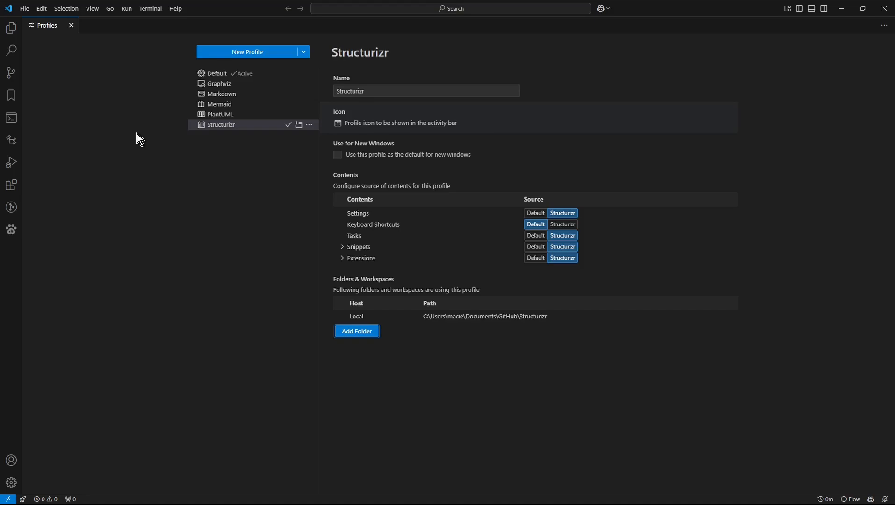
mouse_move(32, 30)
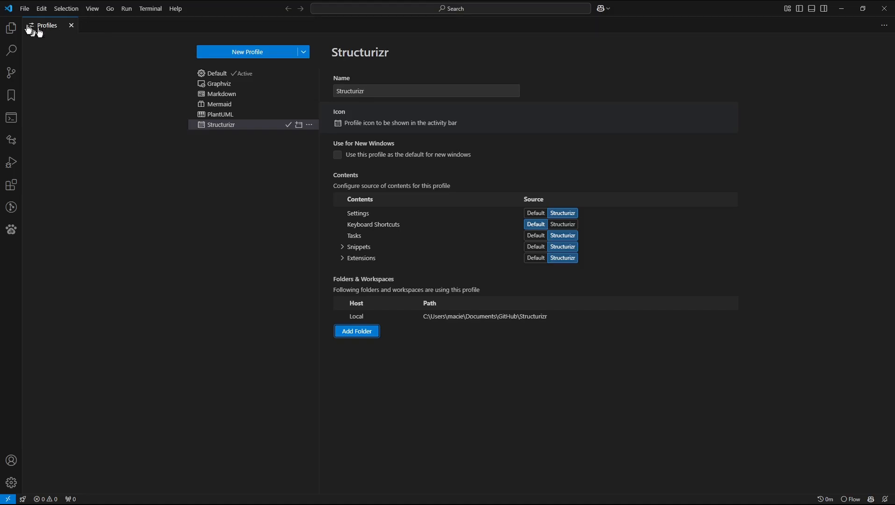
mouse_move(71, 26)
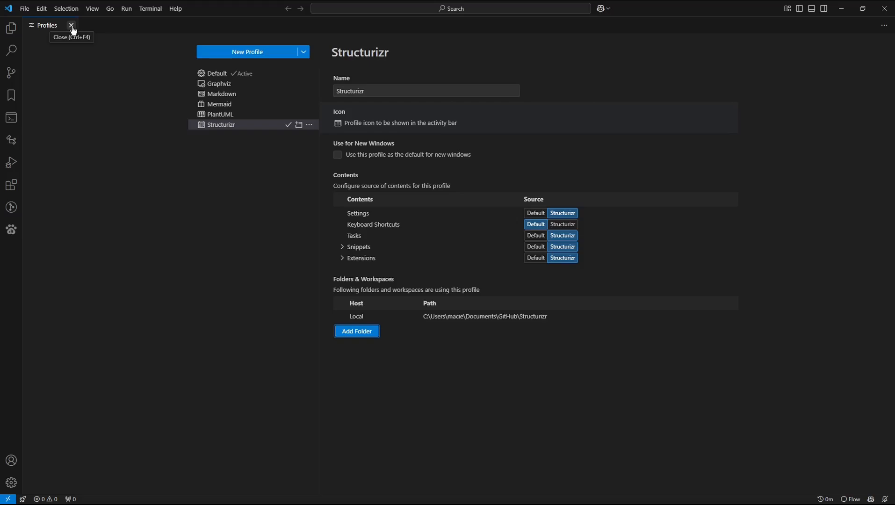
Close Profiles and open C:\Users\macie\Documents\GitHub\Structurizr\ as the workspace folder.
left_click(24, 8)
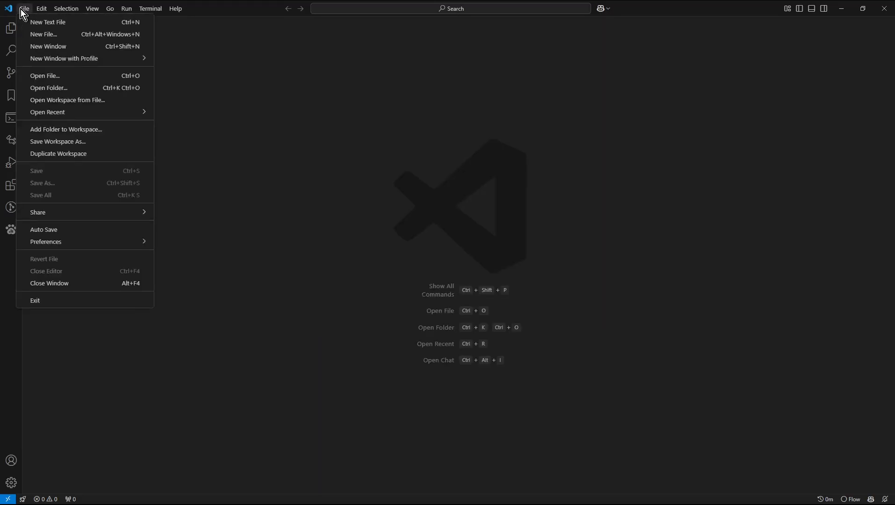
mouse_move(58, 87)
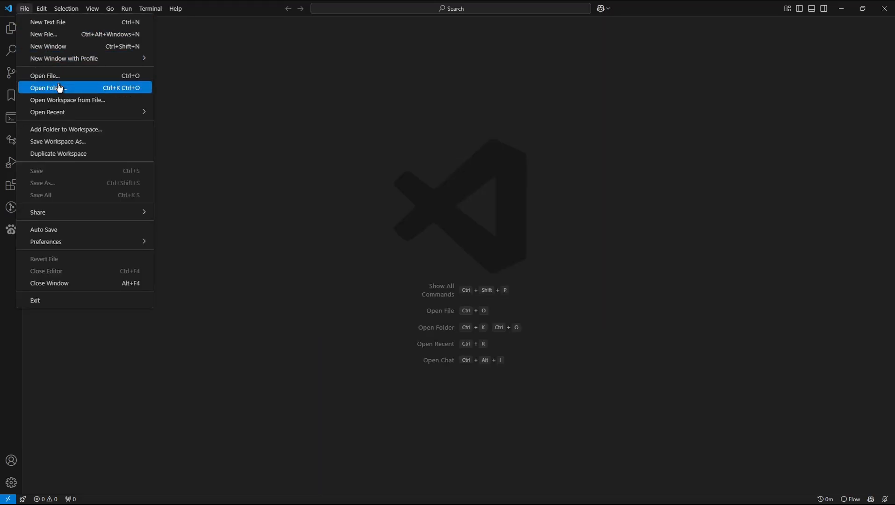
left_click(48, 87)
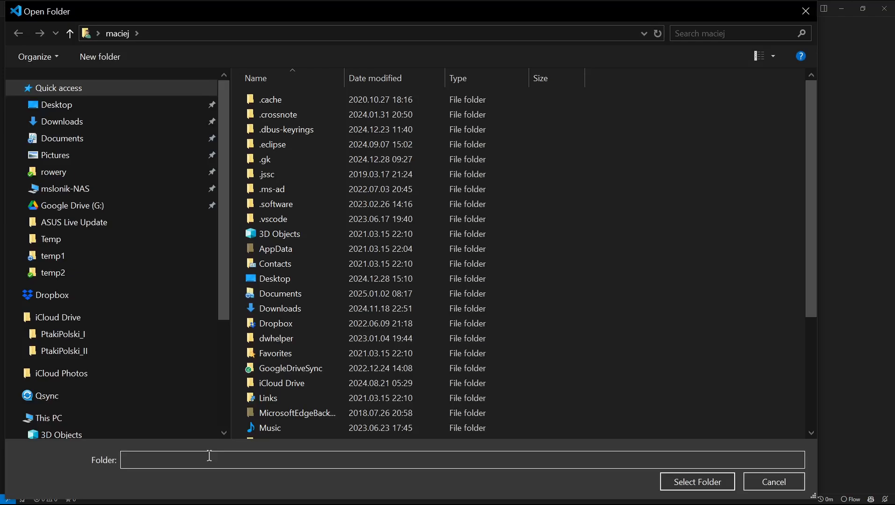
type("C:\\Users\\macie\\Documents\\GitHub\\Structurizr\\")
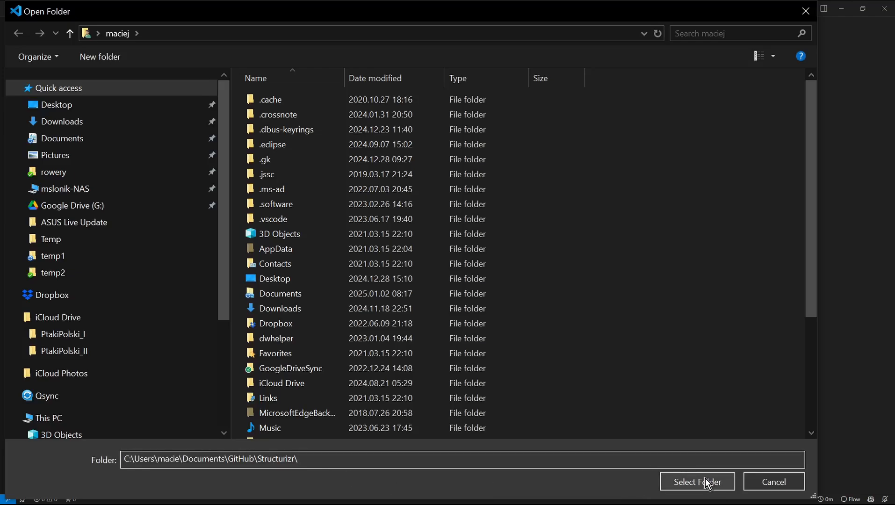
left_click(697, 482)
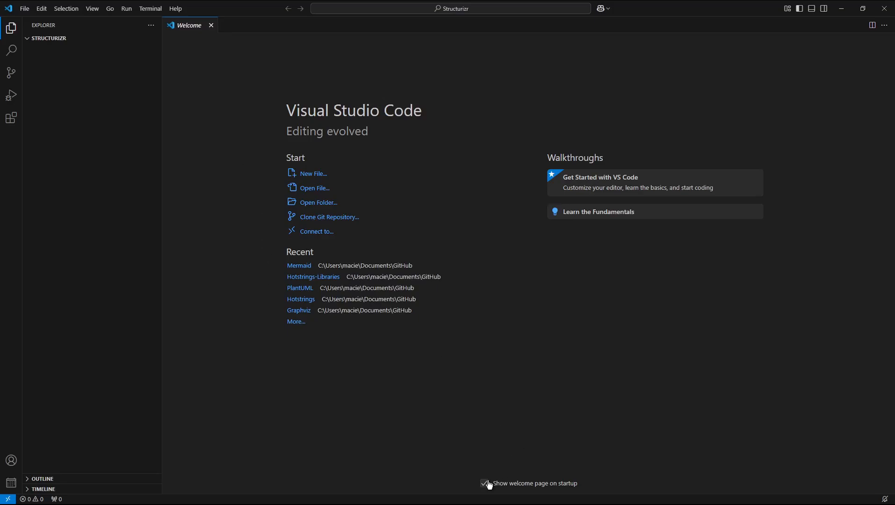
Disable 'Show welcome page on startup' and close the Welcome tab.
left_click(484, 484)
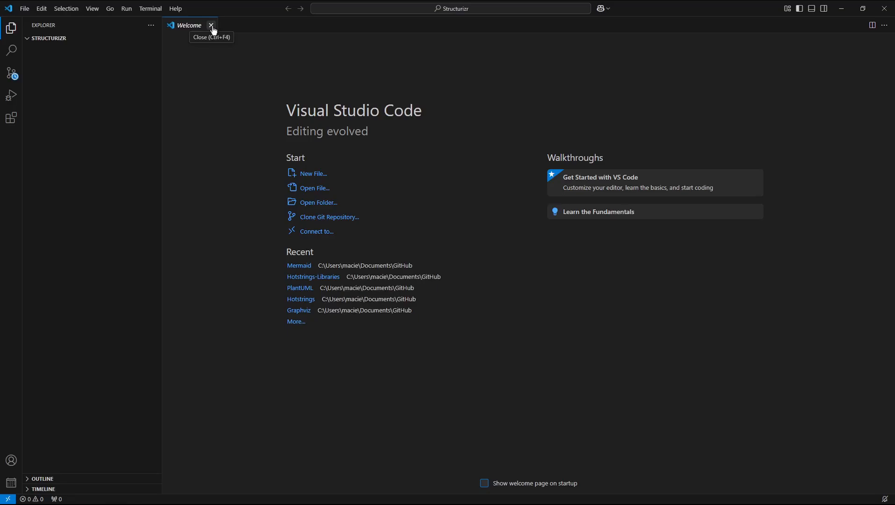
left_click(210, 25)
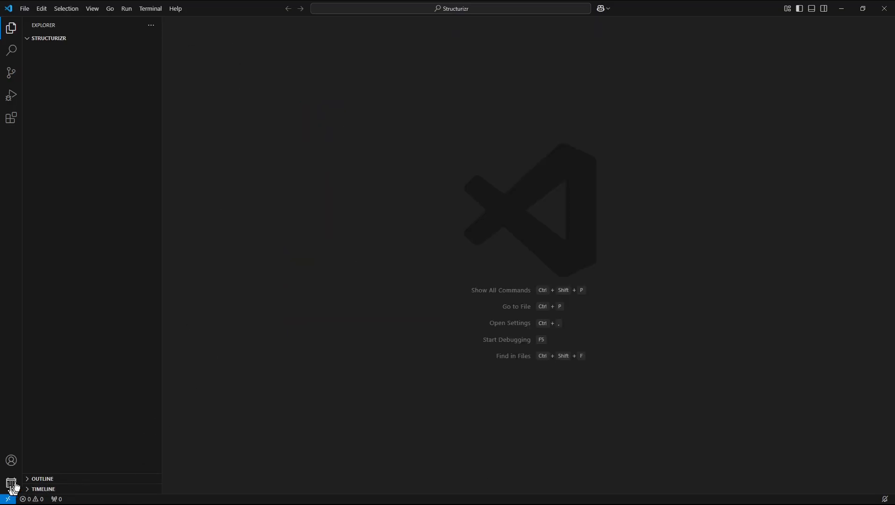
mouse_move(11, 484)
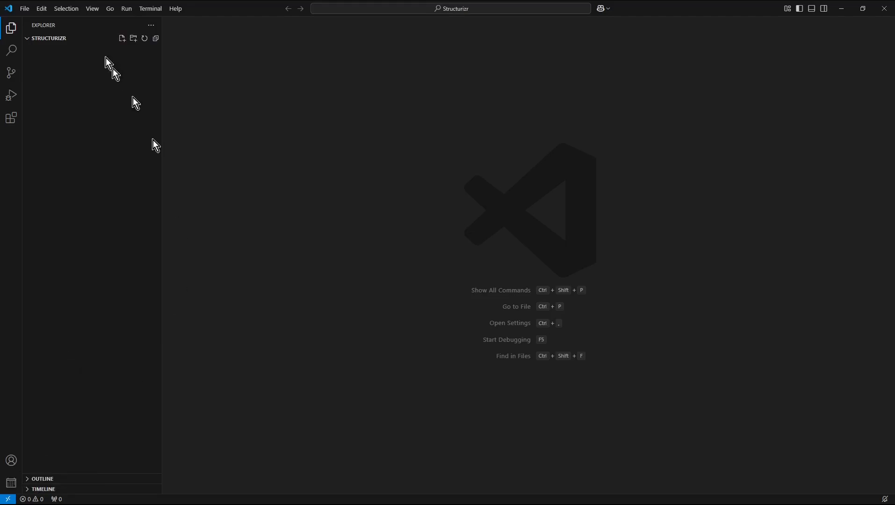
mouse_move(62, 56)
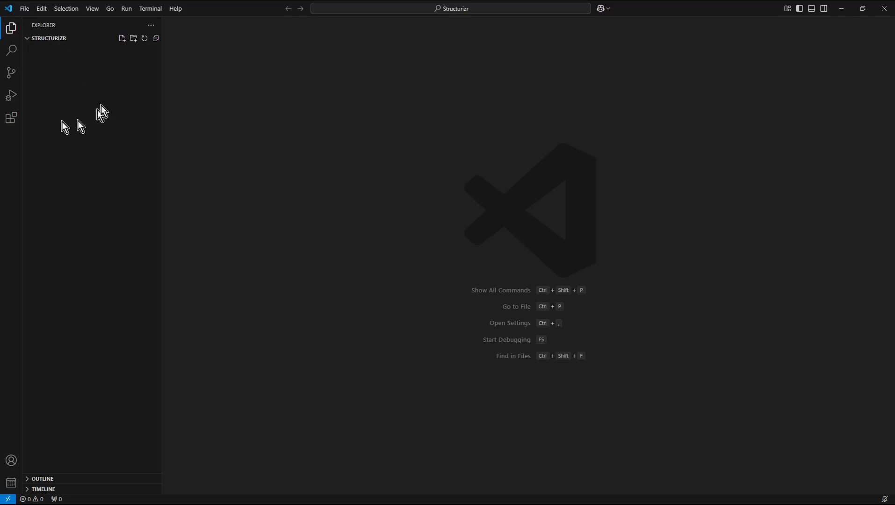
mouse_move(59, 58)
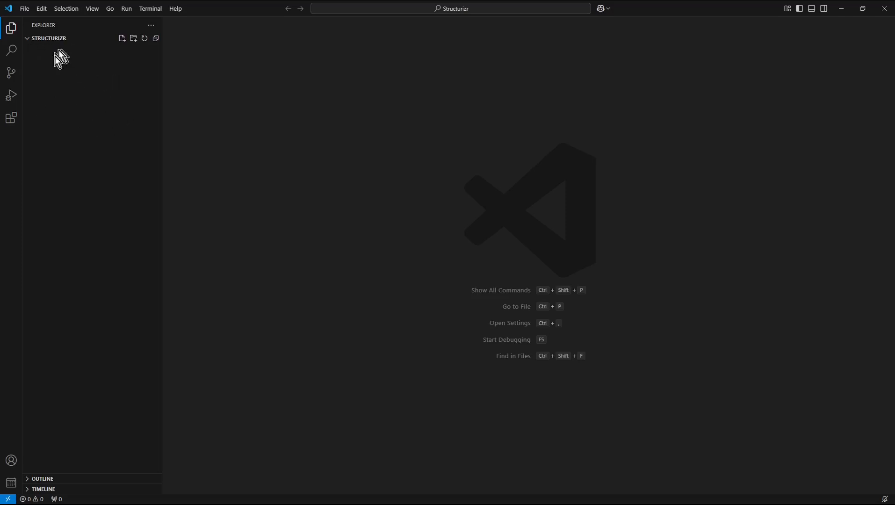
mouse_move(60, 58)
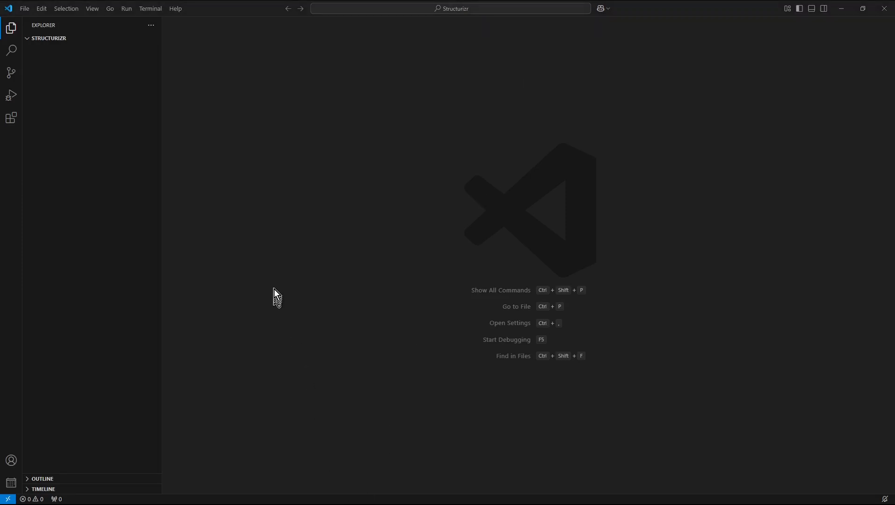
mouse_move(276, 274)
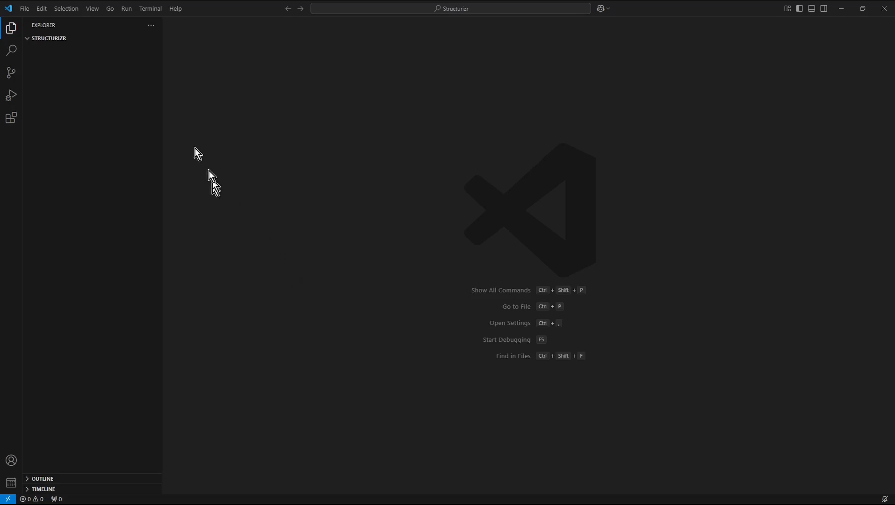
mouse_move(12, 27)
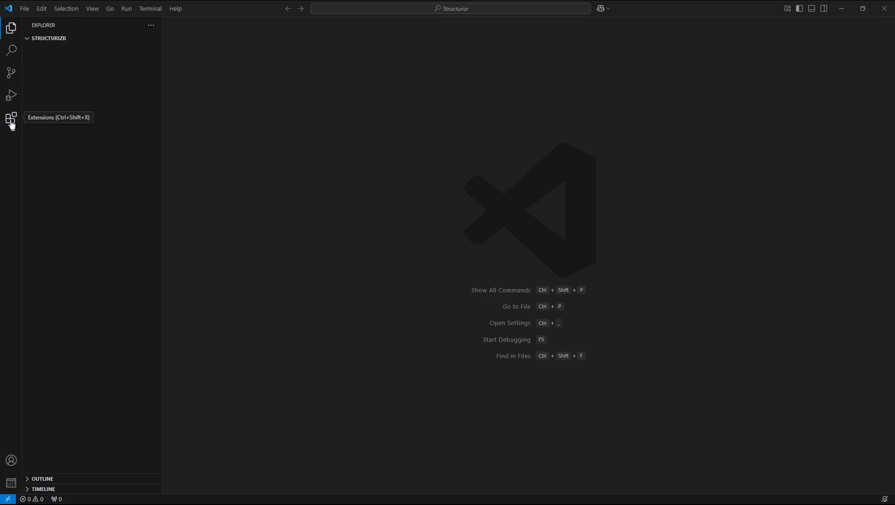
Search the Extensions marketplace and install C4 DSL Extension by systemticks.
left_click(11, 118)
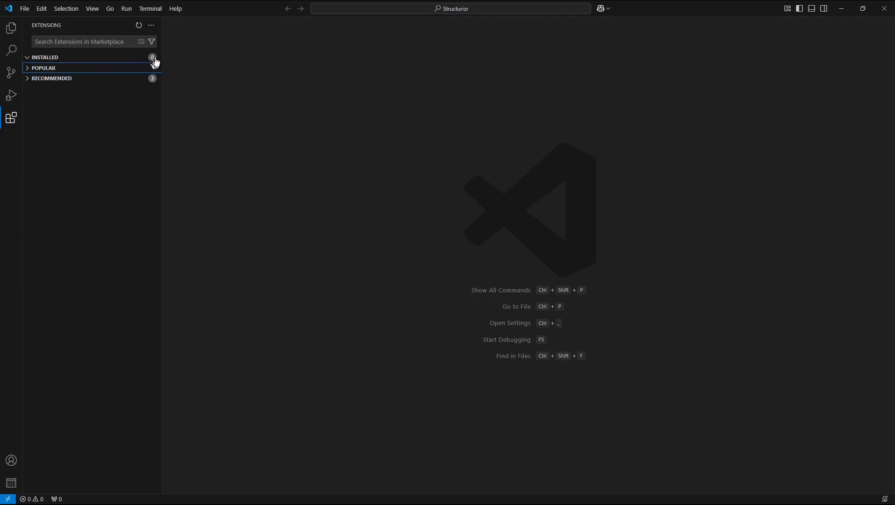
left_click(82, 41)
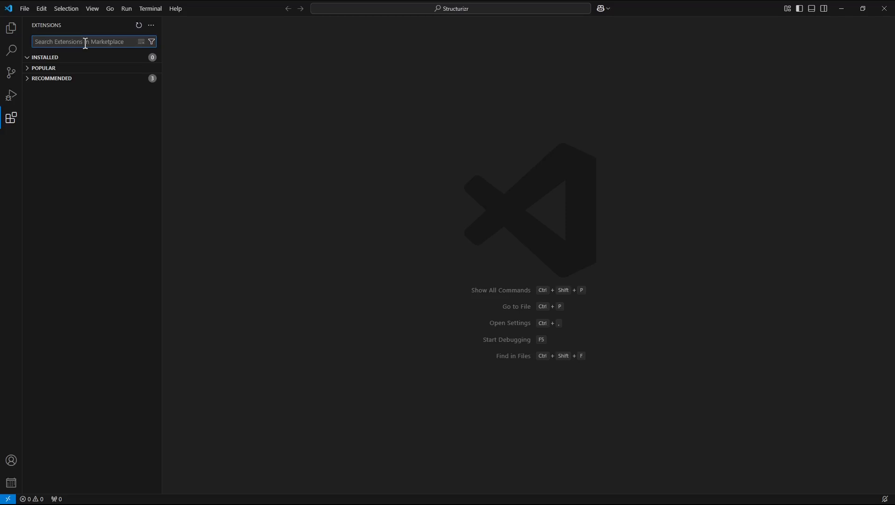
type("st")
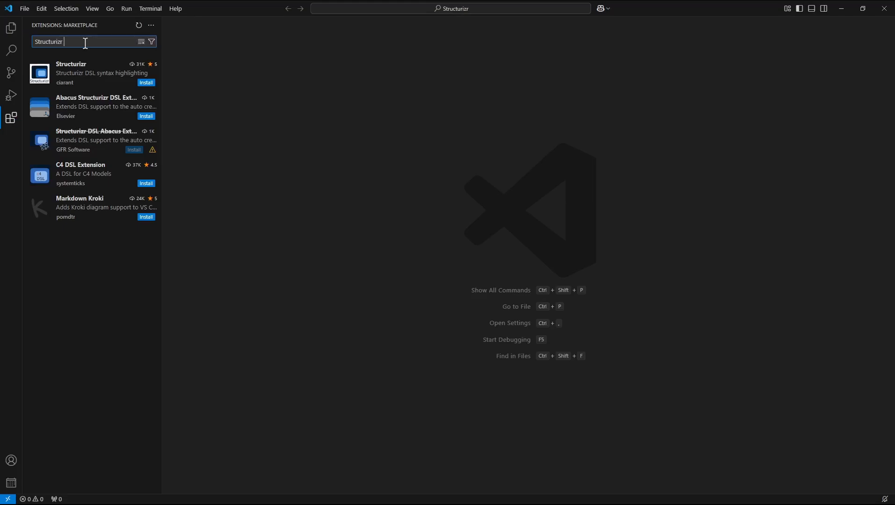
mouse_move(180, 82)
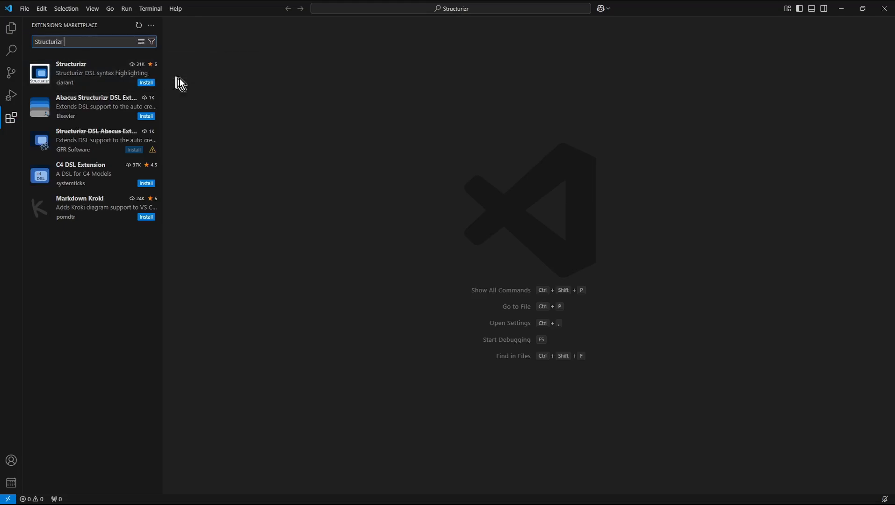
mouse_move(82, 171)
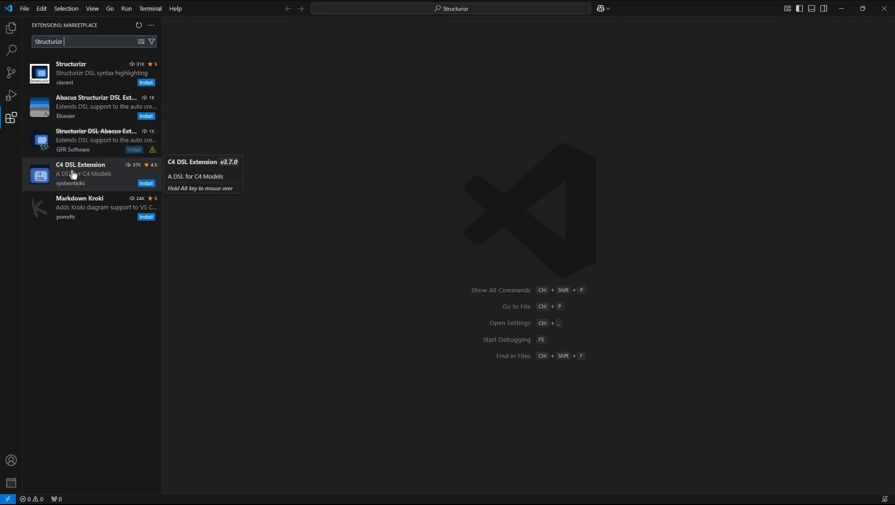
mouse_move(96, 176)
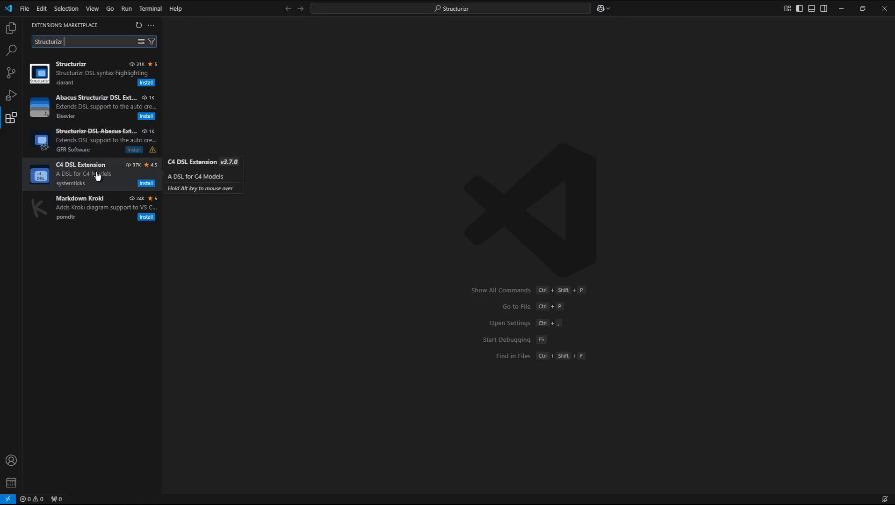
left_click(92, 174)
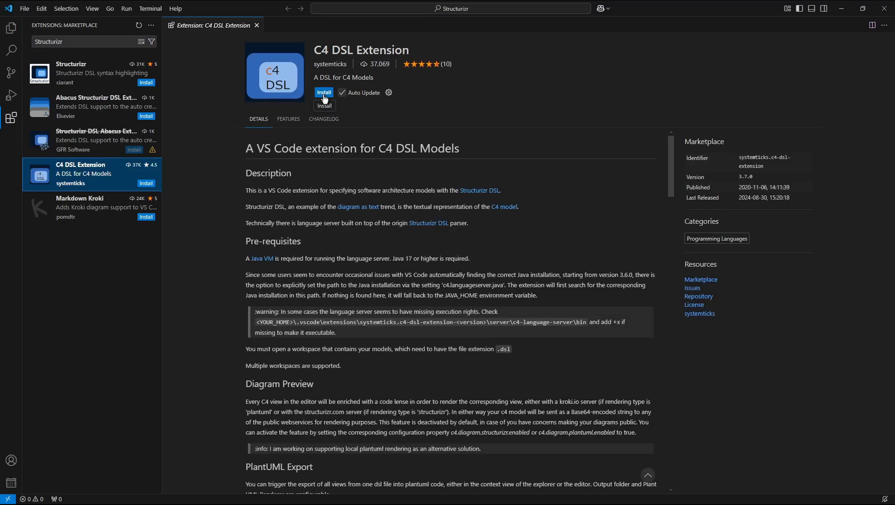
left_click(323, 91)
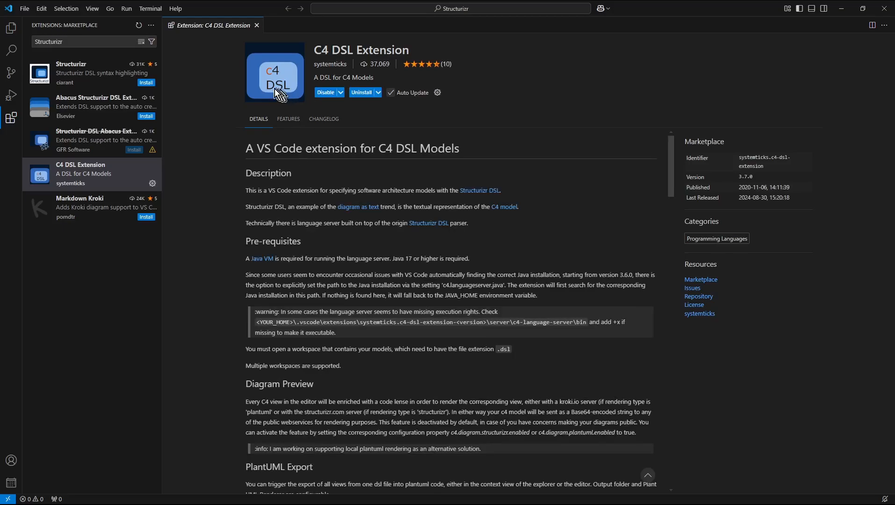
mouse_move(201, 137)
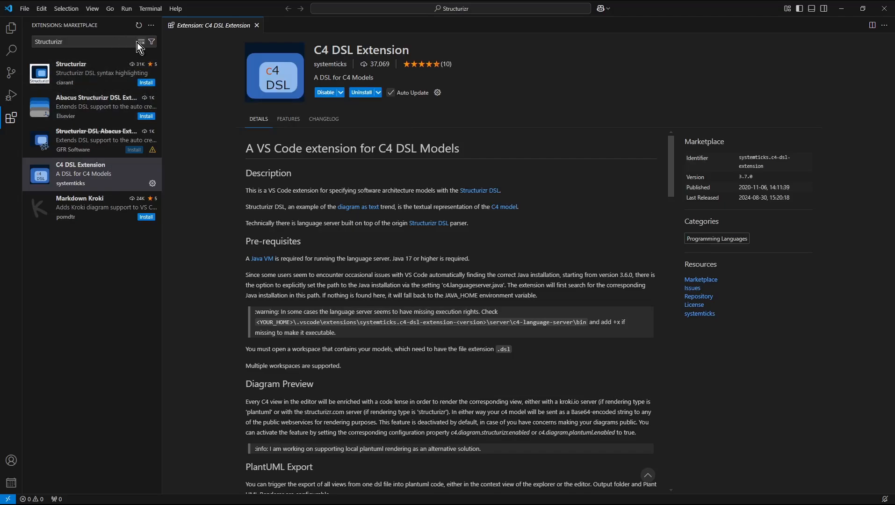
Search for PlantUML and install the PlantUML extension by jebbs.
left_click(141, 41)
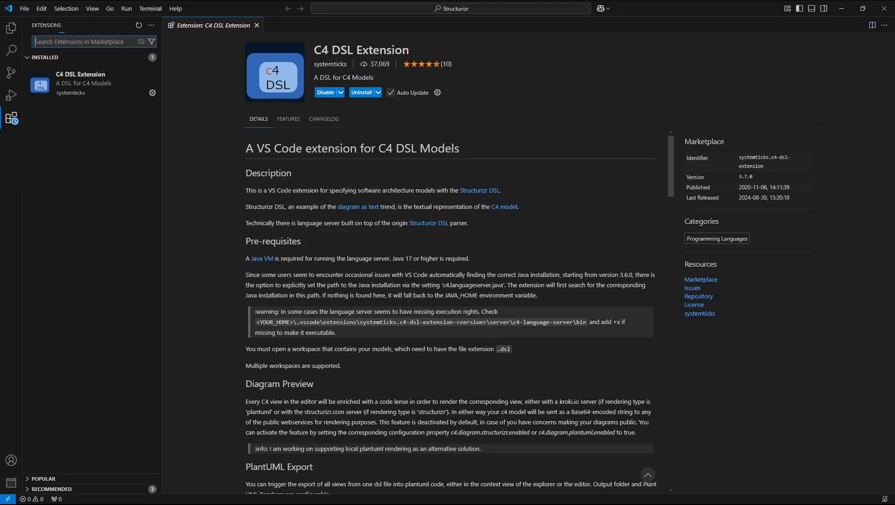
type("planuml")
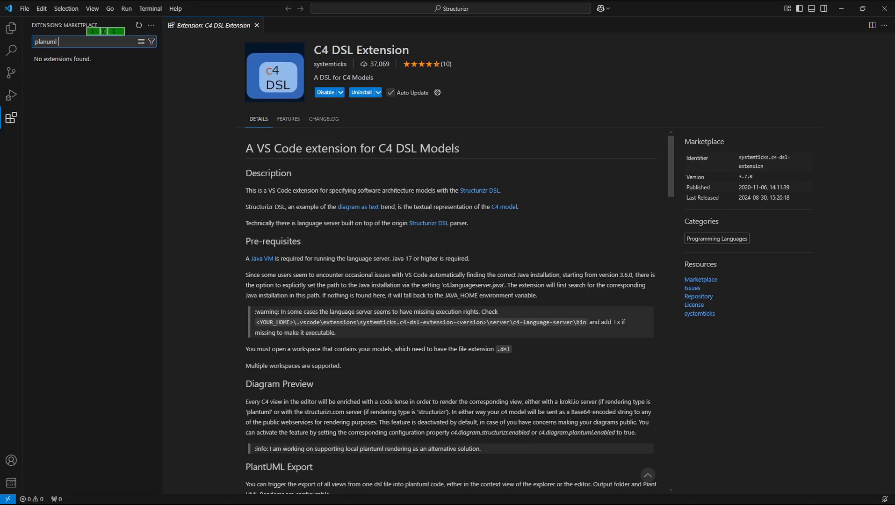
type("plant")
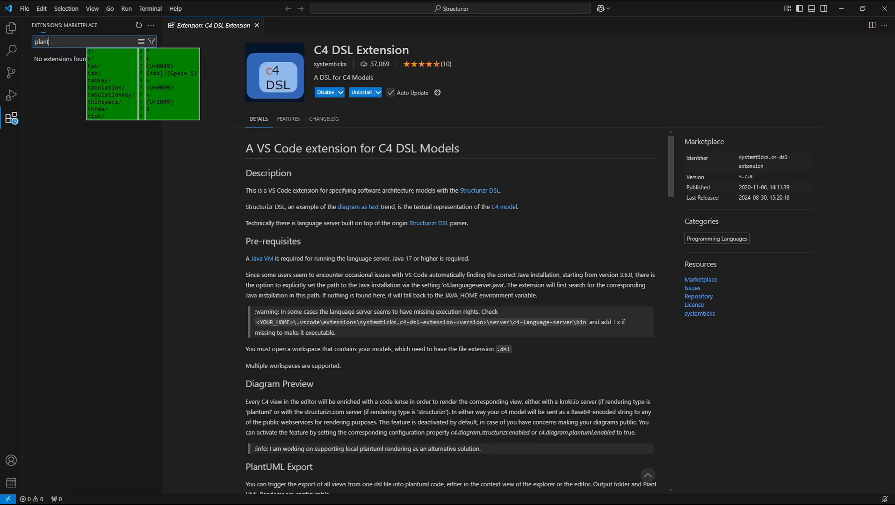
type("PlantUML")
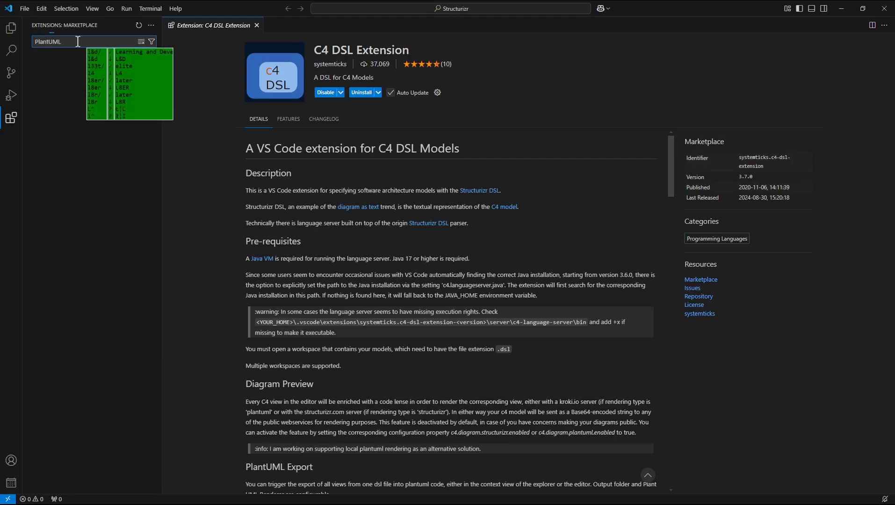
left_click(91, 73)
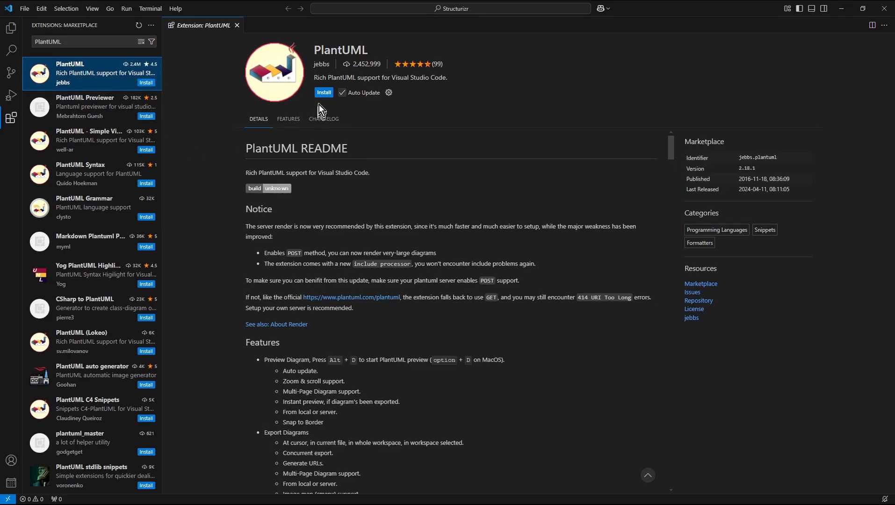
mouse_move(323, 77)
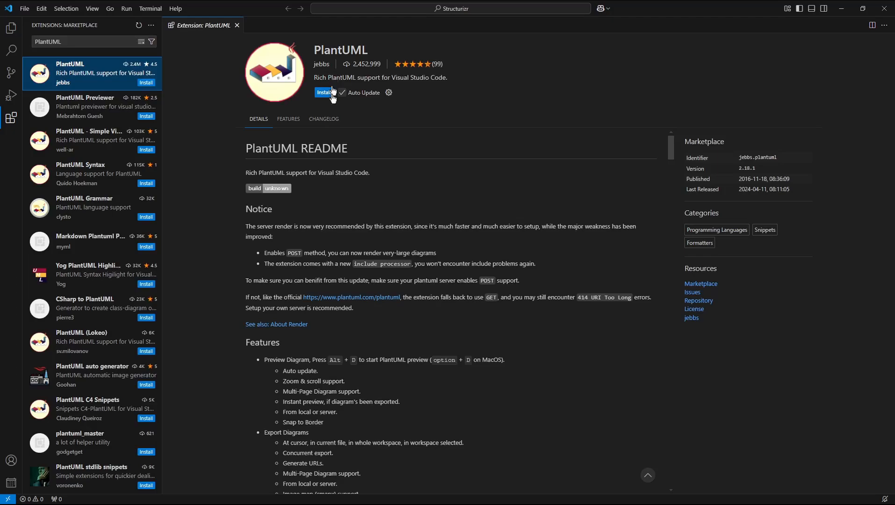
left_click(326, 93)
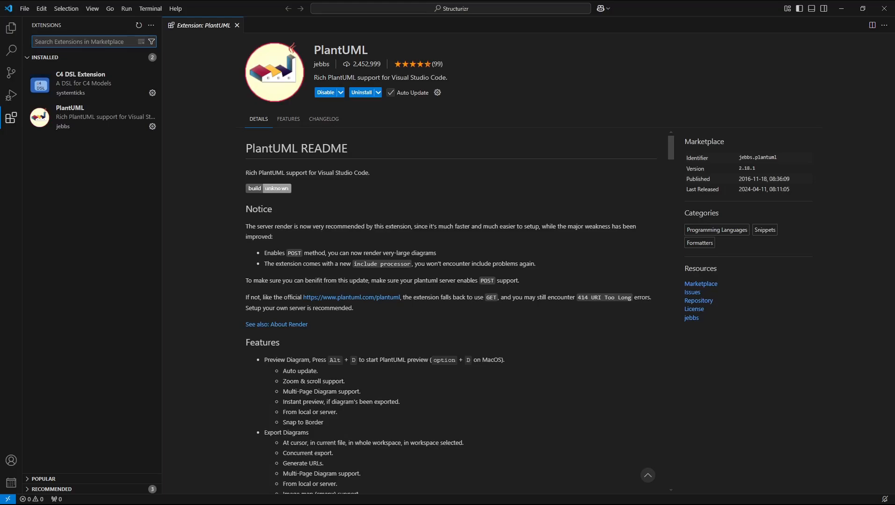
Search for mermaid and install Mermaid Editor by tomoyukim.
type("mermaid")
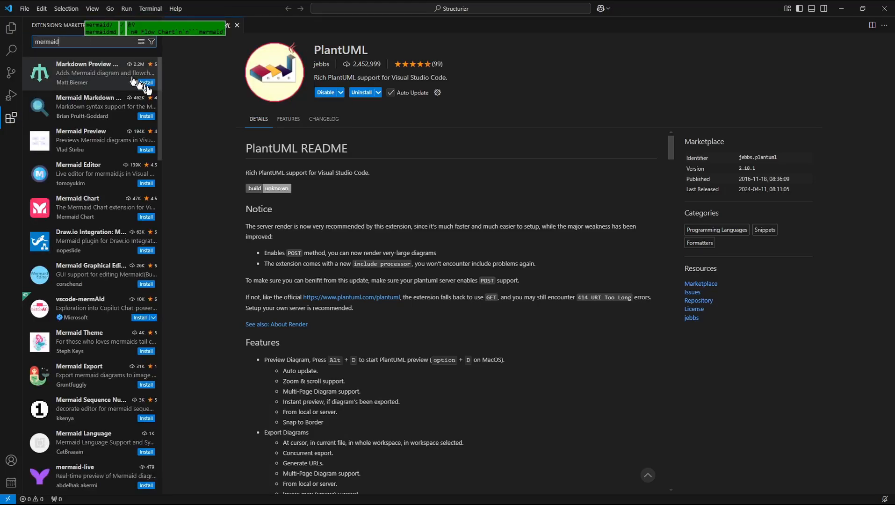
mouse_move(89, 174)
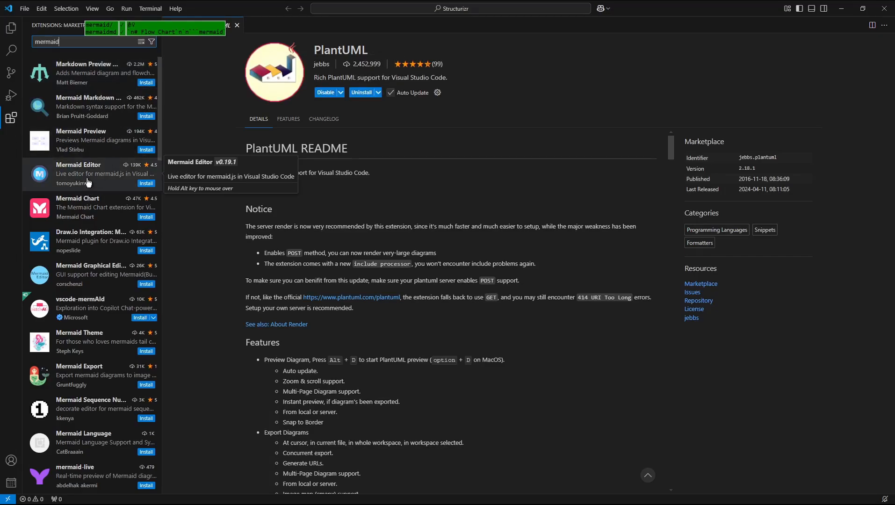
left_click(91, 173)
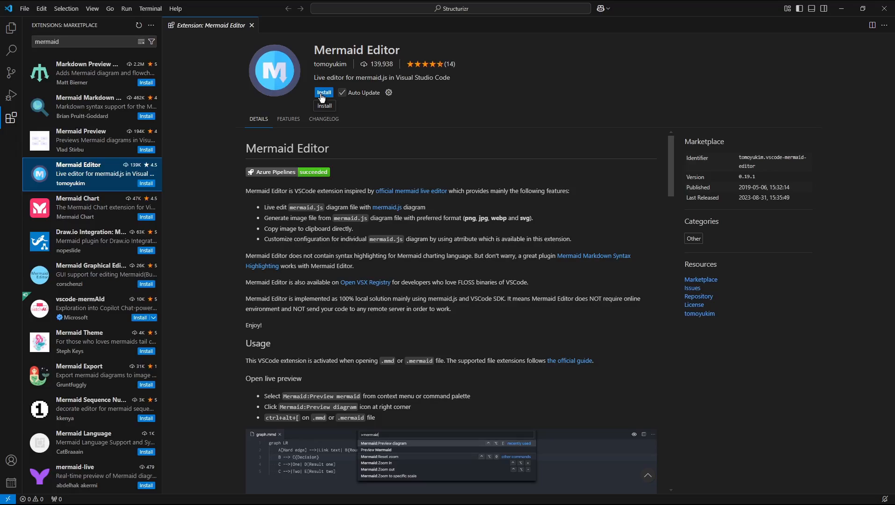
left_click(324, 93)
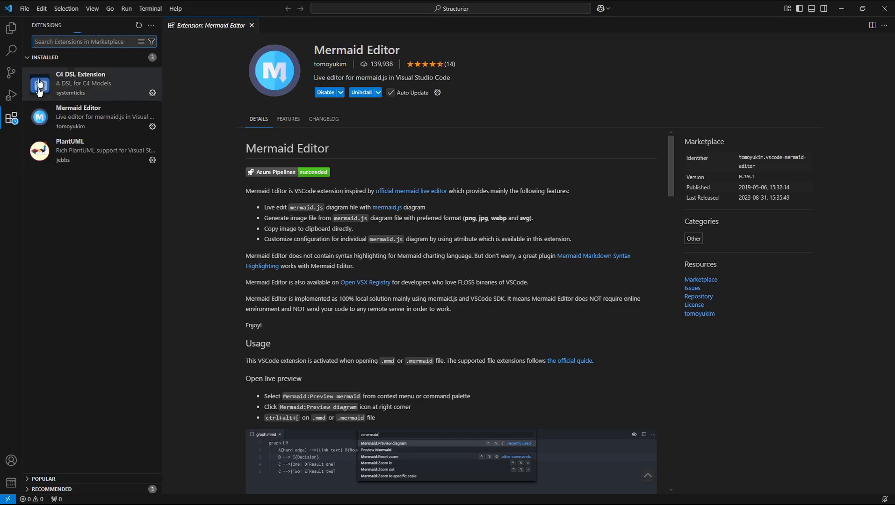
mouse_move(84, 121)
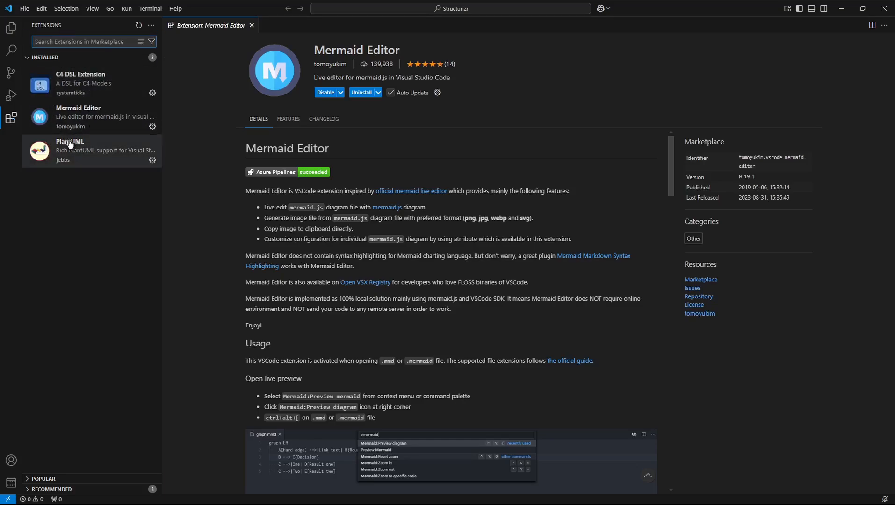
mouse_move(68, 150)
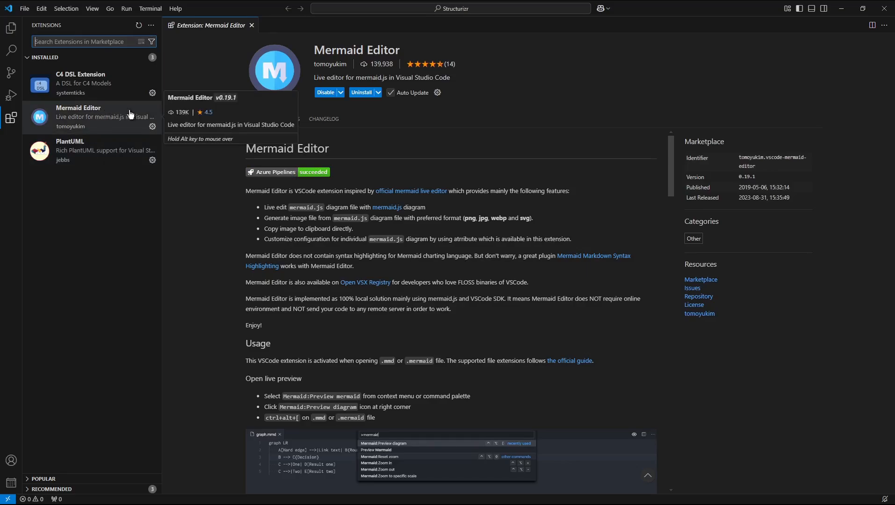
mouse_move(213, 117)
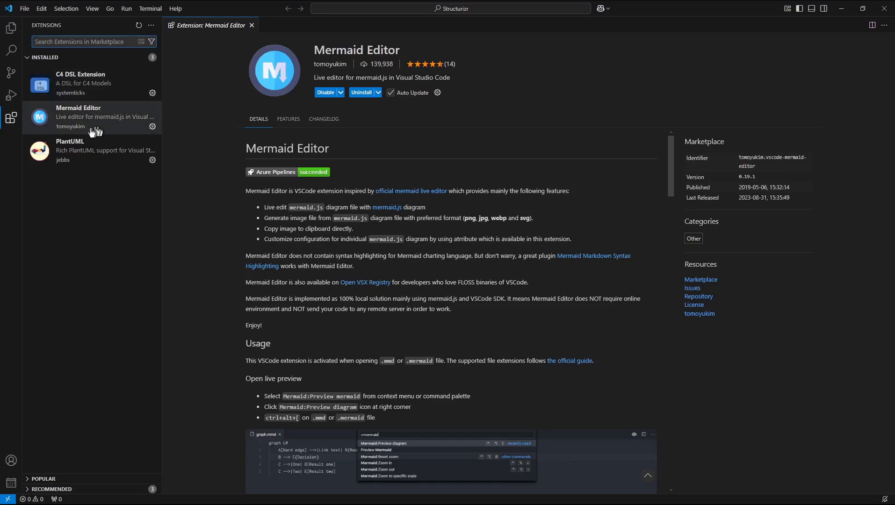
Open the C4 DSL Extension's settings from its Manage gear.
left_click(81, 82)
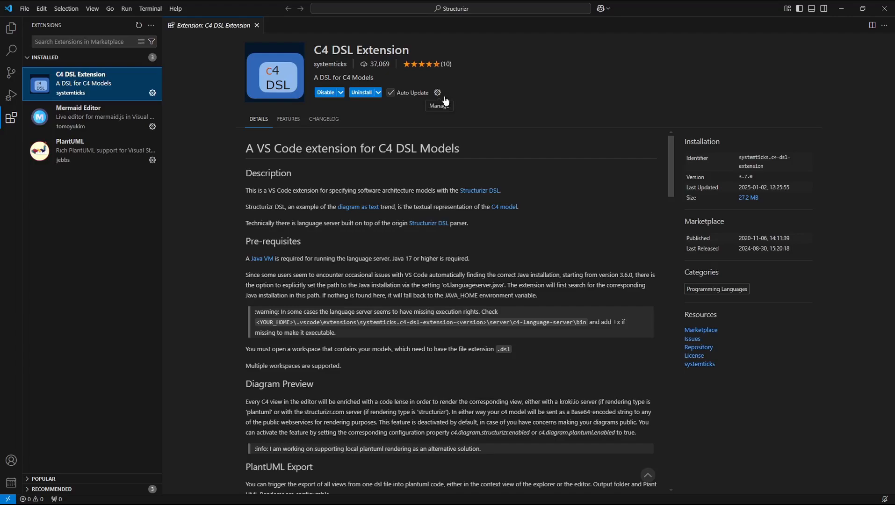
left_click(438, 92)
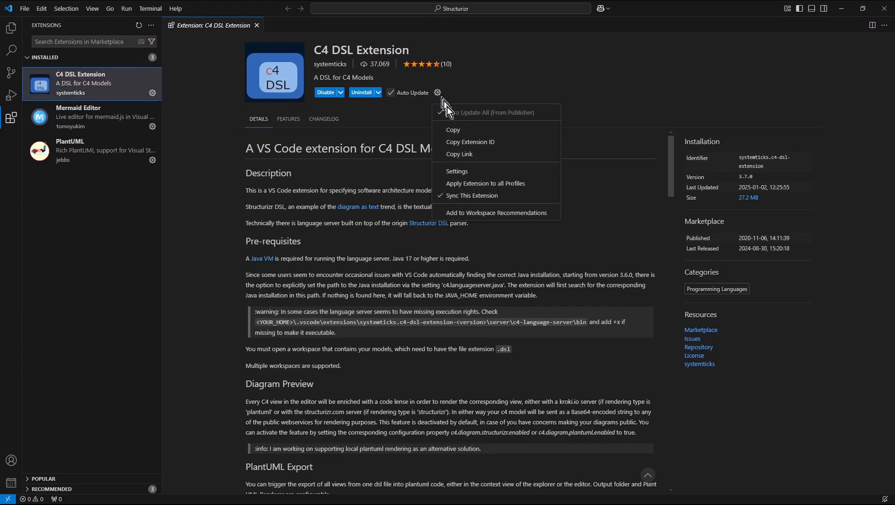
mouse_move(456, 172)
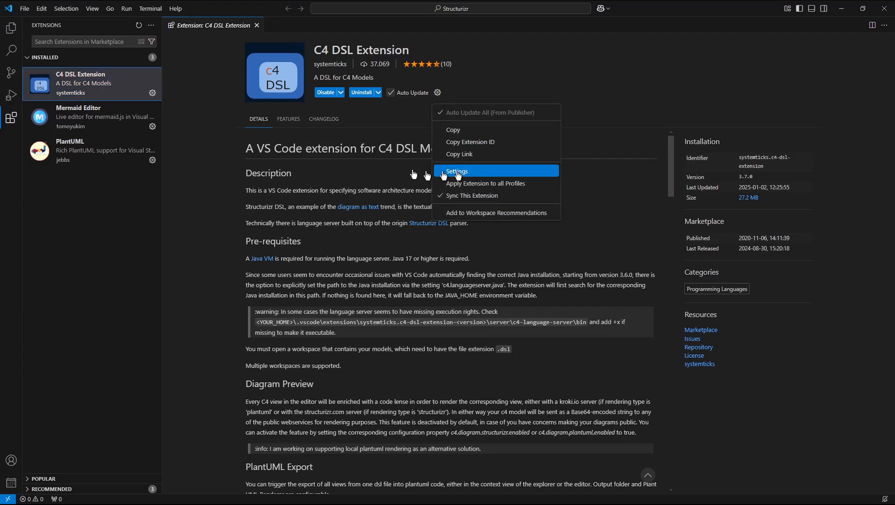
left_click(456, 172)
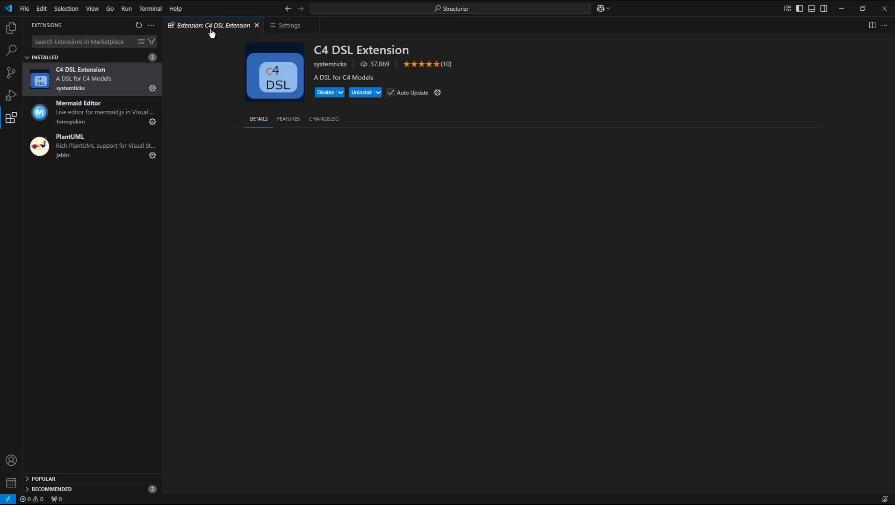
Close the extension details and hide the Extensions sidebar.
left_click(289, 25)
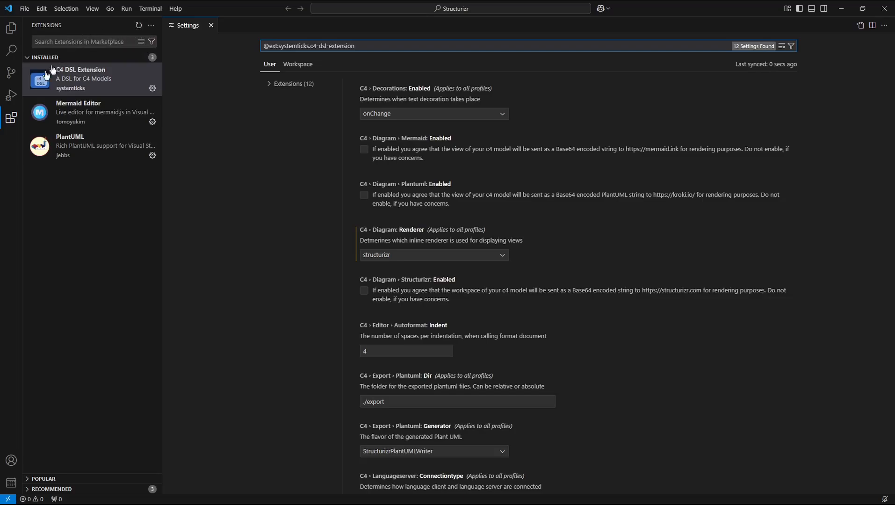
left_click(10, 118)
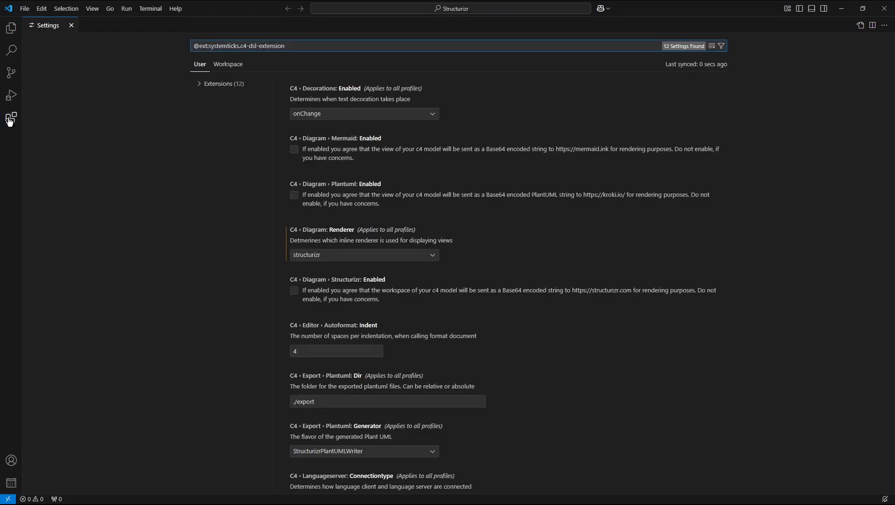
left_click(364, 254)
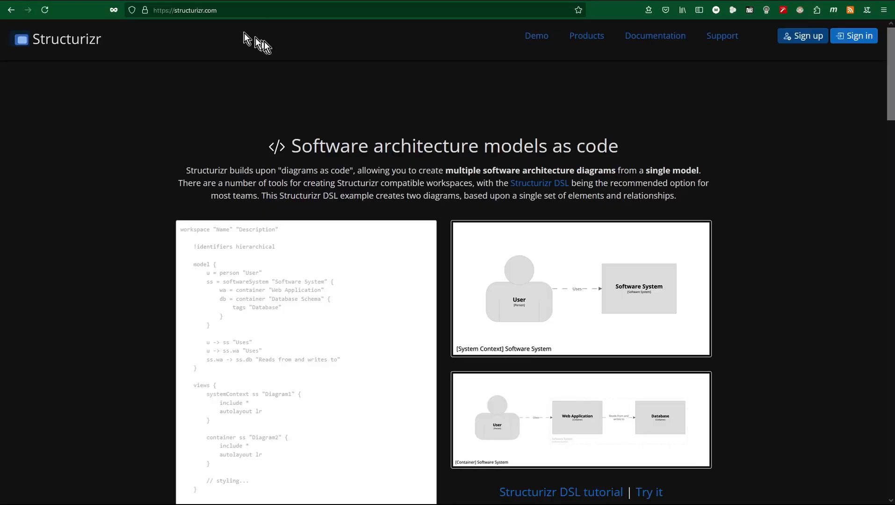
mouse_move(519, 92)
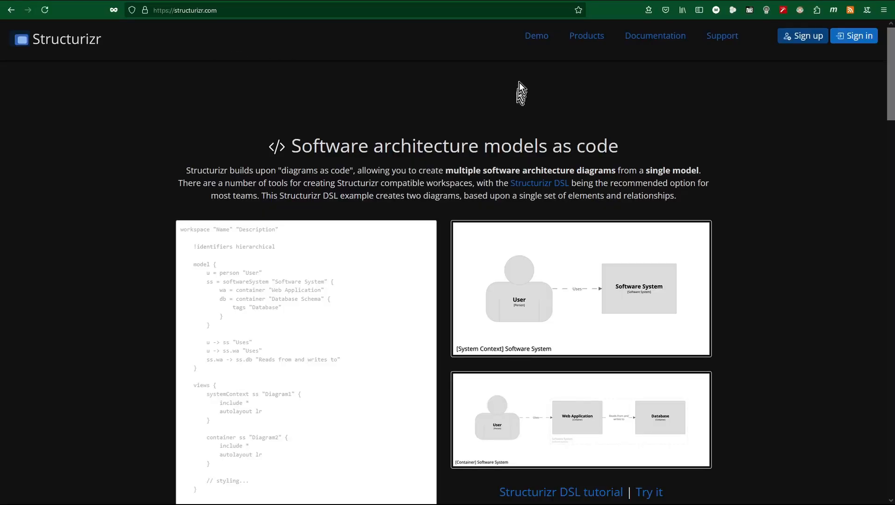
mouse_move(531, 70)
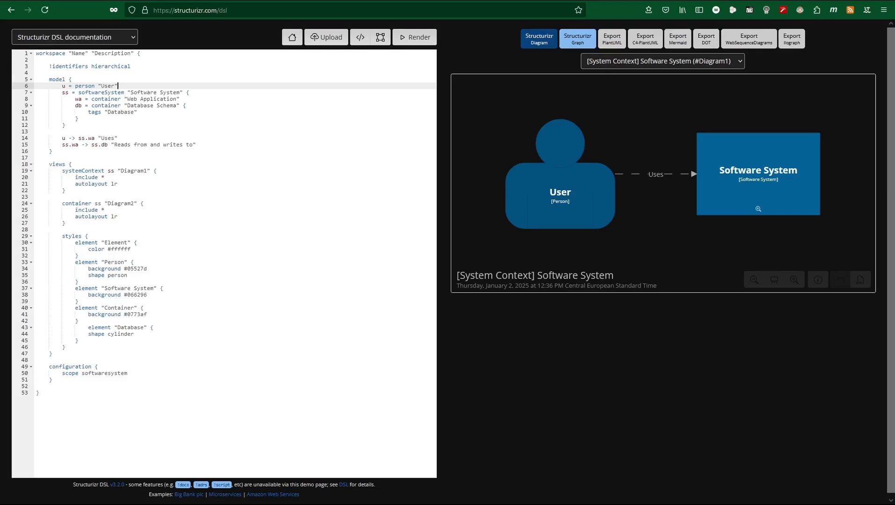
Select all of the Structurizr demo workspace code for copying.
key("ctrl+a")
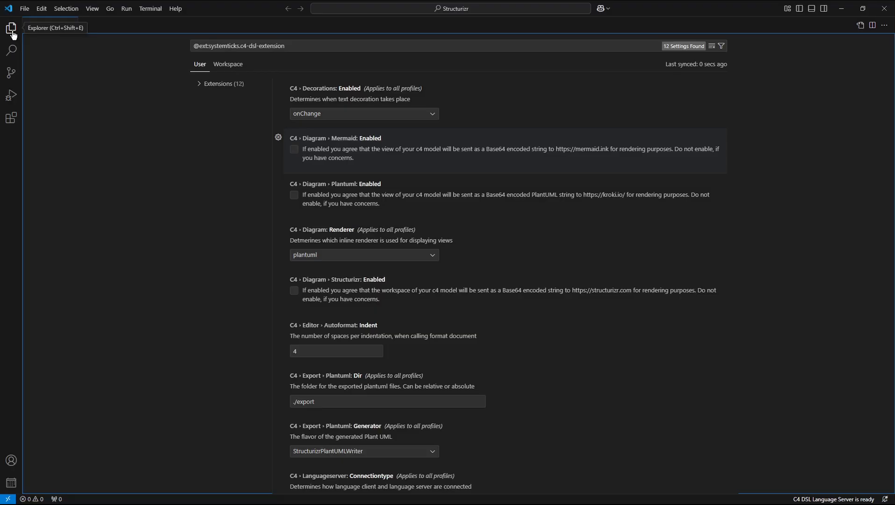
Show the Explorer with the empty Structurizr project folder.
left_click(11, 27)
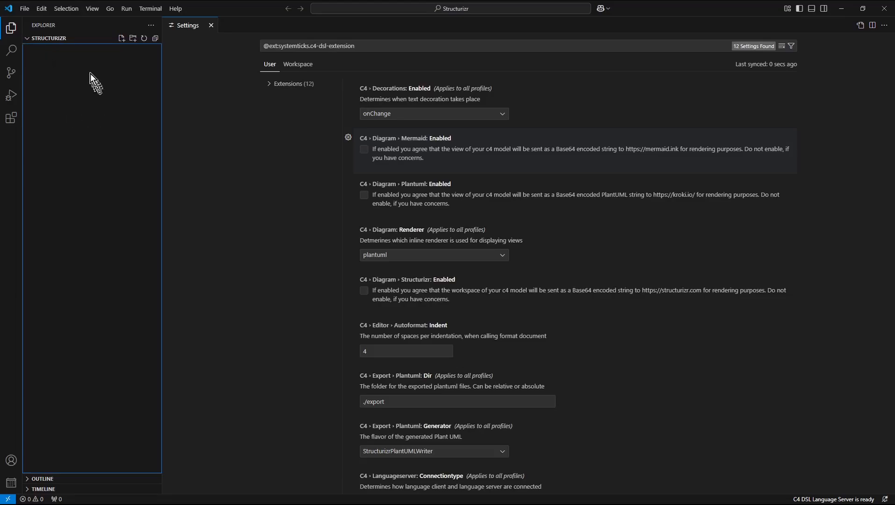
mouse_move(124, 51)
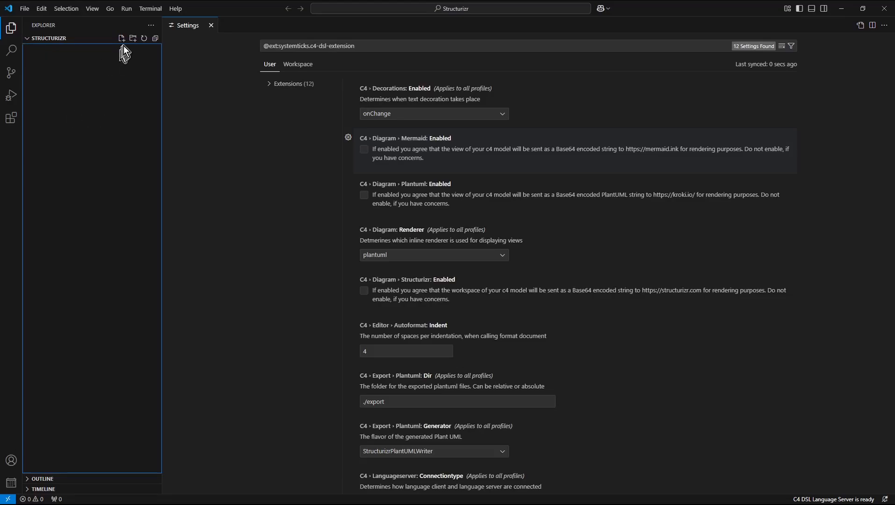
mouse_move(121, 38)
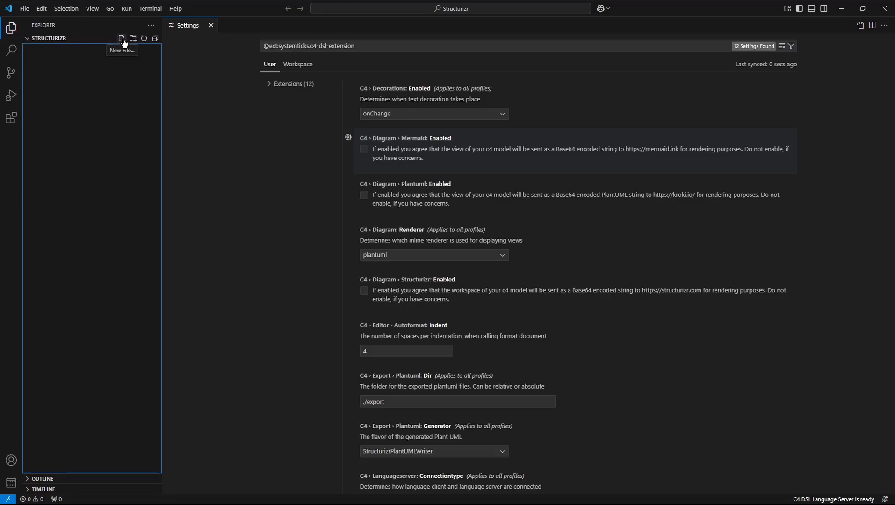
Create first.DSL in the Structurizr folder with the pasted workspace code and save it.
left_click(120, 37)
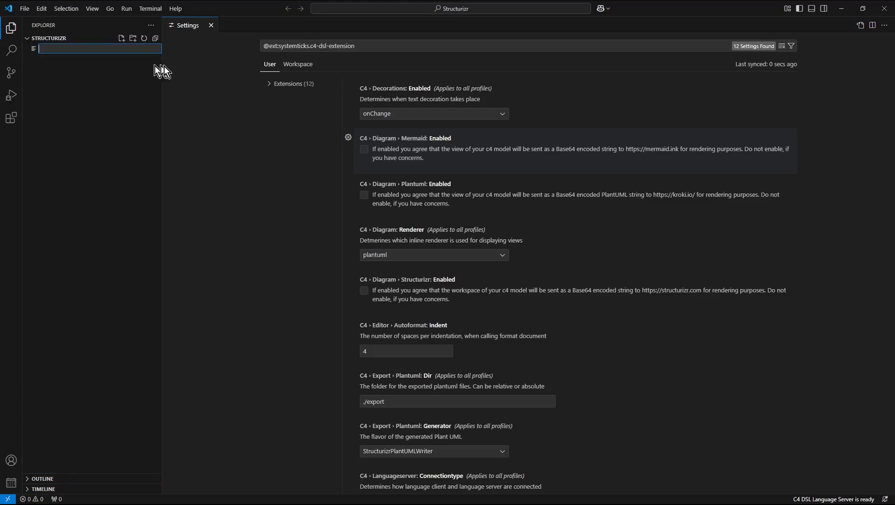
type("first.DSL")
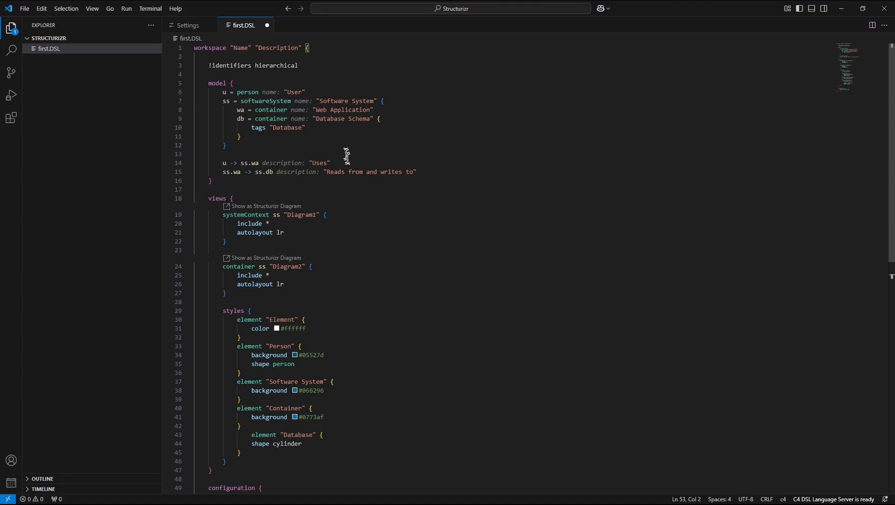
mouse_move(348, 160)
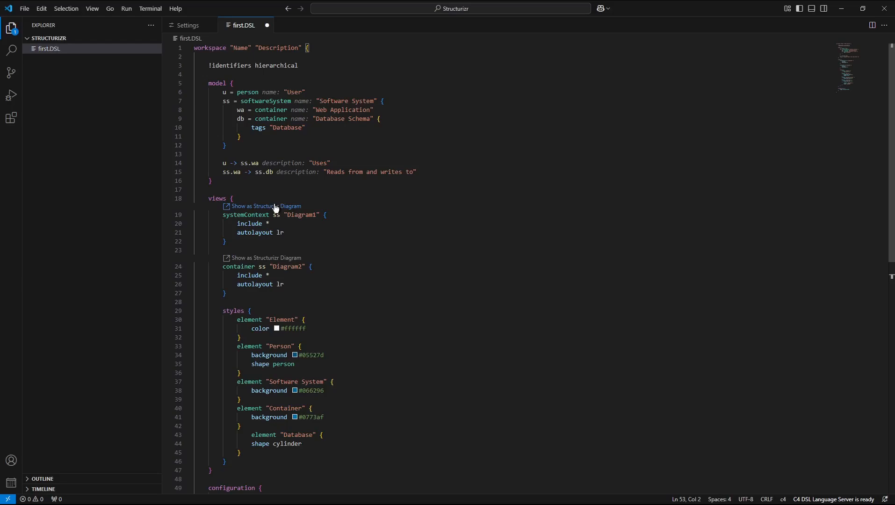
mouse_move(275, 209)
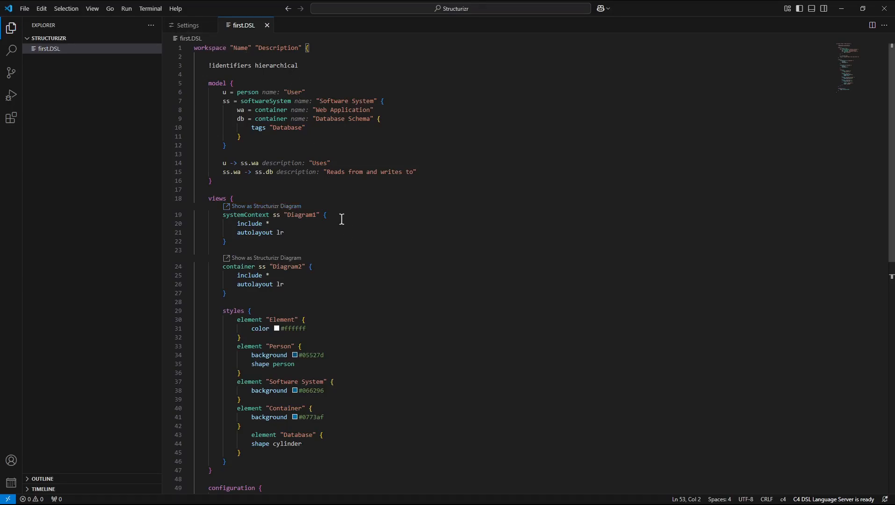
left_click(187, 24)
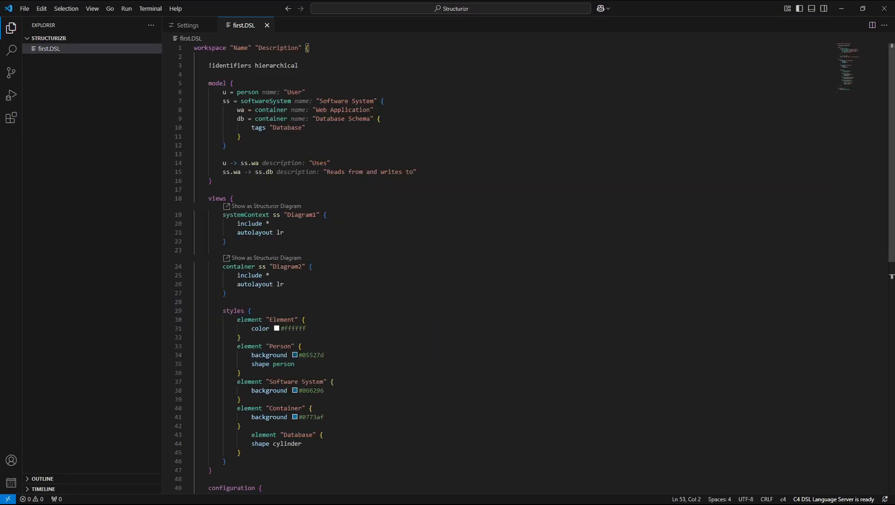
mouse_move(286, 224)
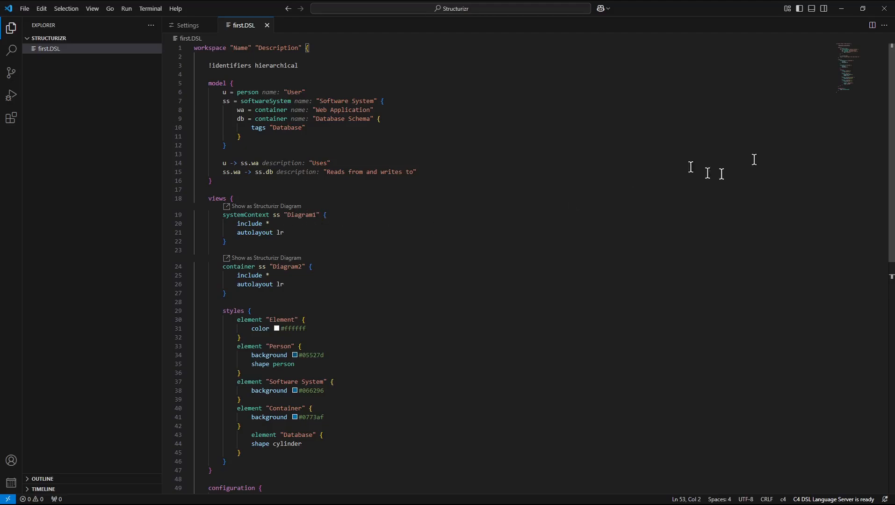
mouse_move(845, 60)
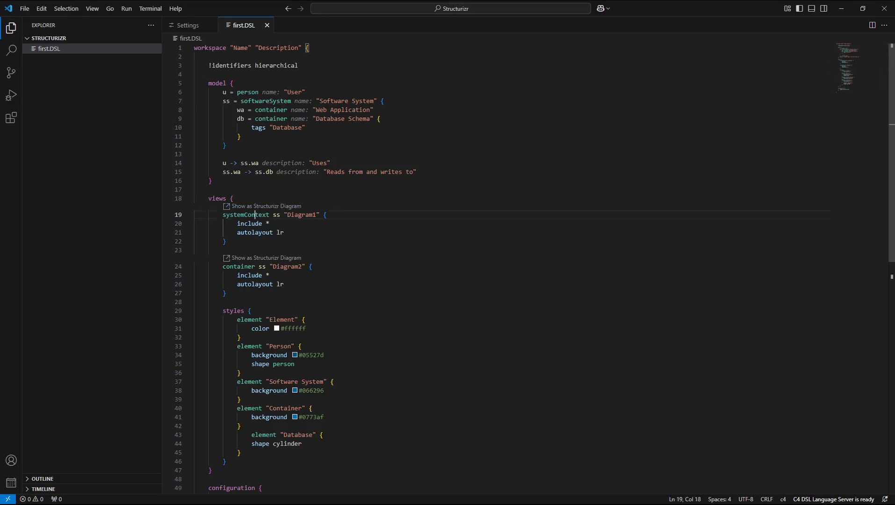
double_click(246, 214)
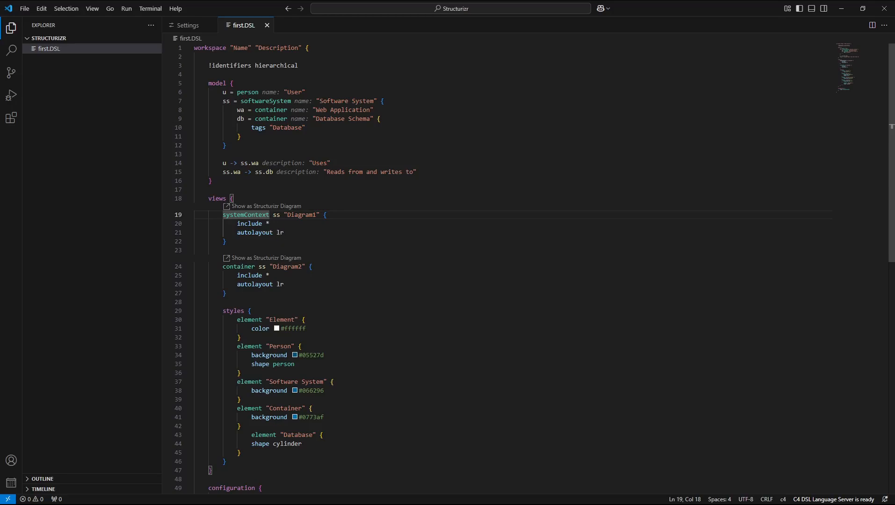
right_click(269, 219)
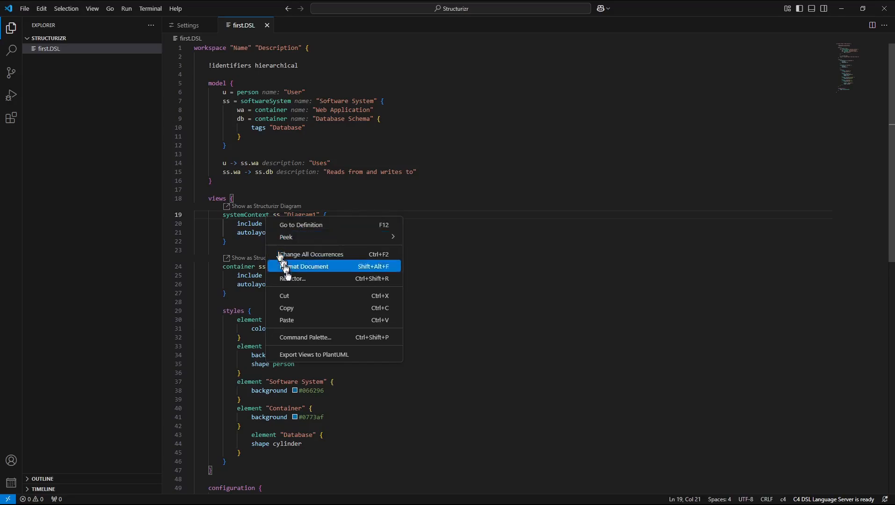
mouse_move(322, 354)
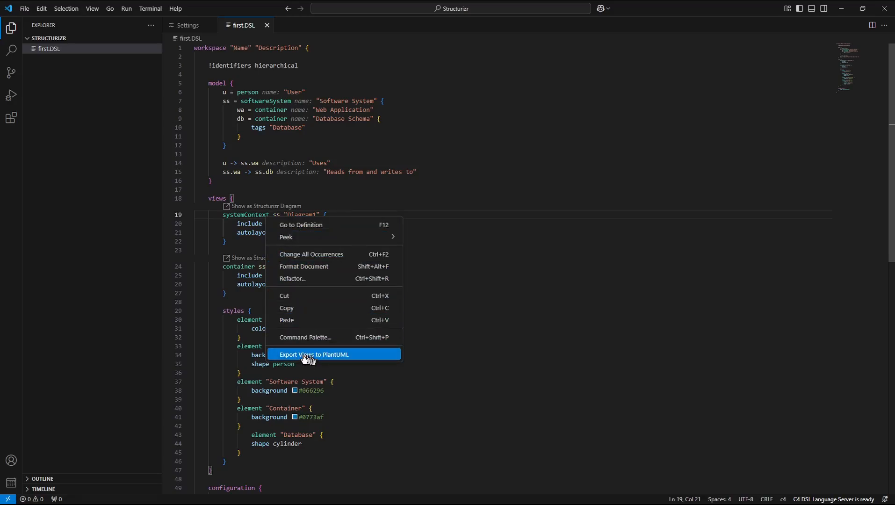
mouse_move(325, 362)
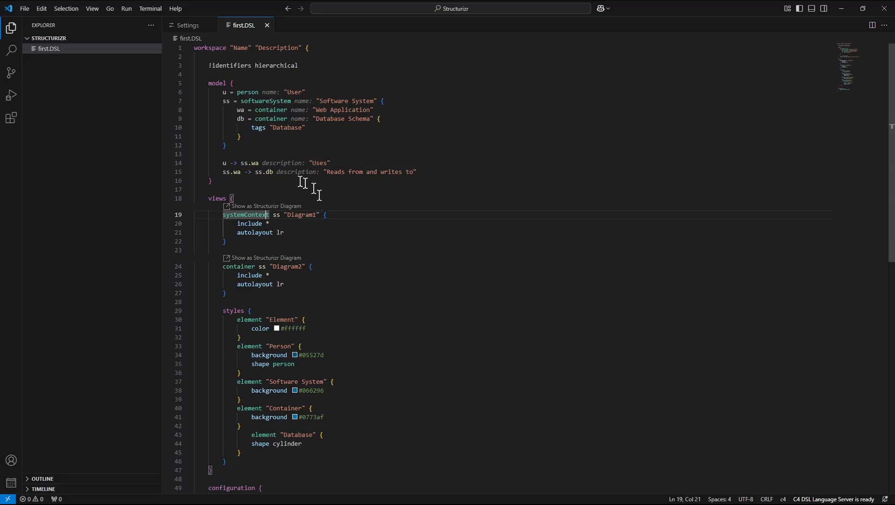
mouse_move(317, 185)
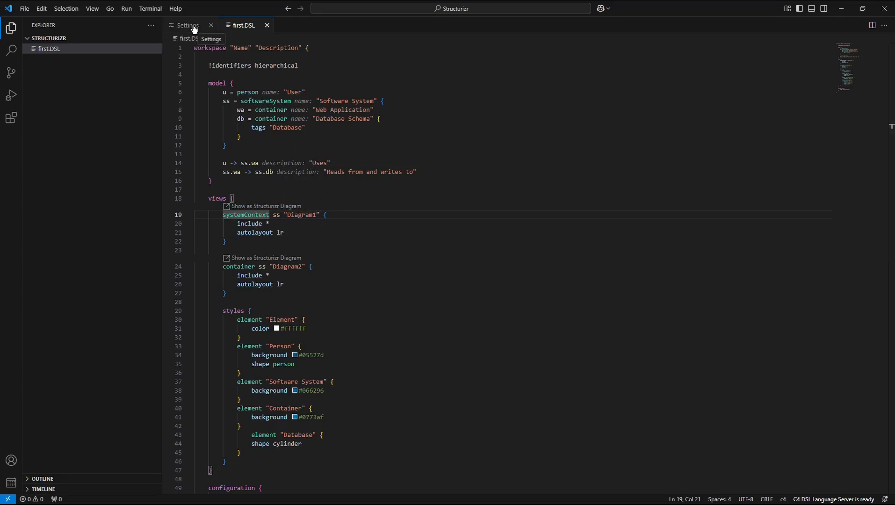
Select the C4 Export Plantuml Dir setting, currently ./export, for editing.
left_click(188, 25)
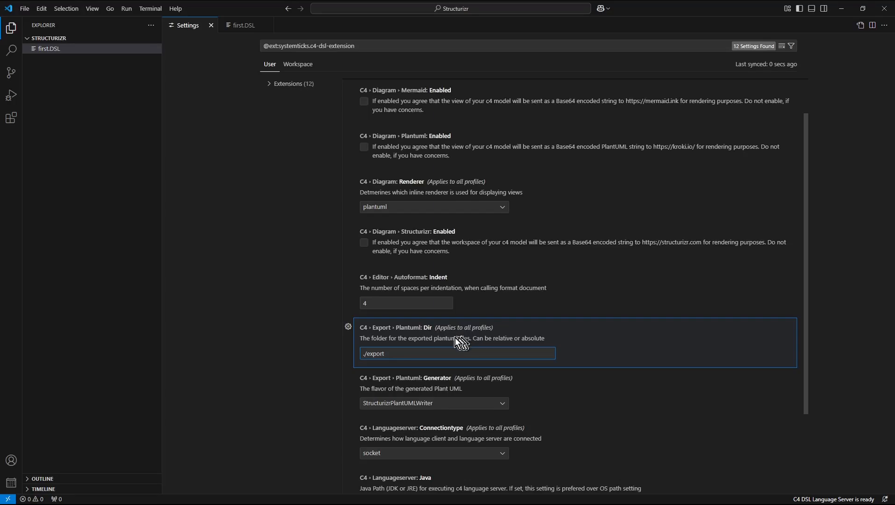
left_click(400, 354)
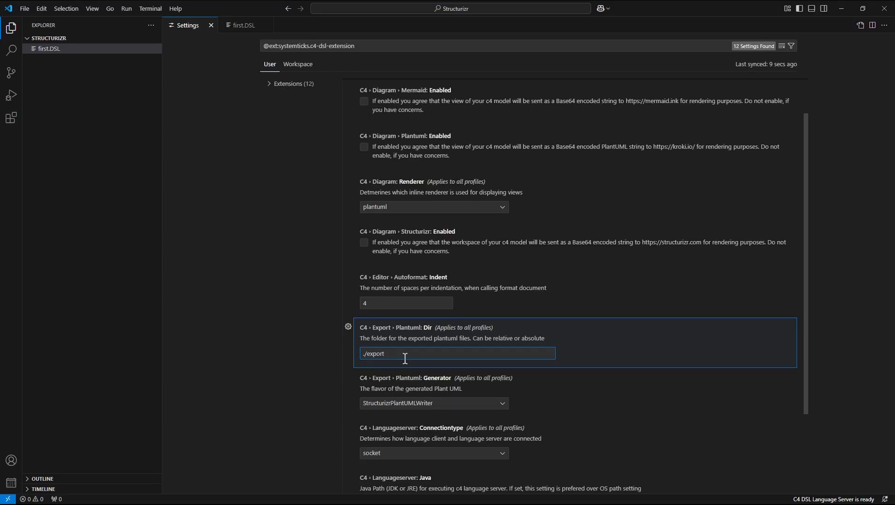
mouse_move(256, 255)
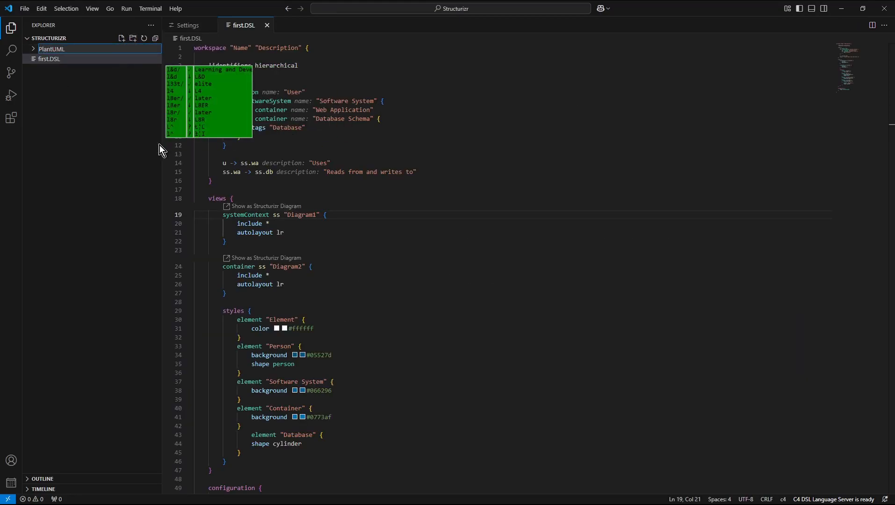
Set the PlantUML export folder to C:\Users\macie\Documents\GitHub\Structurizr\PlantUML\ and return to first.DSL.
left_click(52, 49)
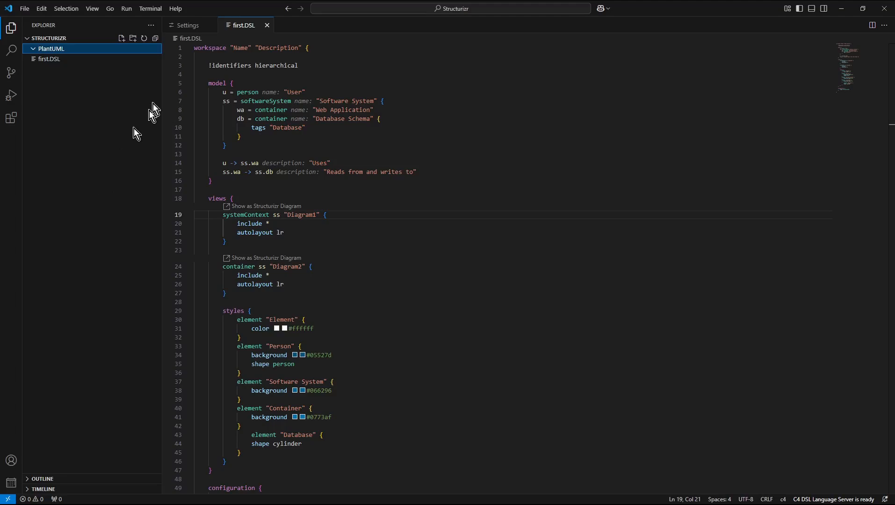
left_click(187, 25)
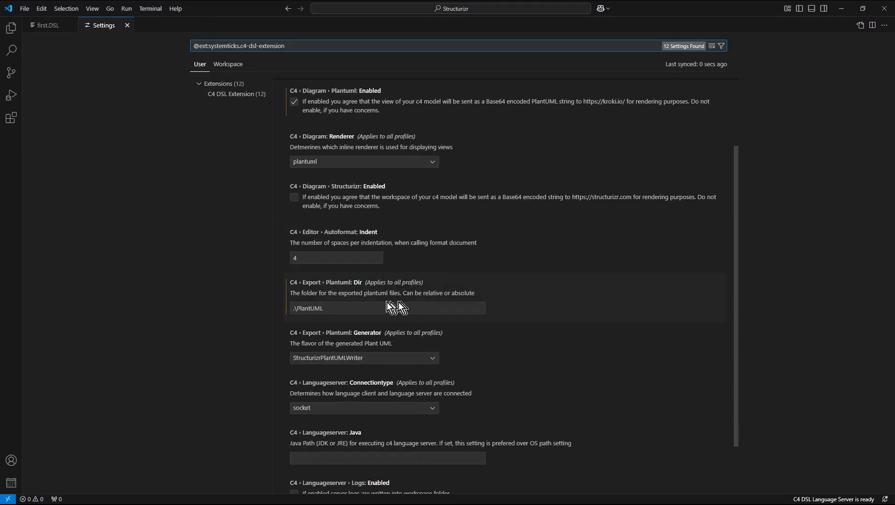
left_click(387, 308)
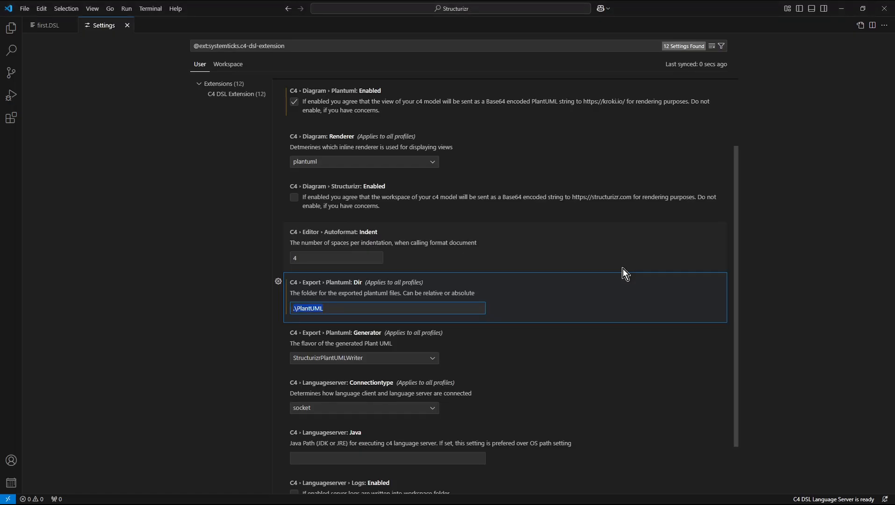
type("C:\\Users\\macie\\Documents\\GitHub\\Structurizr\\PlantUML\\")
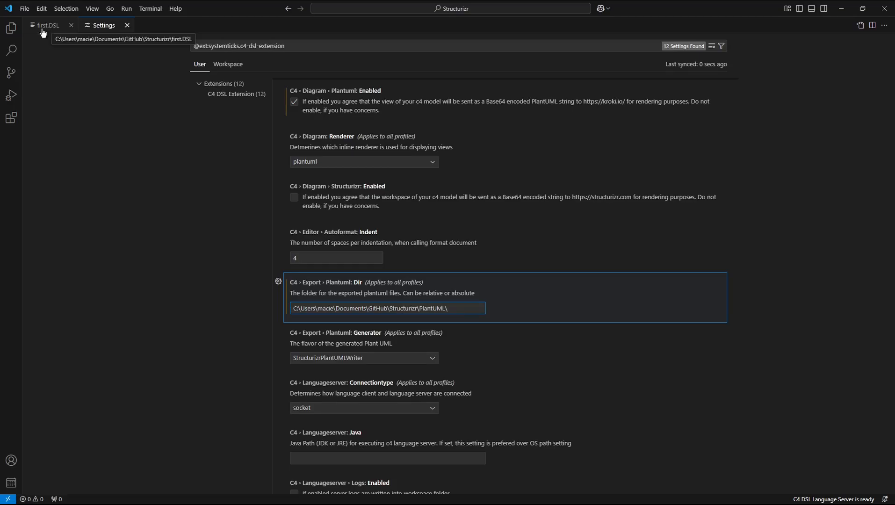
left_click(48, 25)
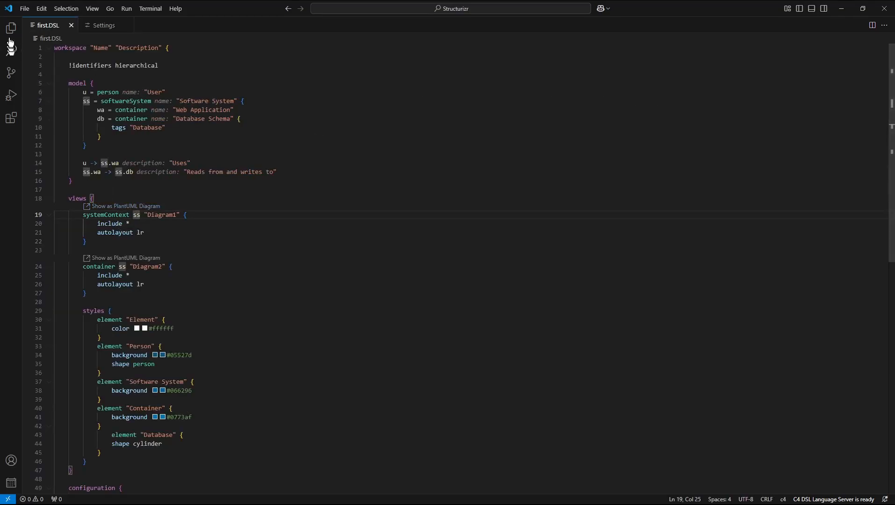
Export first.DSL's views to PlantUML, producing Diagram1.puml and Diagram2.puml.
left_click(11, 28)
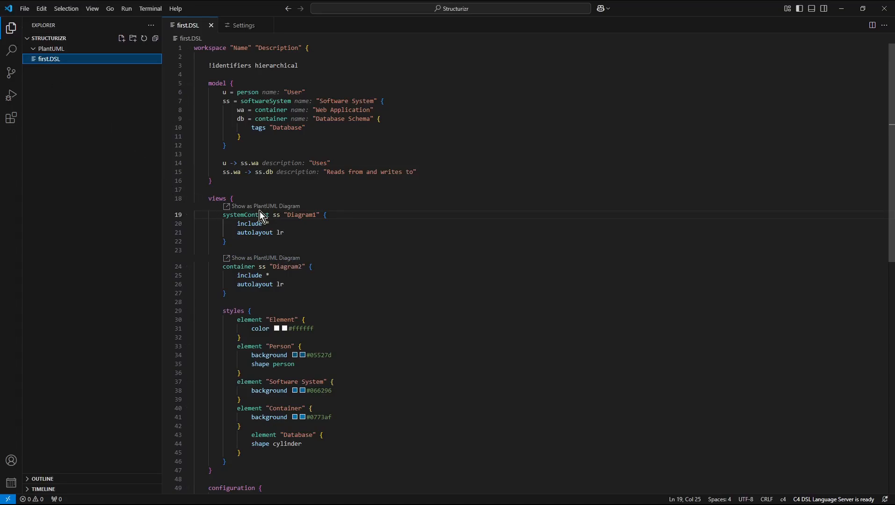
right_click(263, 220)
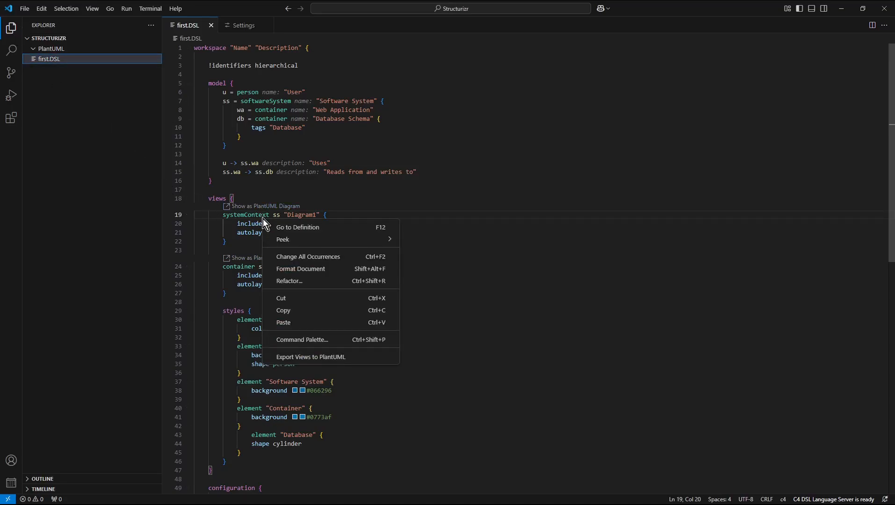
mouse_move(330, 356)
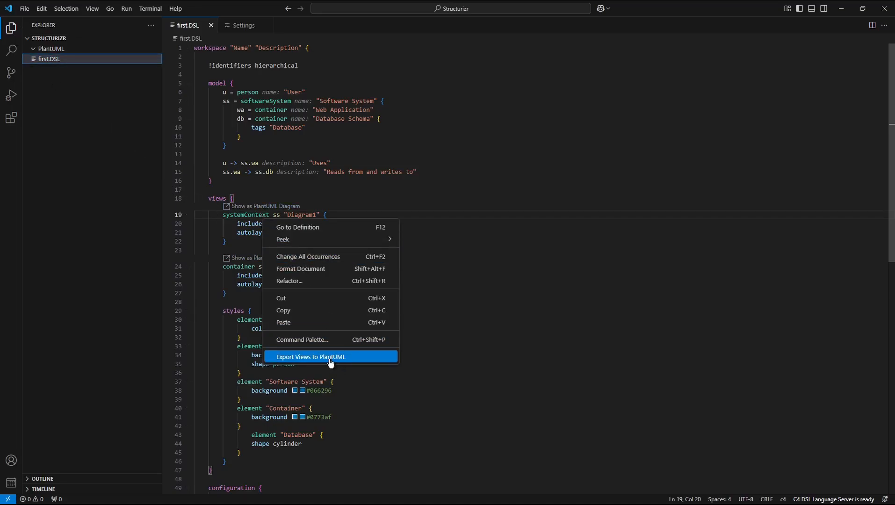
left_click(310, 356)
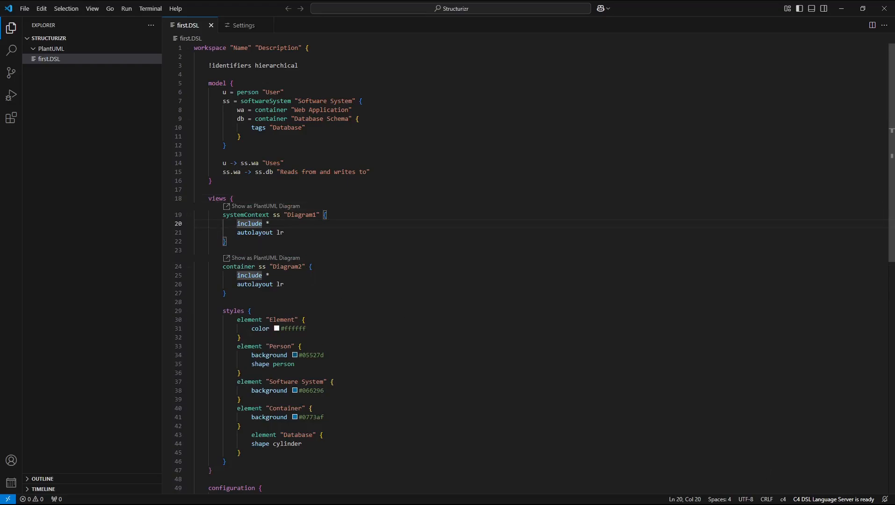
right_click(250, 224)
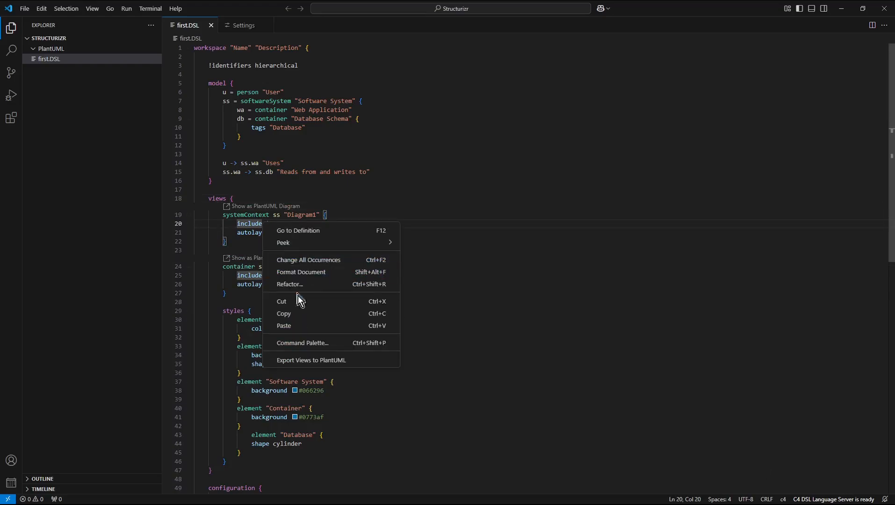
left_click(311, 359)
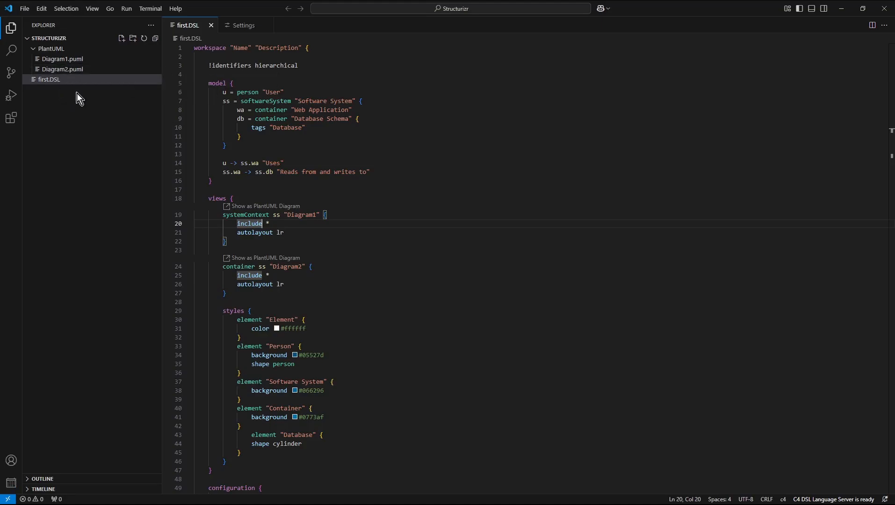
mouse_move(94, 113)
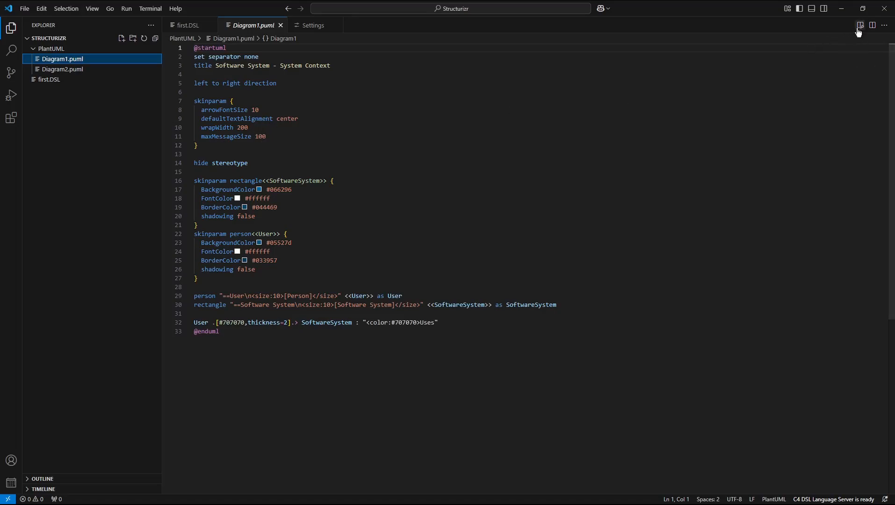
left_click(860, 25)
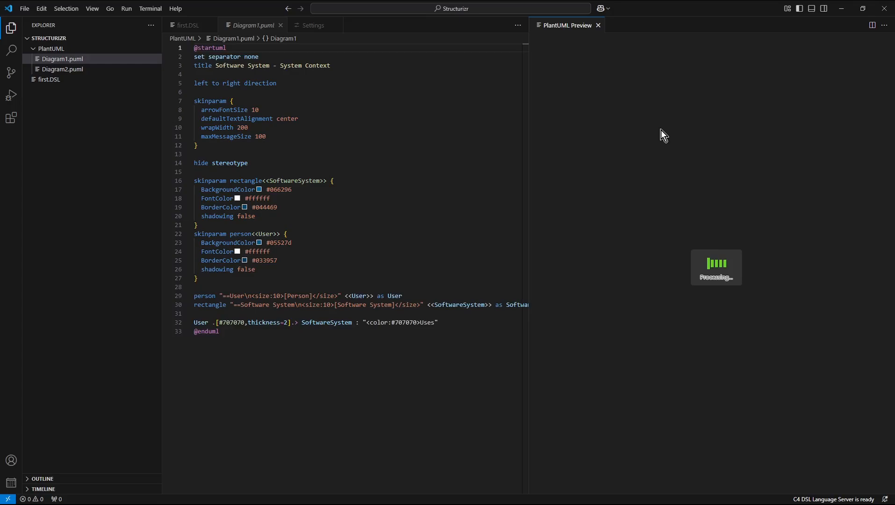
mouse_move(662, 159)
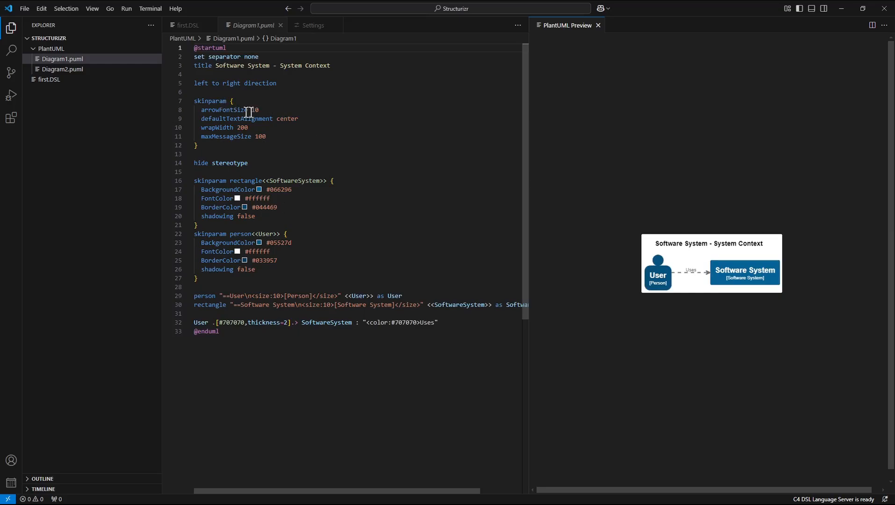
left_click(62, 69)
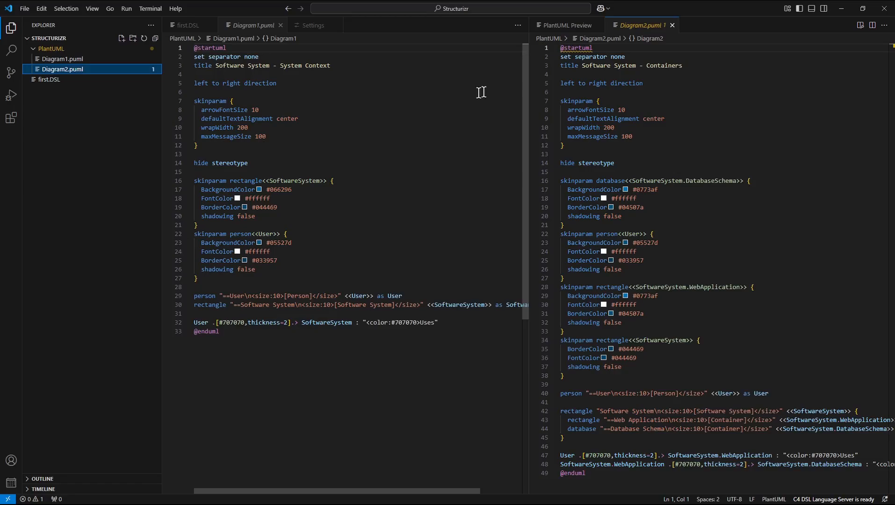
left_click(672, 26)
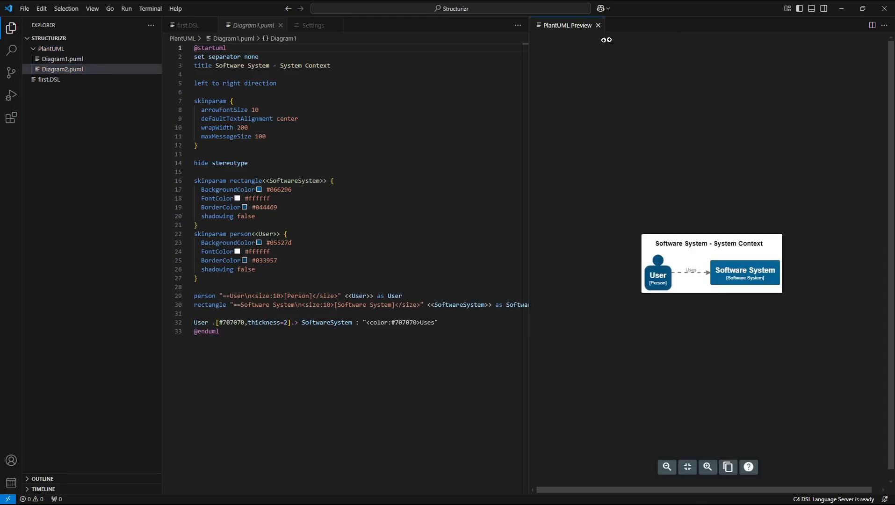
left_click(599, 25)
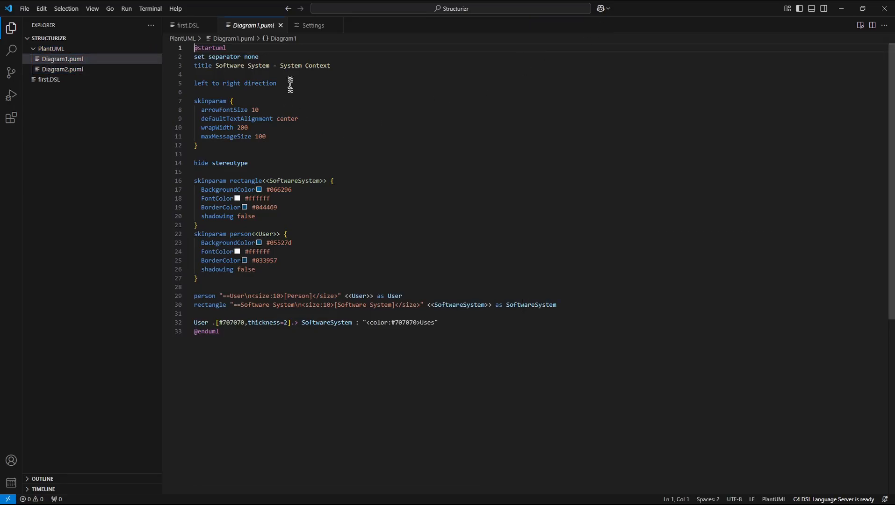
Show Diagram2.puml's preview rendering User, Web Application and Database Schema.
left_click(63, 69)
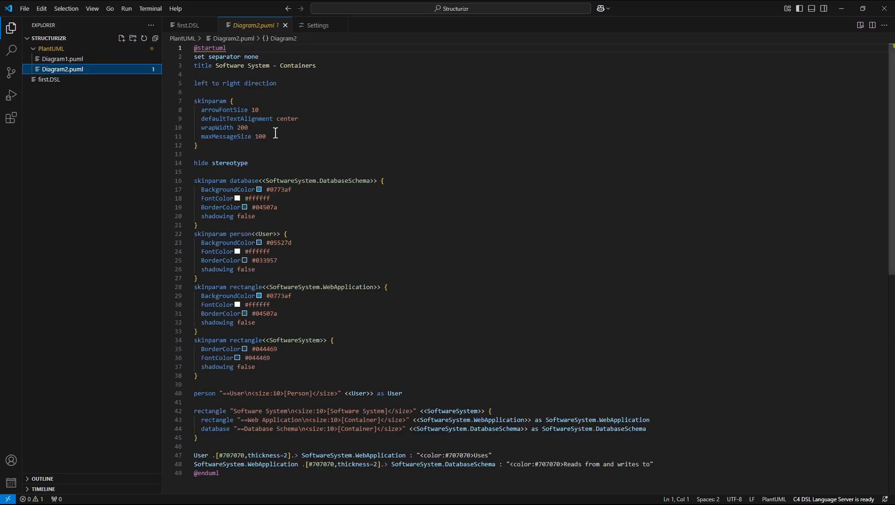
double_click(236, 118)
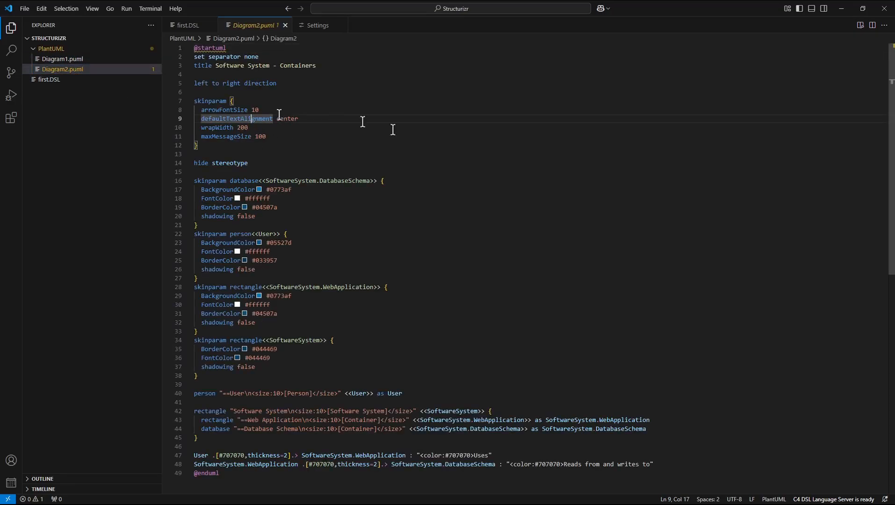
left_click(861, 25)
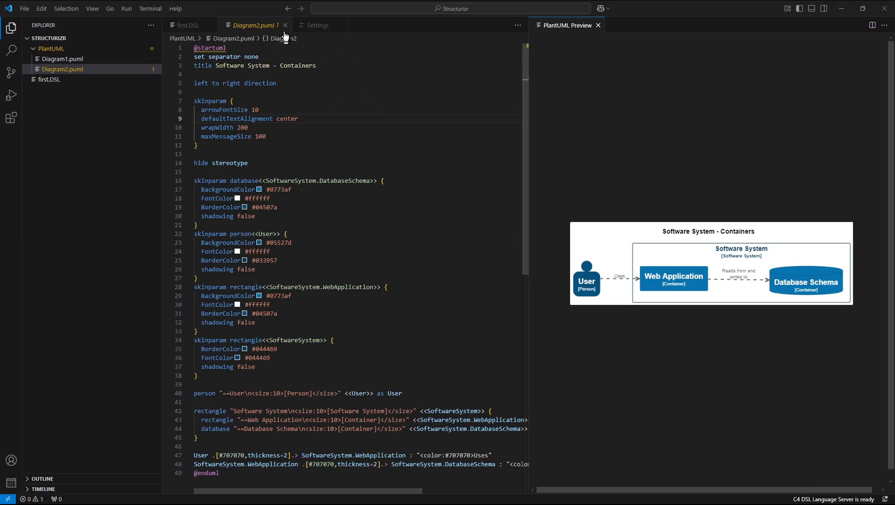
Close Diagram2.puml and its preview, hide the sidebar, and switch to Settings.
left_click(187, 25)
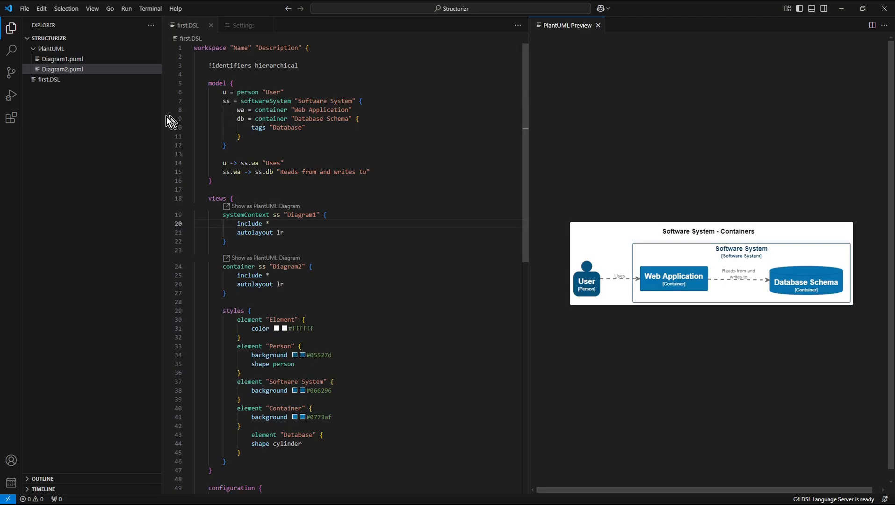
left_click(52, 49)
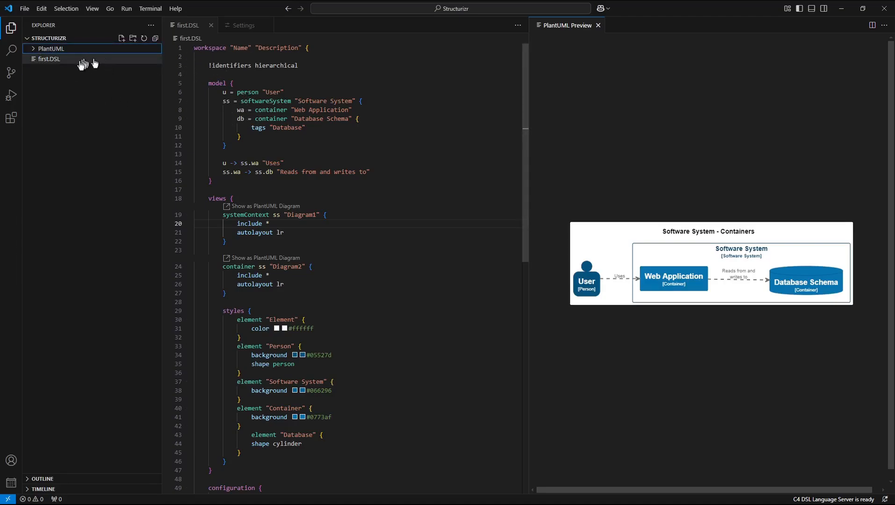
left_click(11, 27)
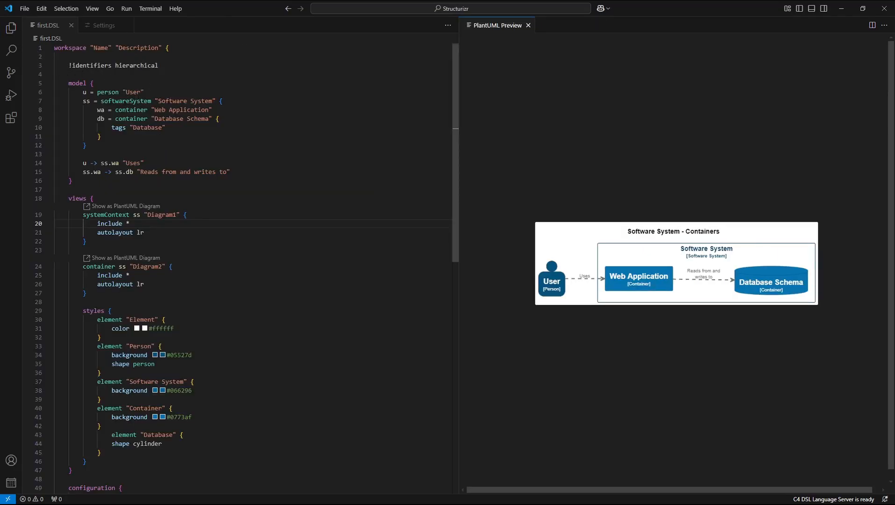
mouse_move(529, 25)
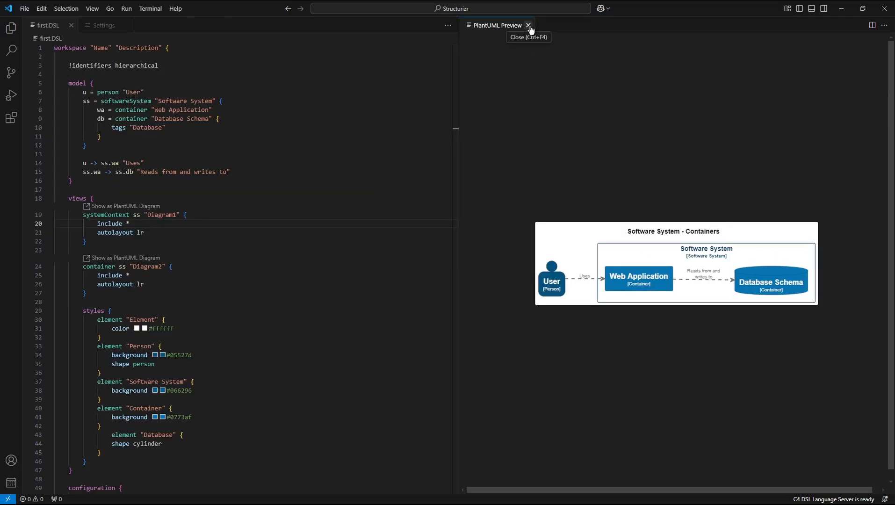
left_click(529, 25)
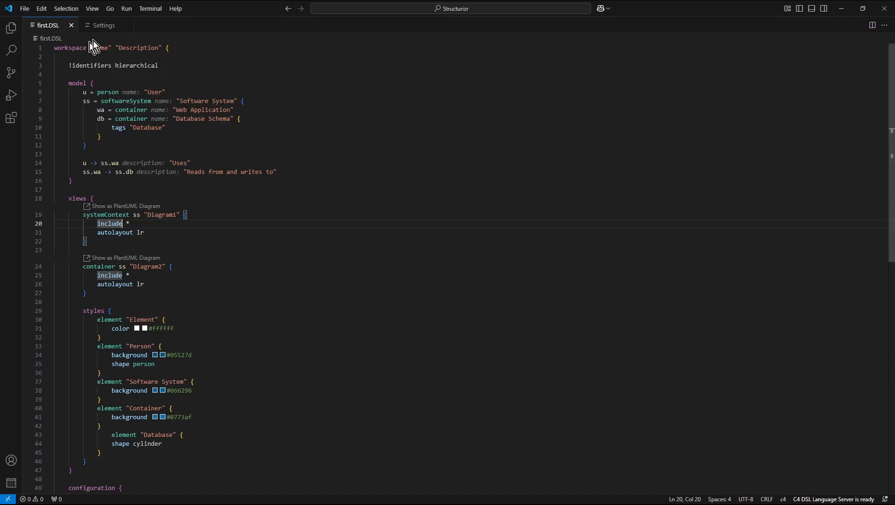
left_click(103, 25)
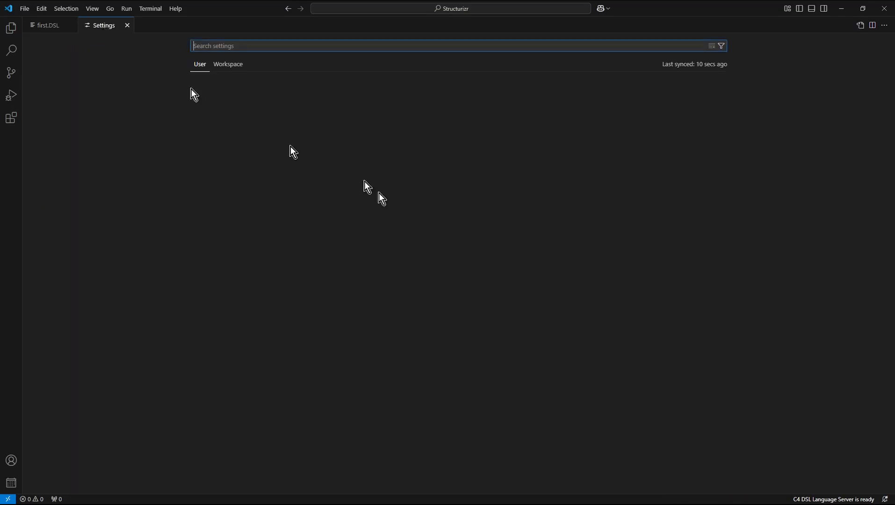
In C4 DSL extension settings, choose structurizr renderer, disable PlantUML, enable Structurizr.
type("@ext:systemticks.c4-dsl-extension")
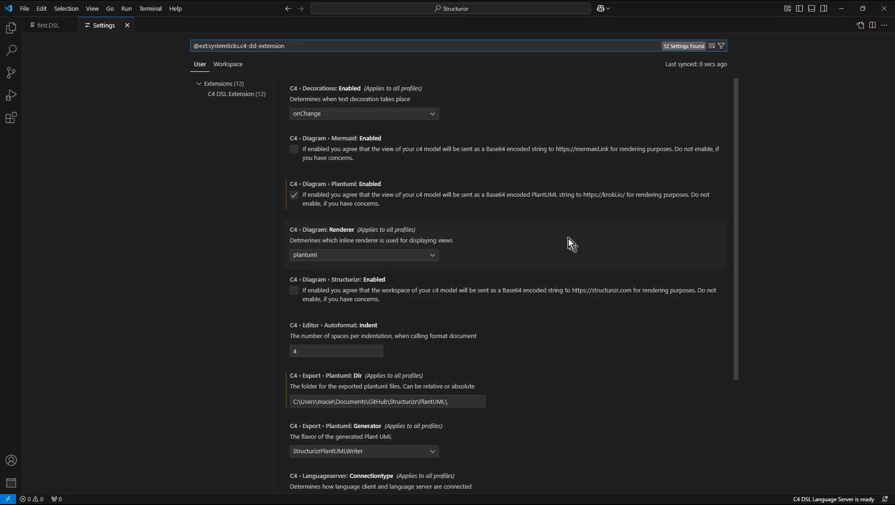
mouse_move(474, 275)
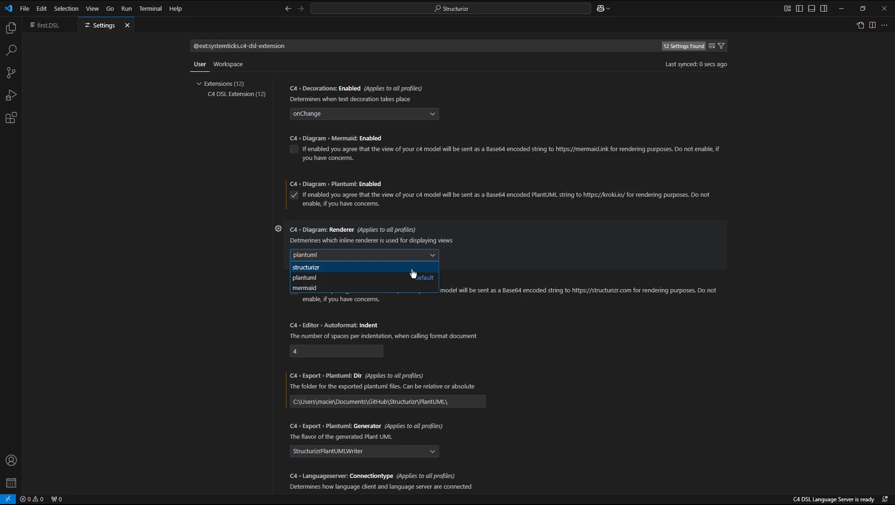
left_click(306, 268)
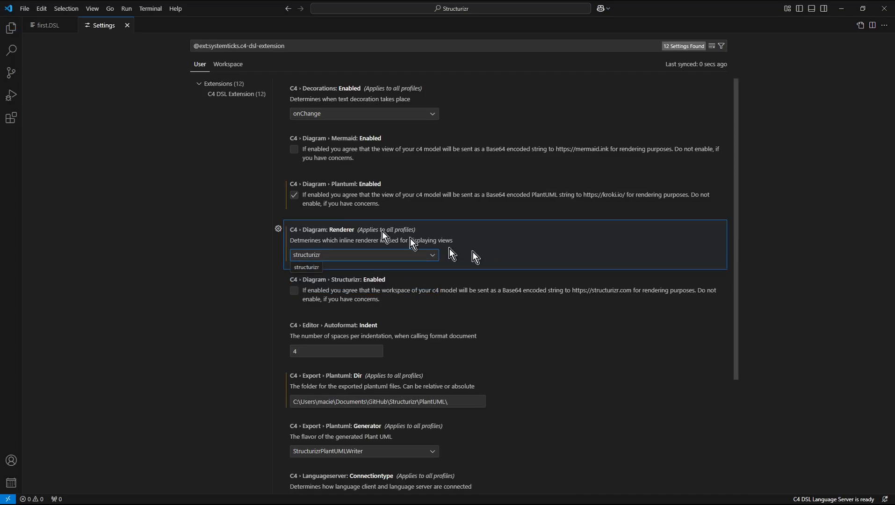
mouse_move(320, 199)
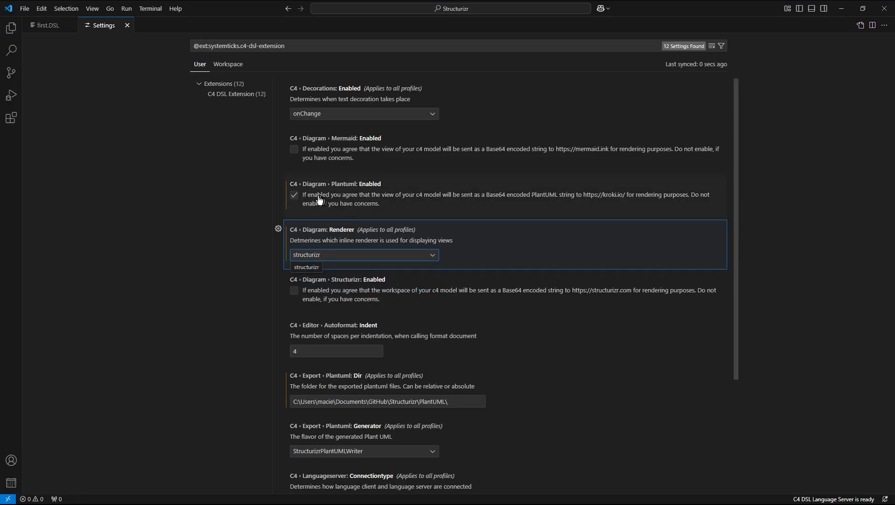
left_click(294, 195)
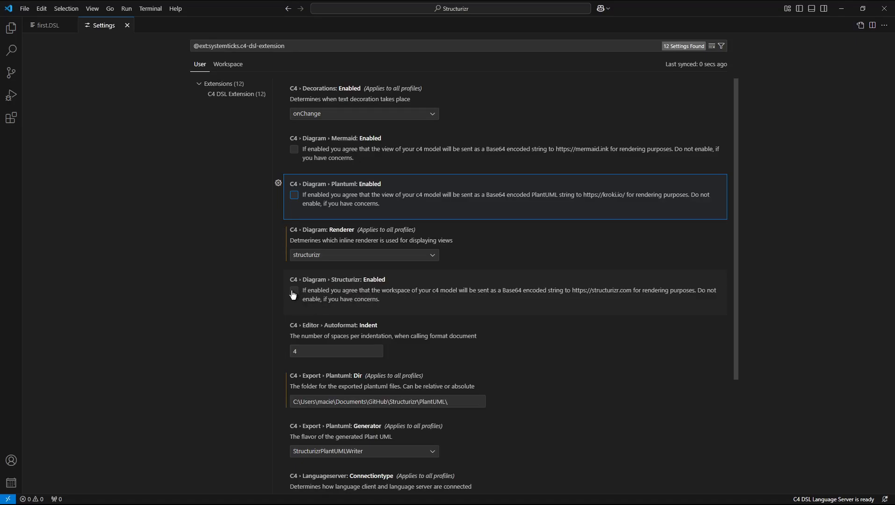
left_click(293, 291)
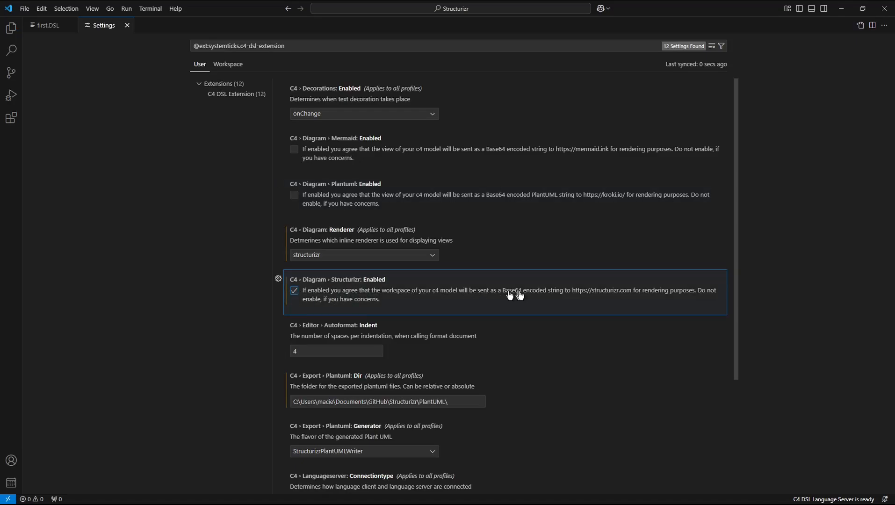
mouse_move(540, 247)
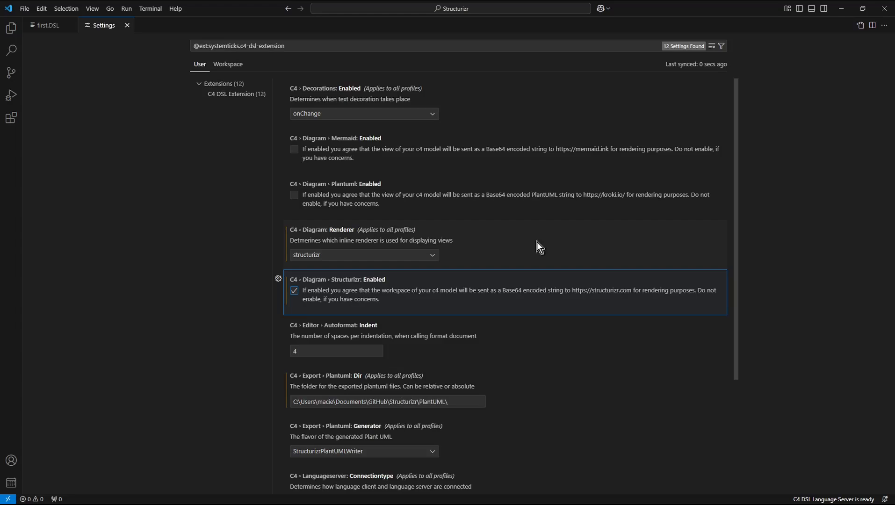
scroll("down", 3)
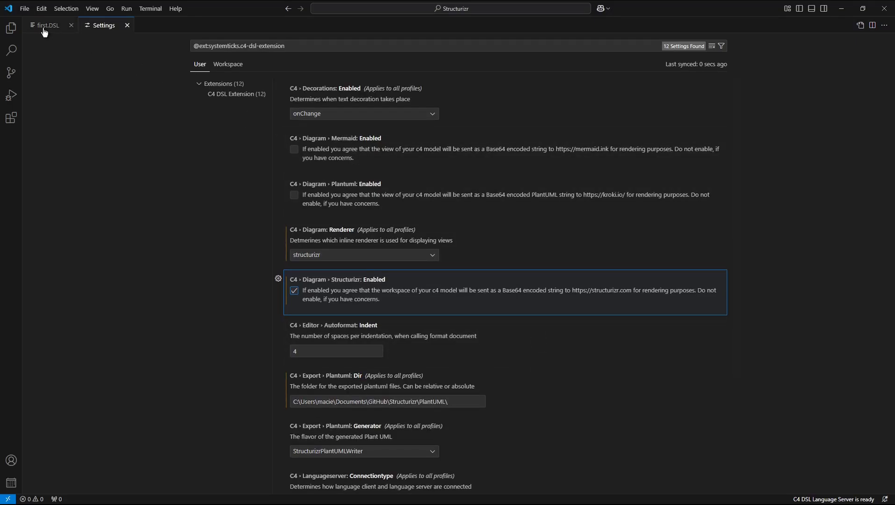
Return to first.DSL so its Structurizr diagram CodeLens links appear.
left_click(48, 25)
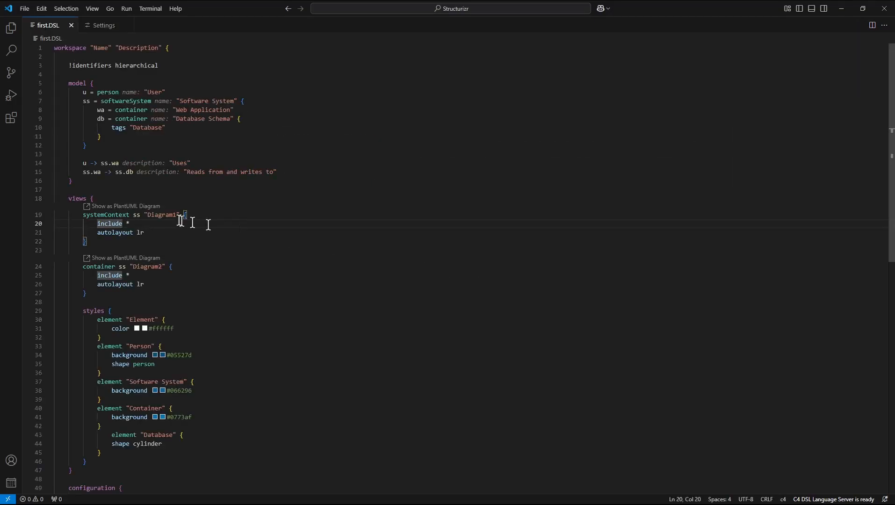
mouse_move(128, 145)
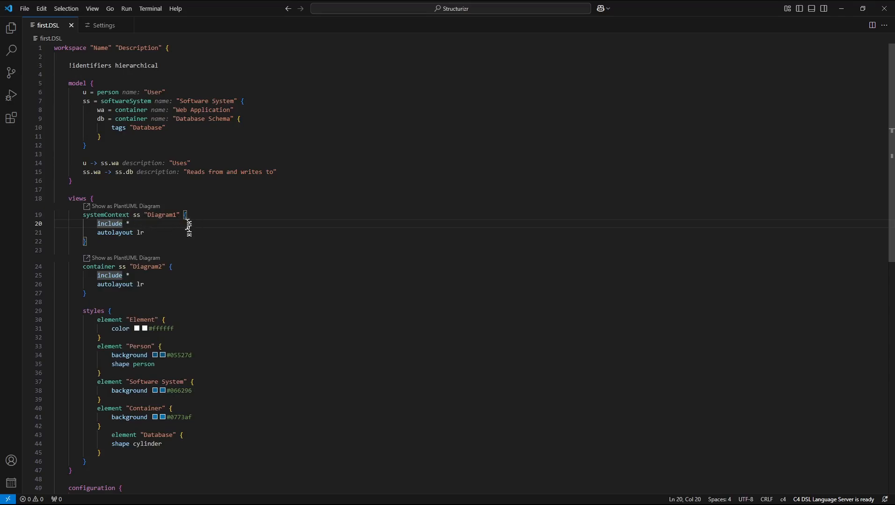
mouse_move(340, 151)
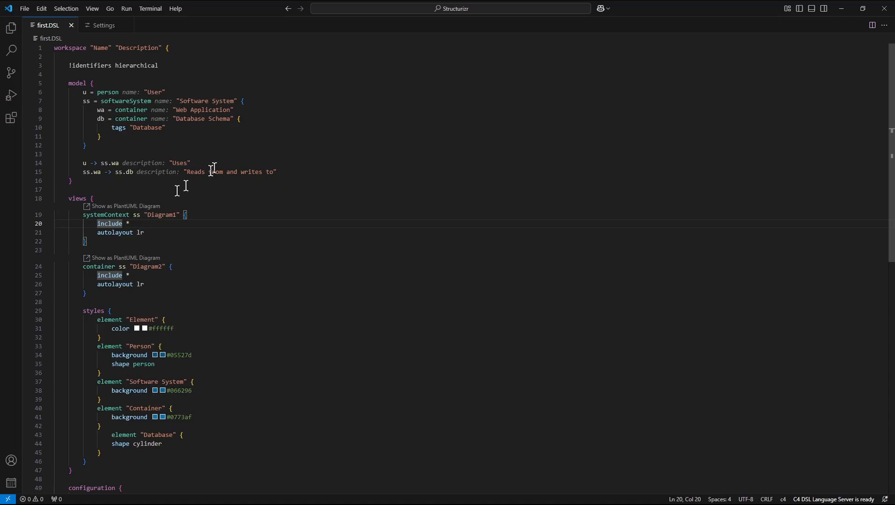
mouse_move(162, 206)
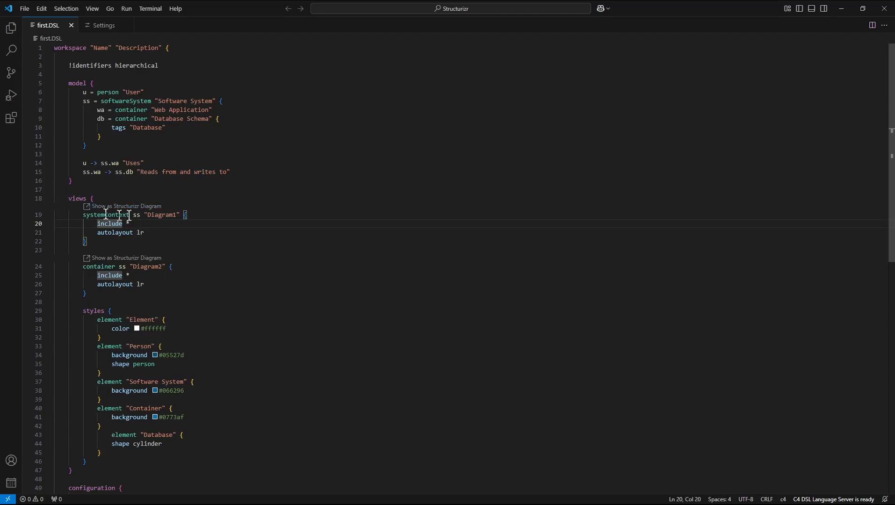
mouse_move(121, 235)
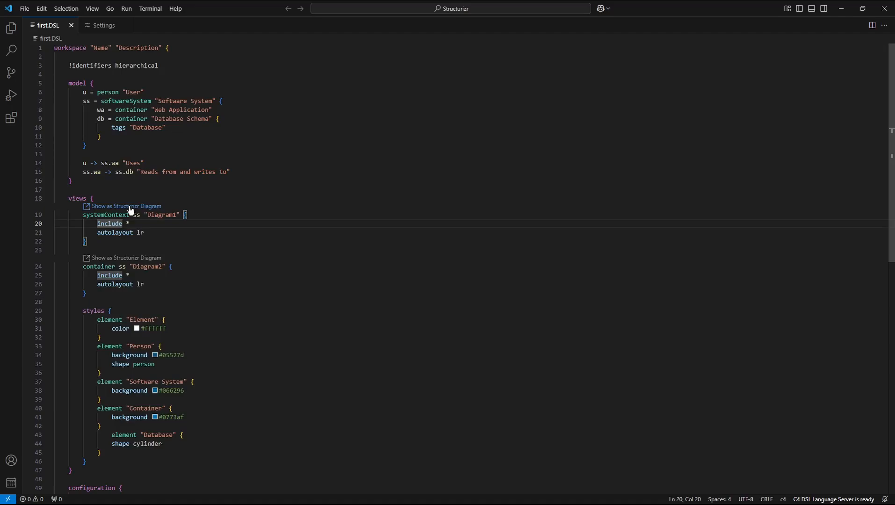
mouse_move(130, 211)
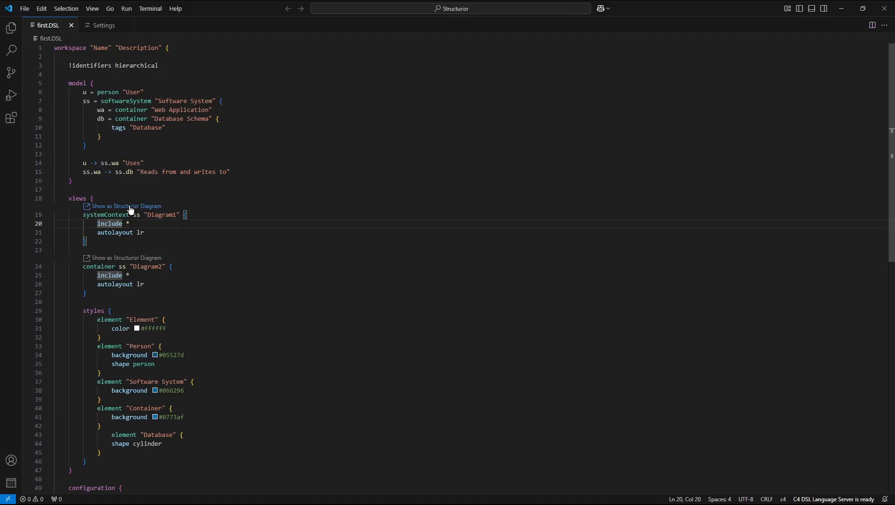
left_click(126, 205)
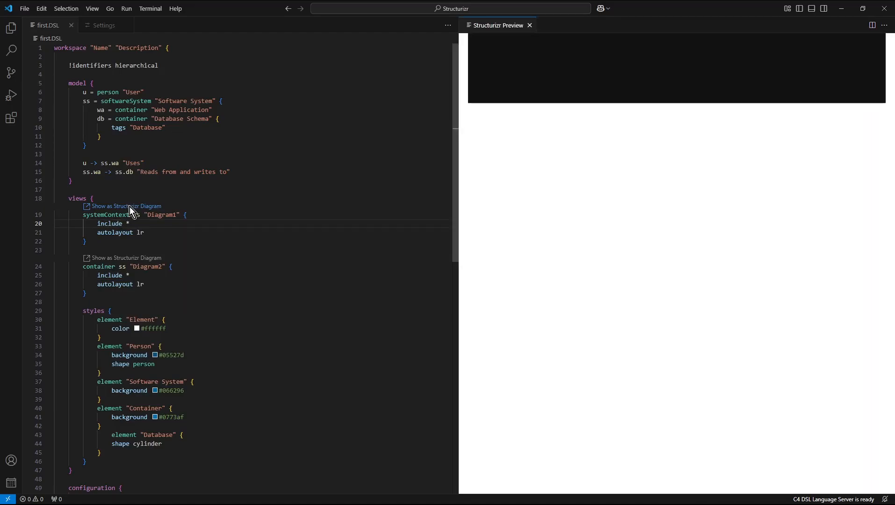
left_click(126, 206)
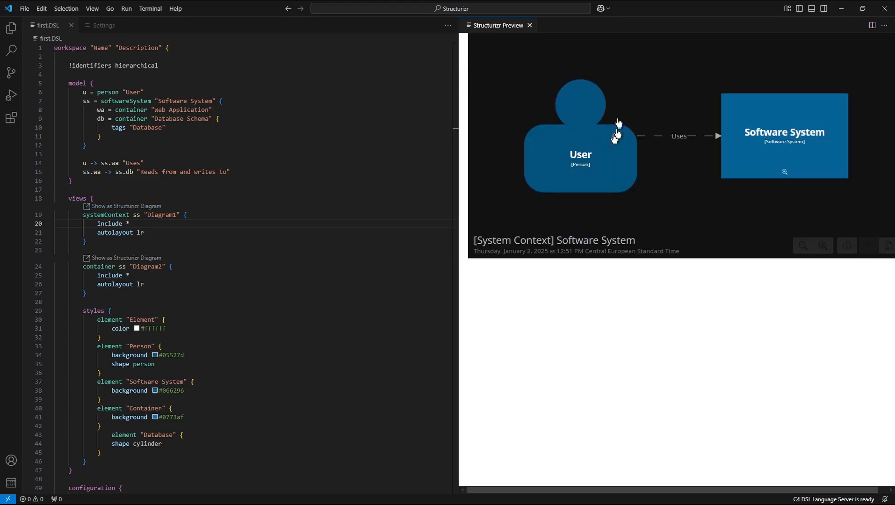
mouse_move(385, 201)
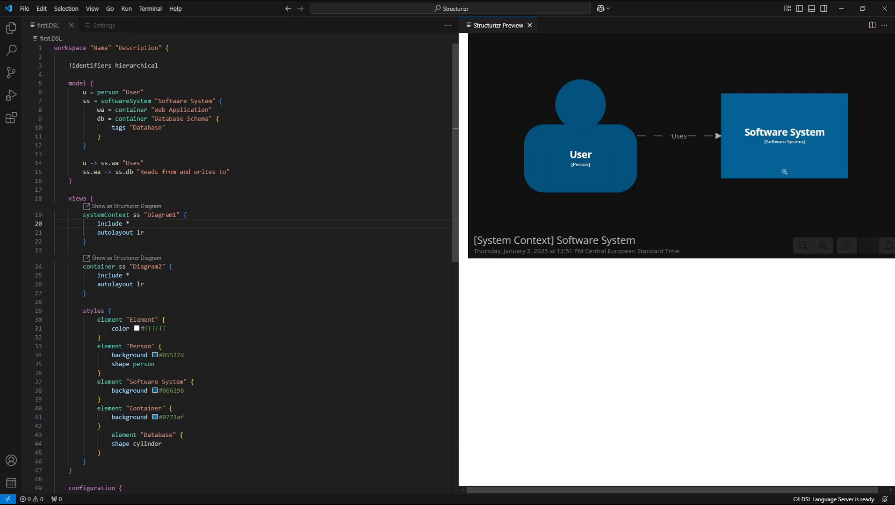
mouse_move(211, 264)
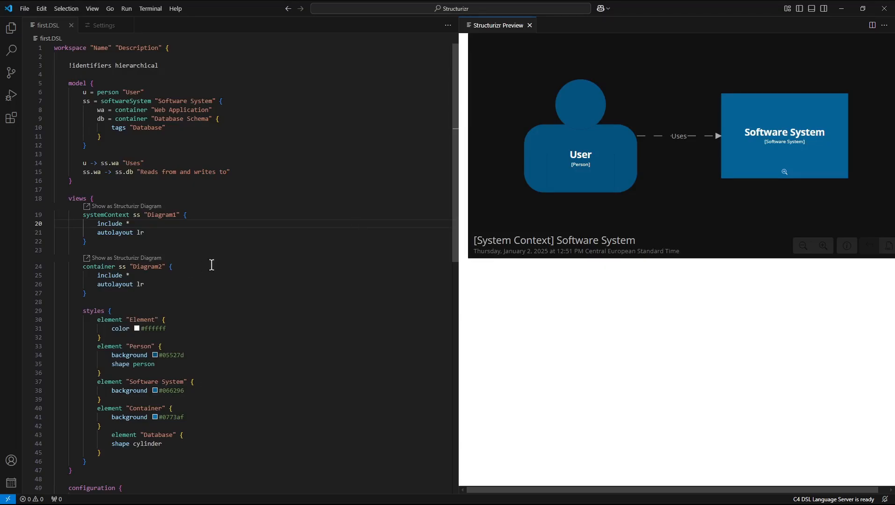
mouse_move(185, 258)
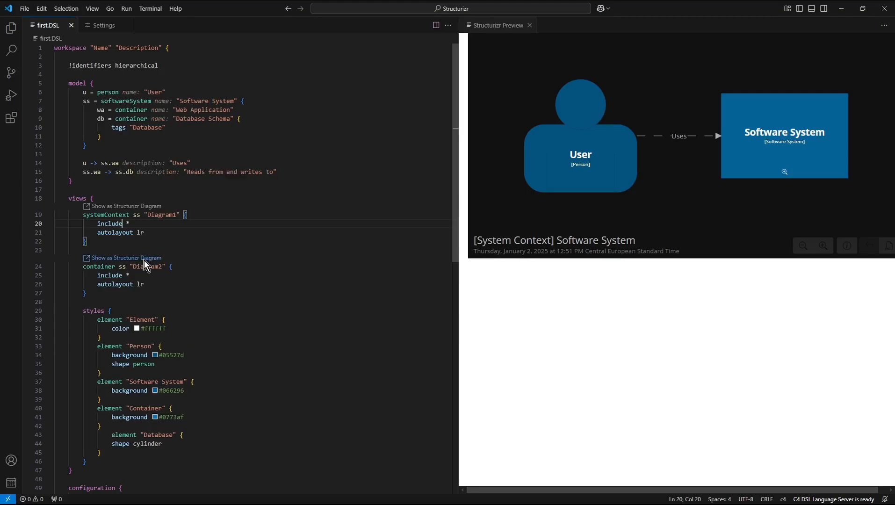
left_click(127, 258)
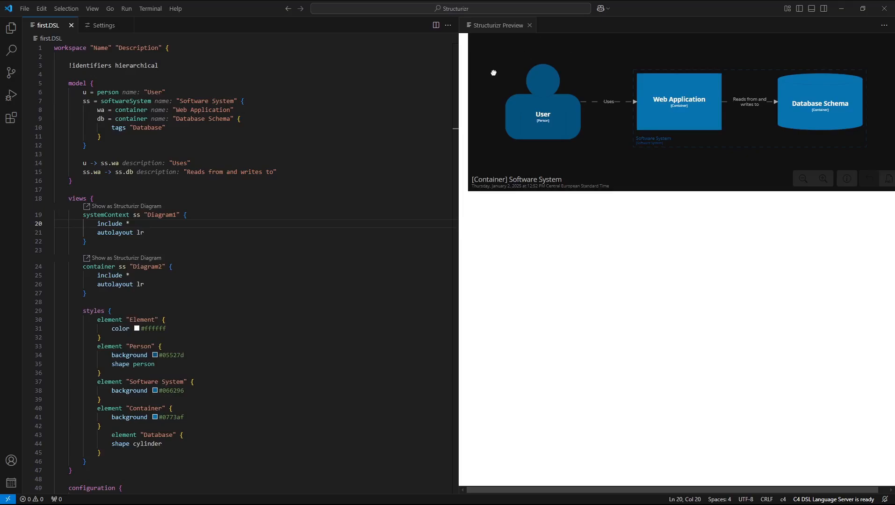
mouse_move(504, 66)
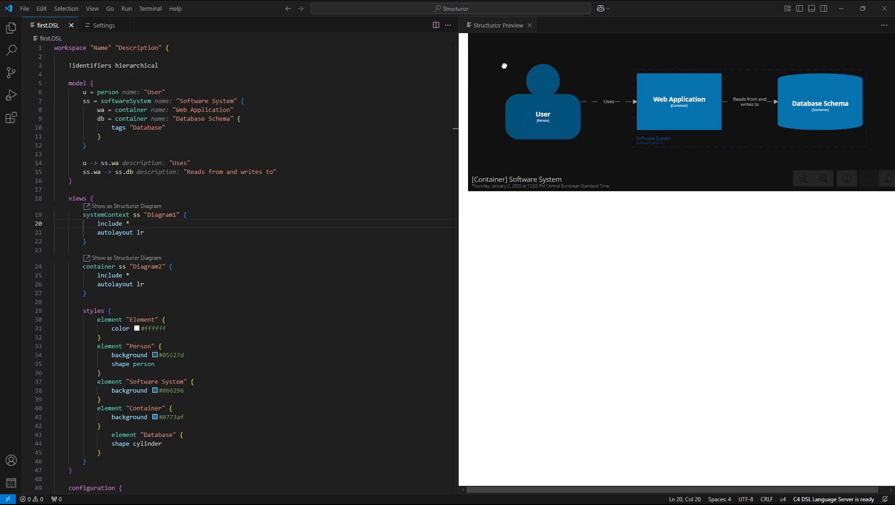
mouse_move(529, 149)
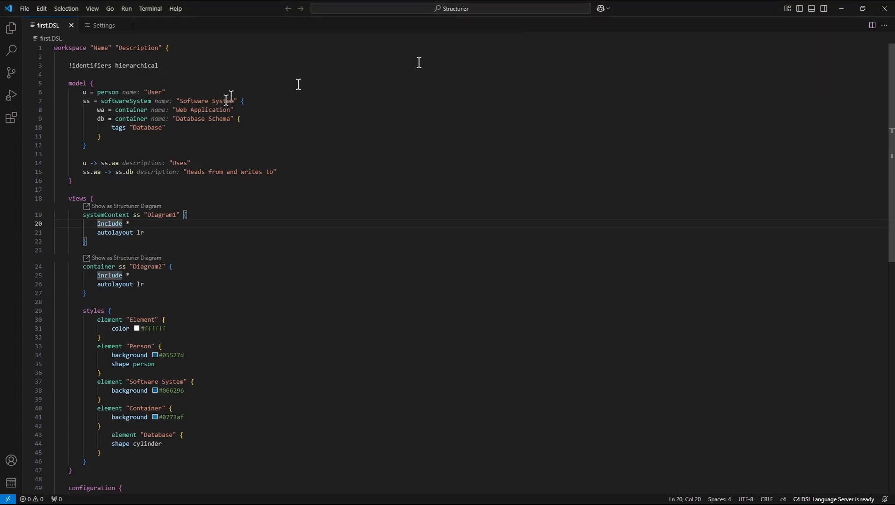
Set the C4 DSL extension renderer to mermaid, disable Structurizr rendering and enable Mermaid rendering.
left_click(102, 25)
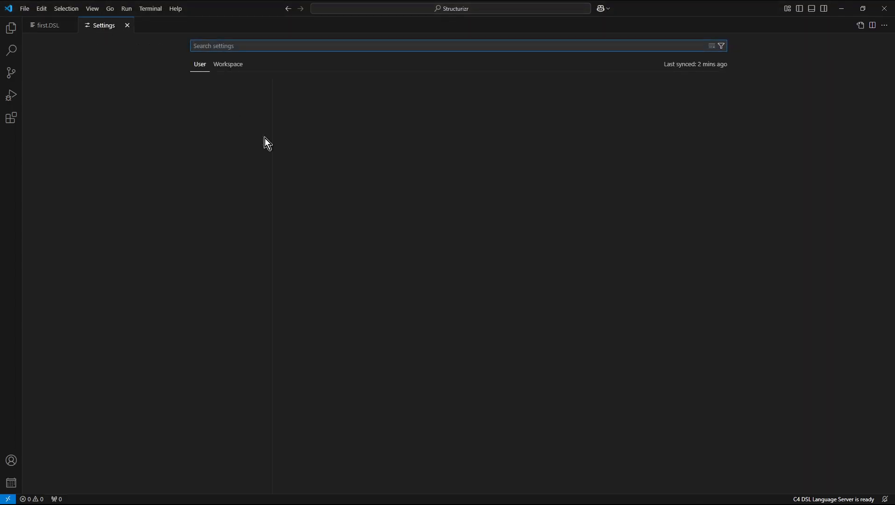
type("@ext:systemticks.c4-dsl-extension")
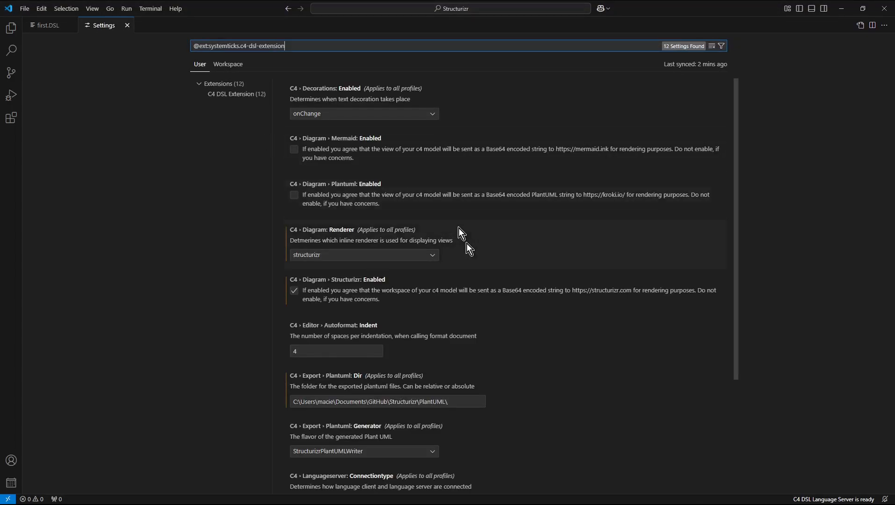
mouse_move(432, 257)
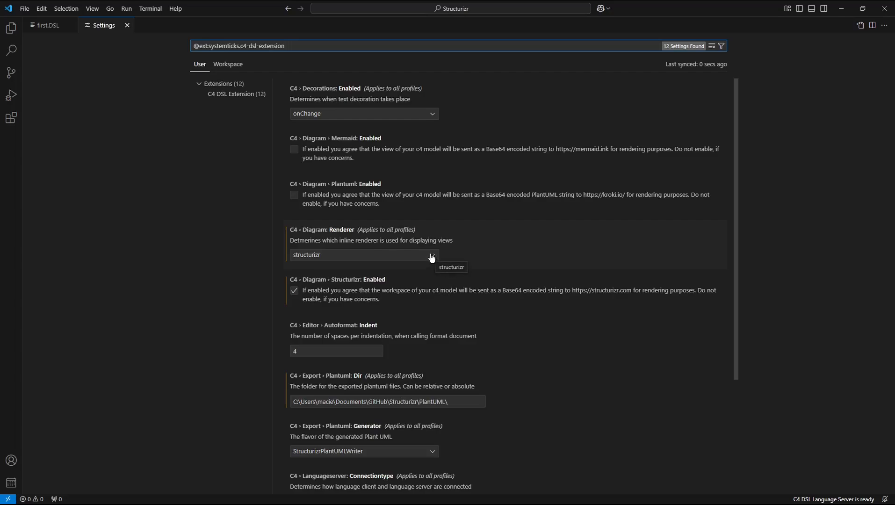
left_click(364, 255)
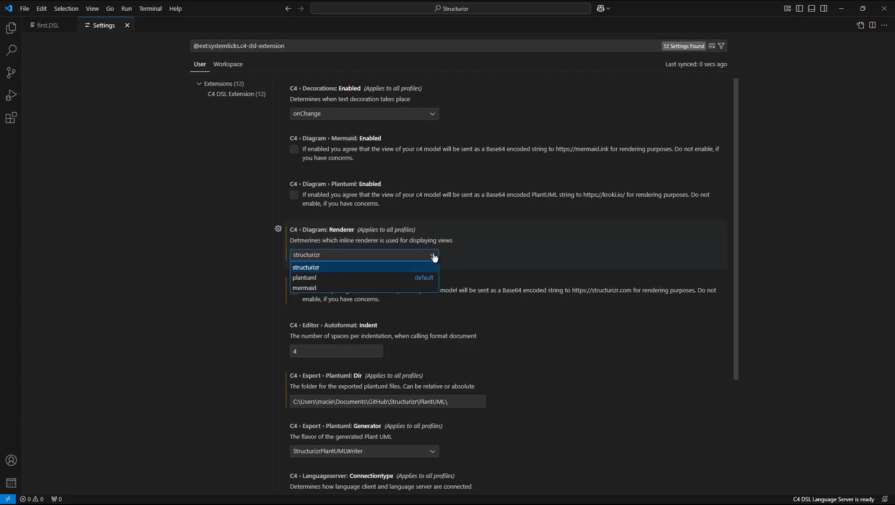
mouse_move(413, 288)
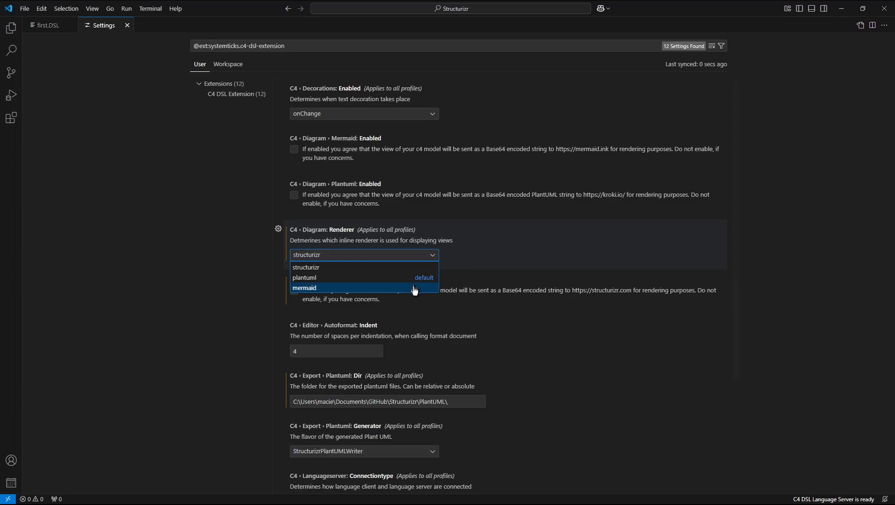
left_click(305, 289)
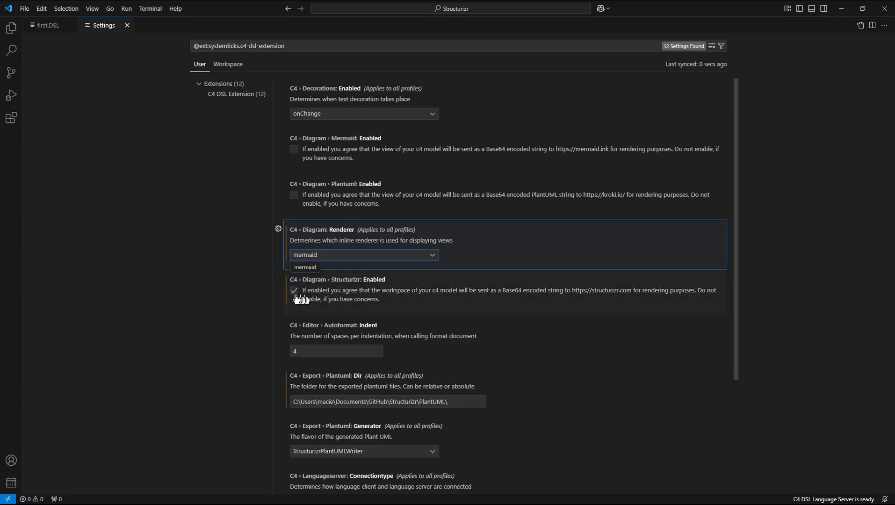
left_click(294, 291)
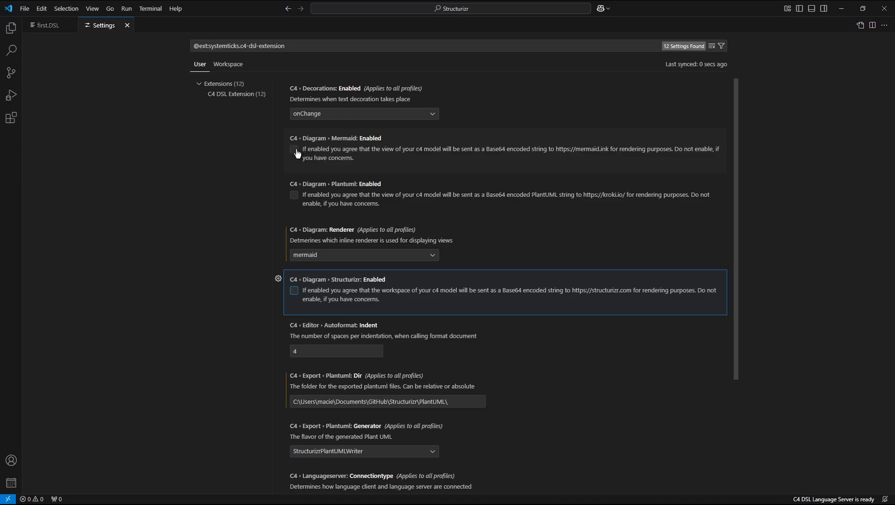
left_click(294, 149)
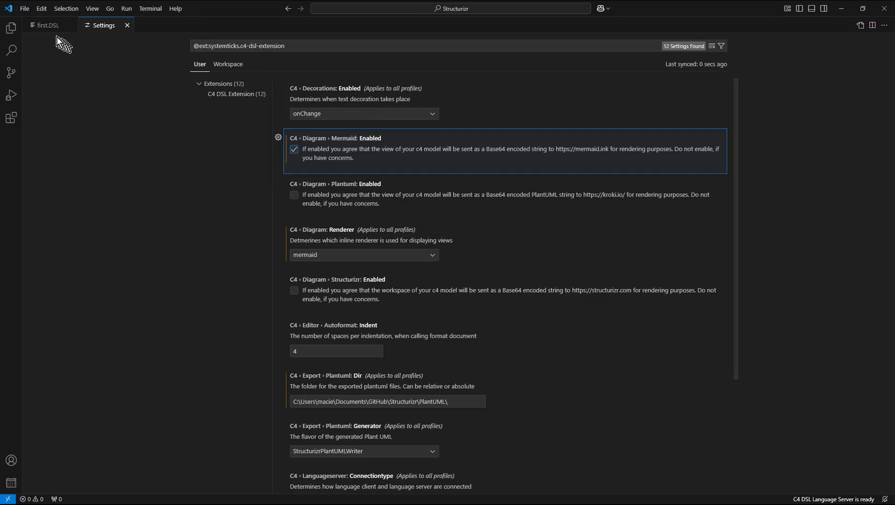
Switch back to the first.DSL editor to see its diagram preview CodeLens links.
left_click(47, 26)
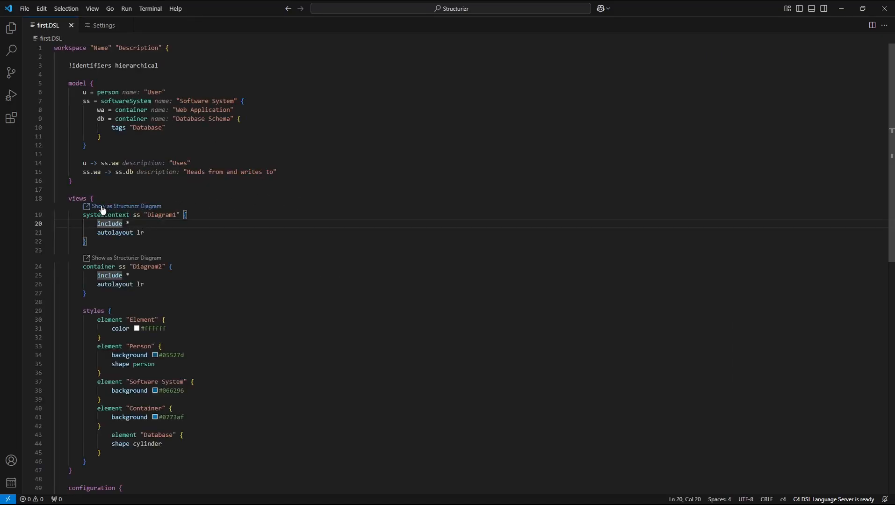
mouse_move(263, 207)
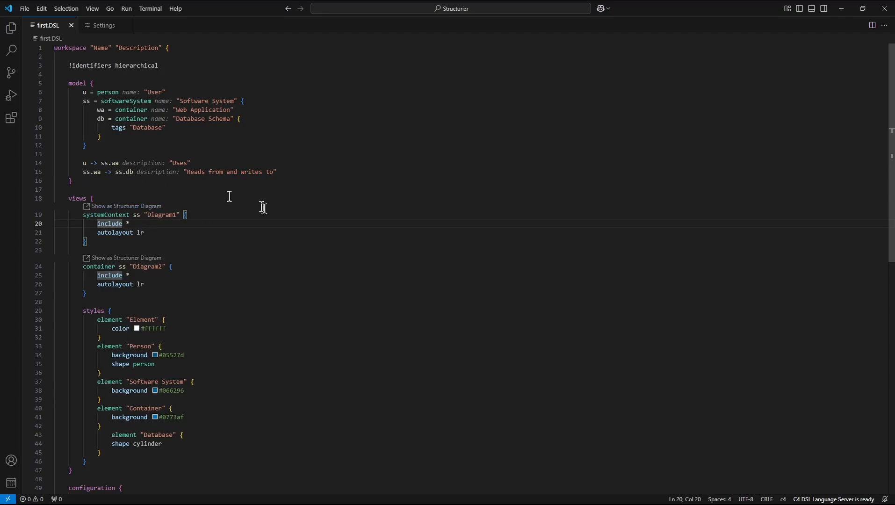
mouse_move(863, 46)
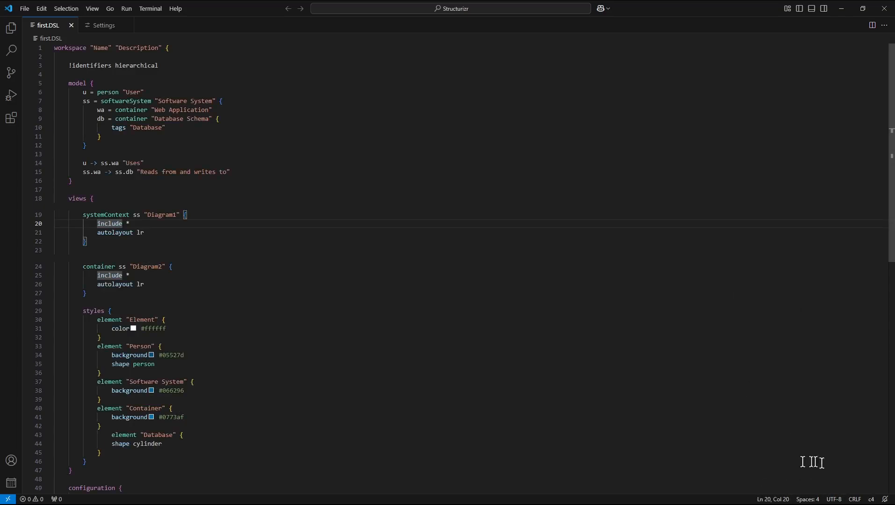
mouse_move(794, 485)
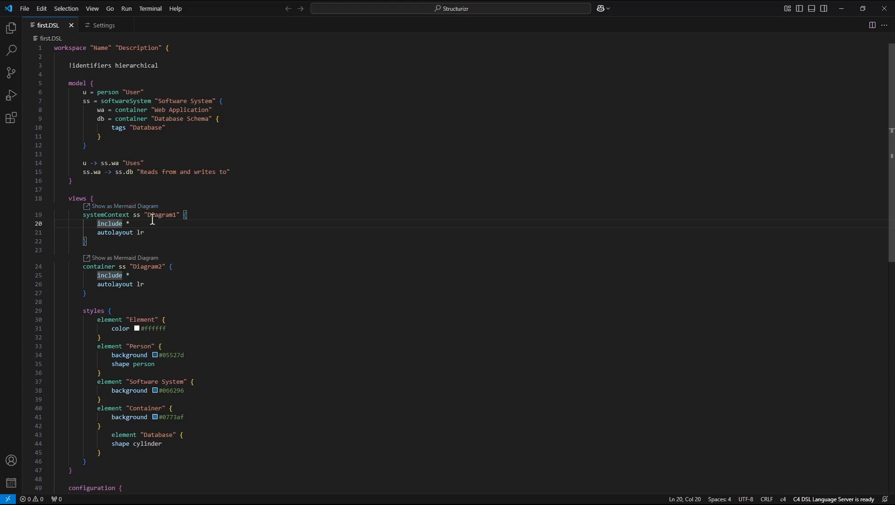
mouse_move(136, 216)
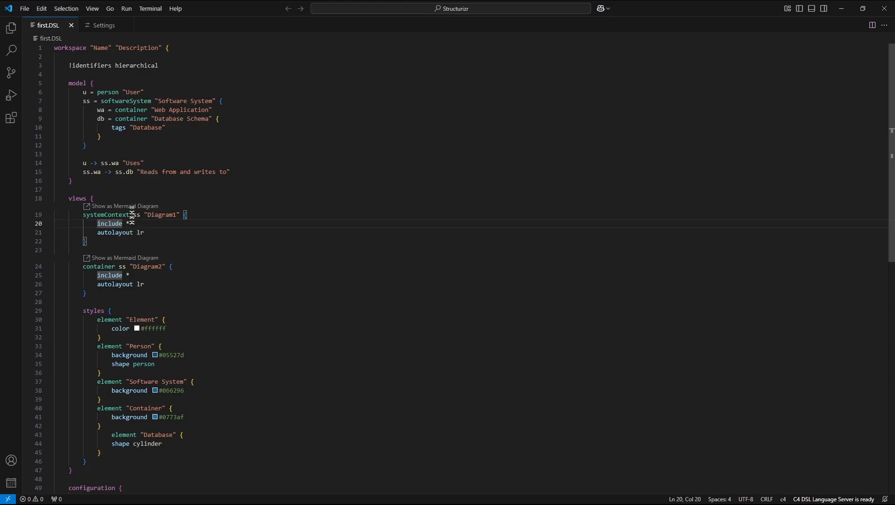
left_click(124, 205)
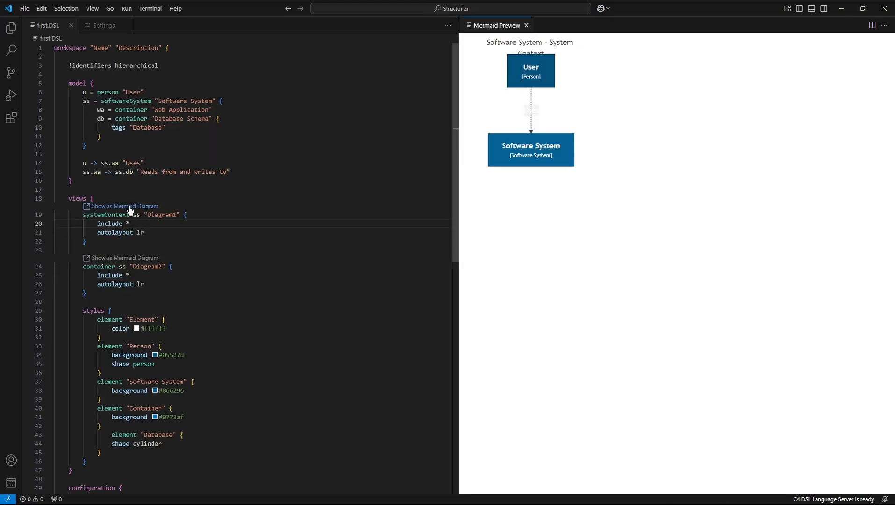
mouse_move(540, 77)
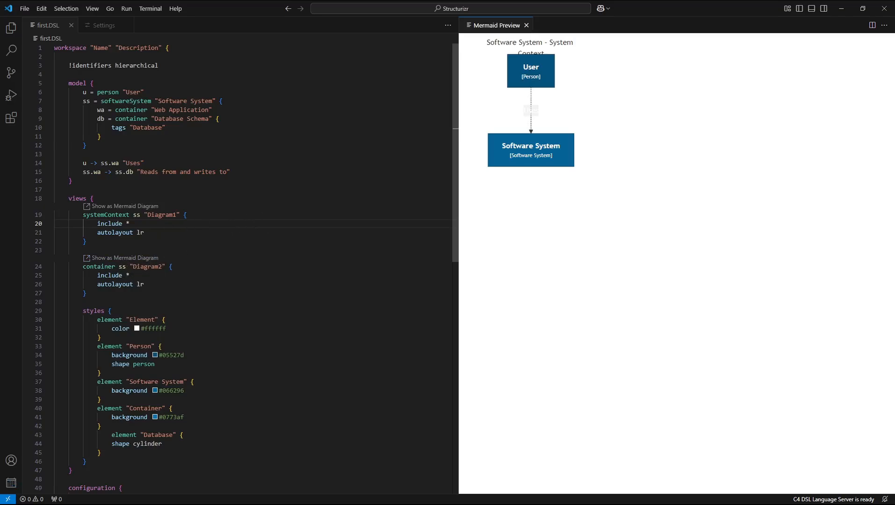
mouse_move(307, 200)
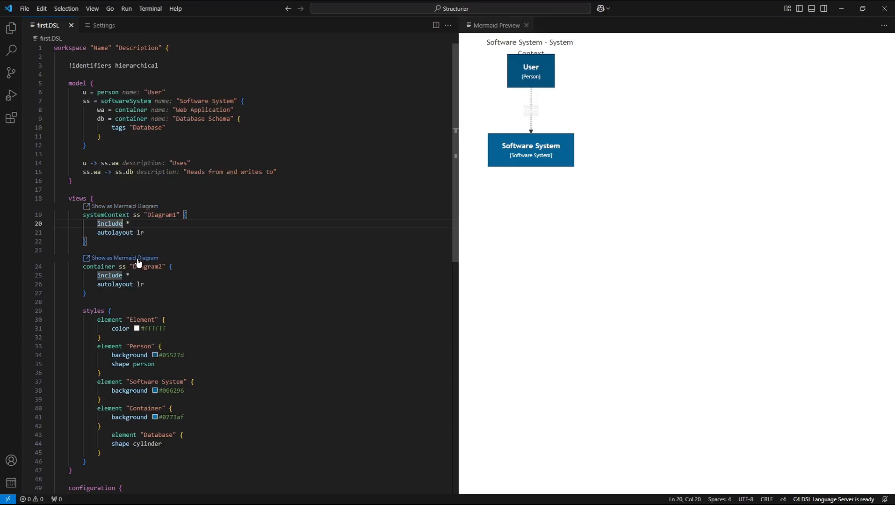
left_click(124, 257)
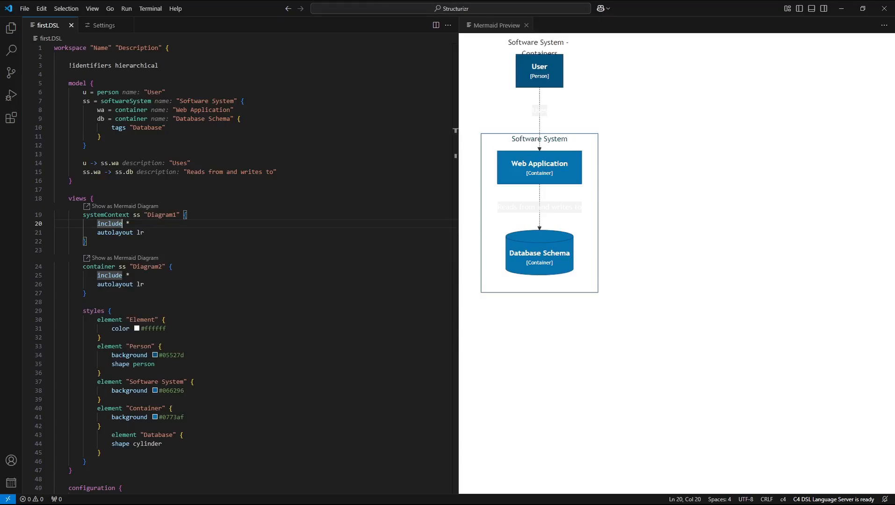
left_click(526, 26)
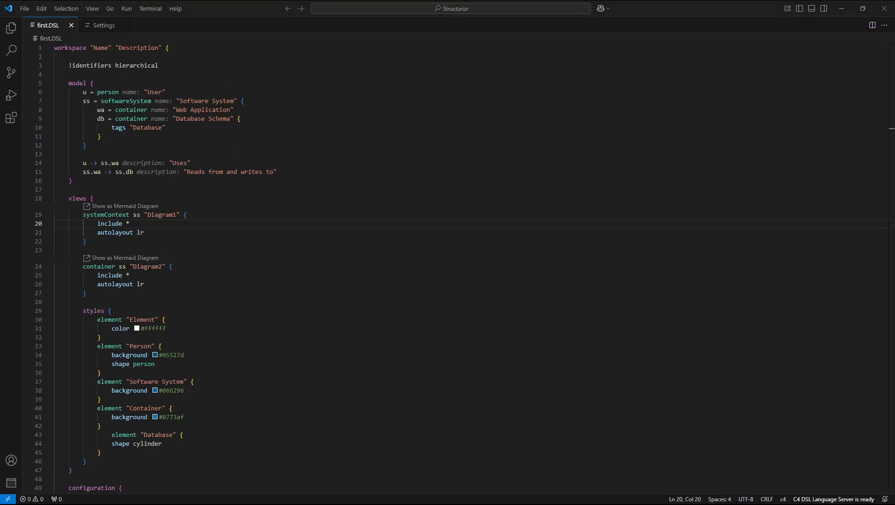